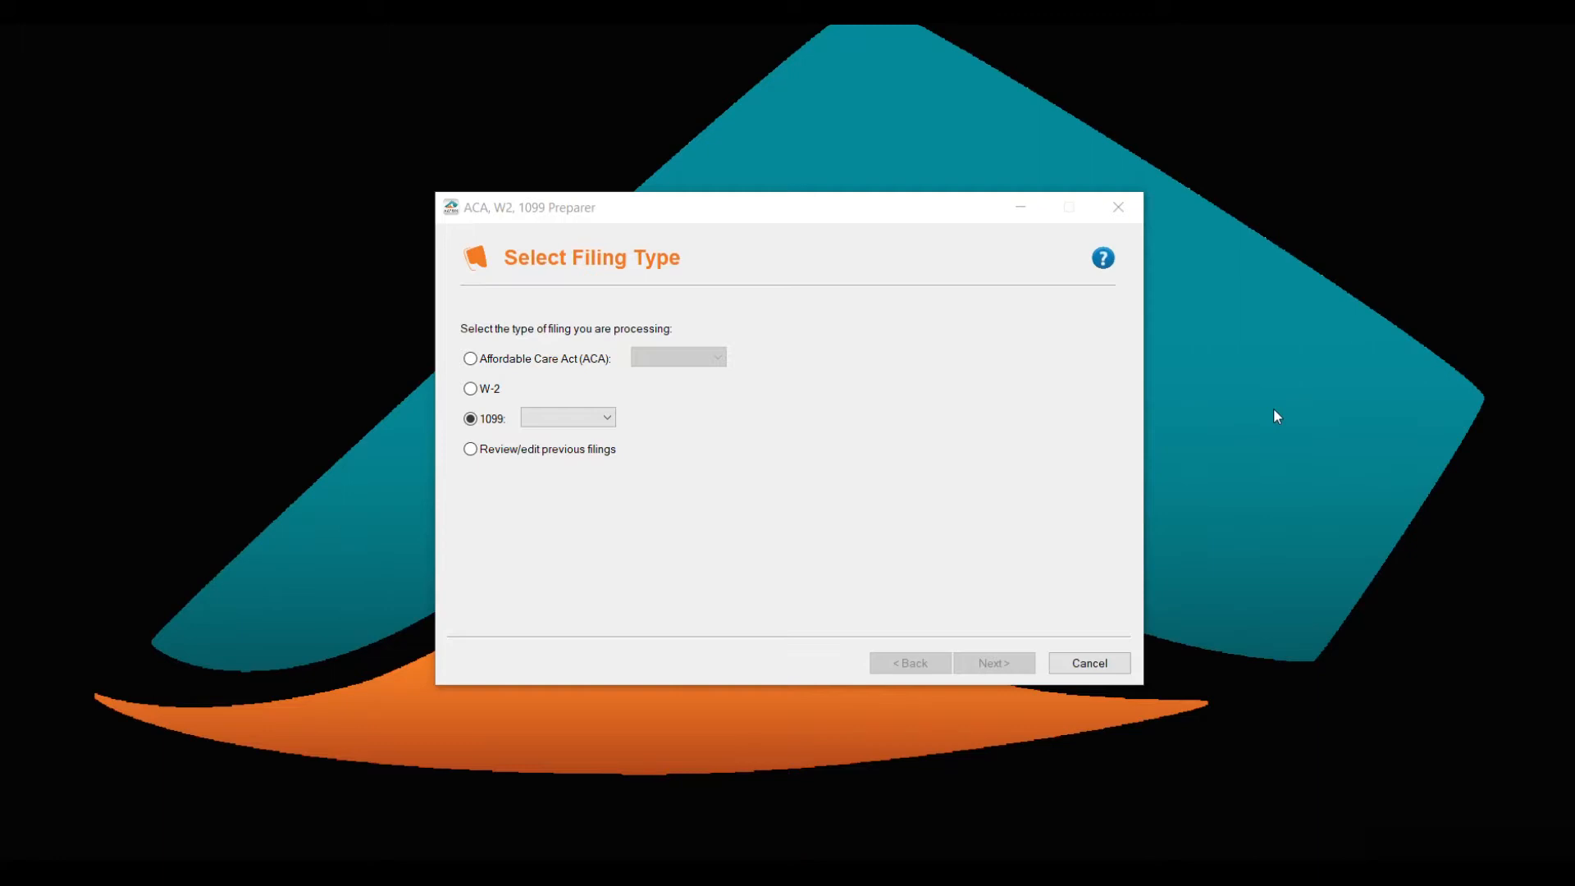
mouse_move(719, 503)
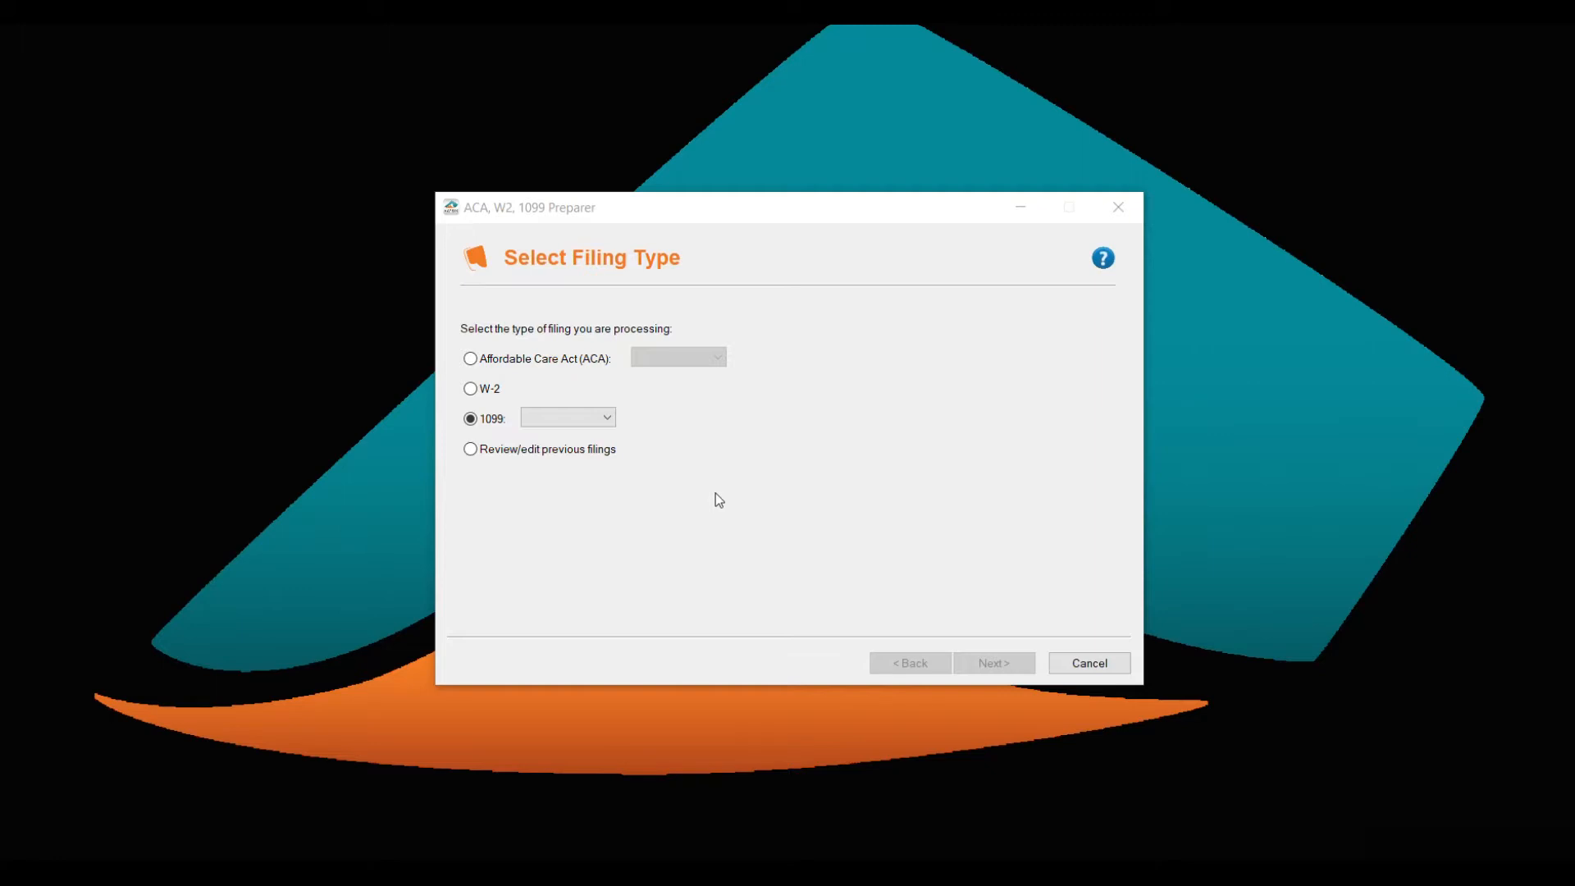
mouse_move(1024, 528)
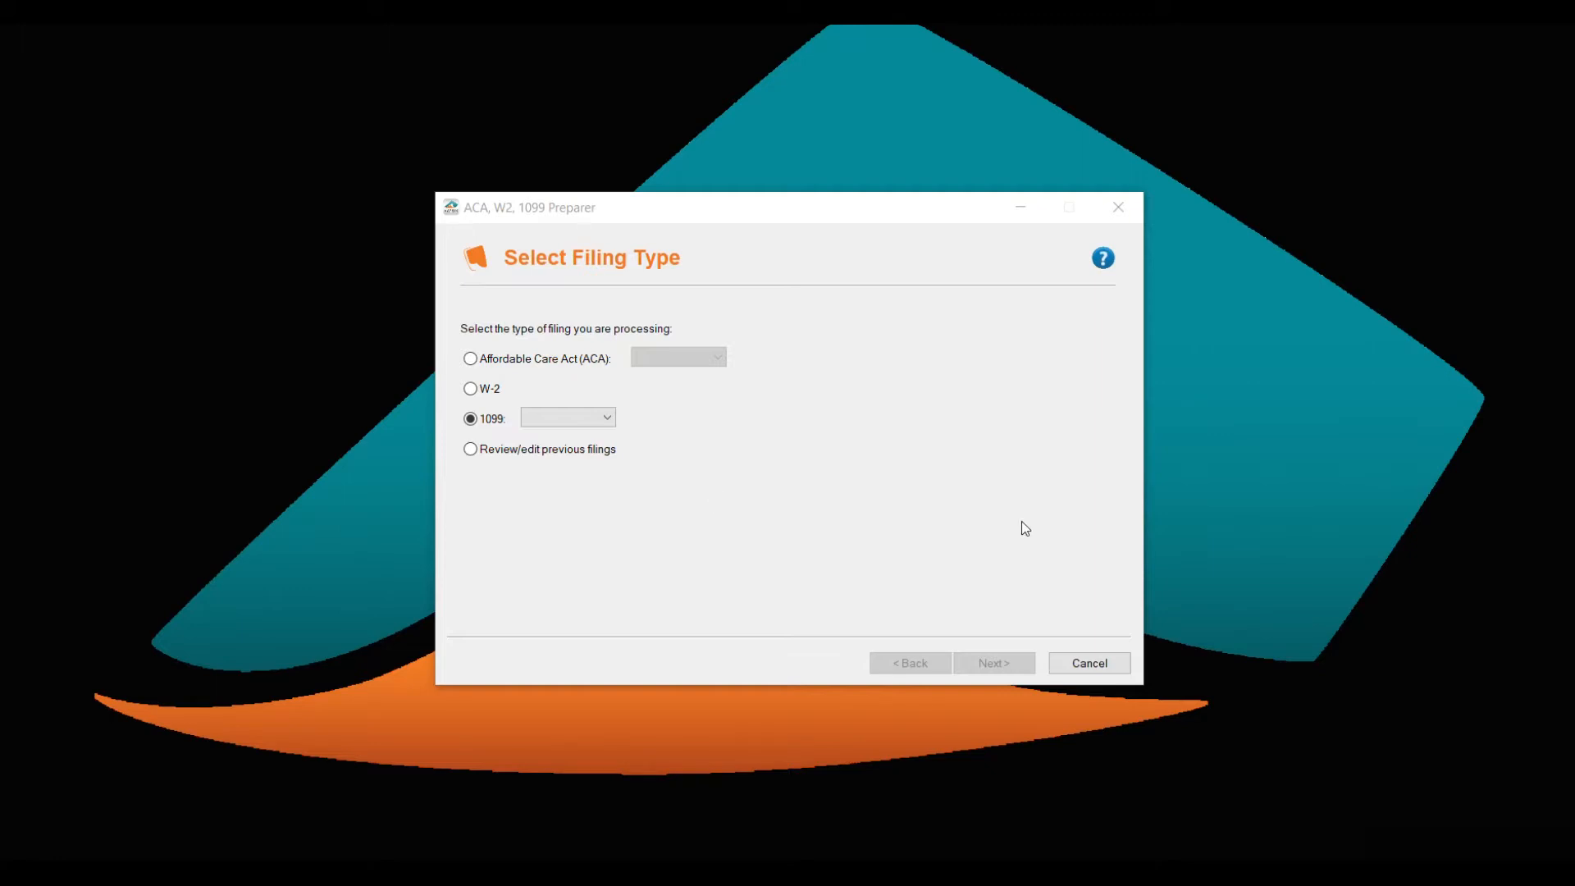
mouse_move(600, 459)
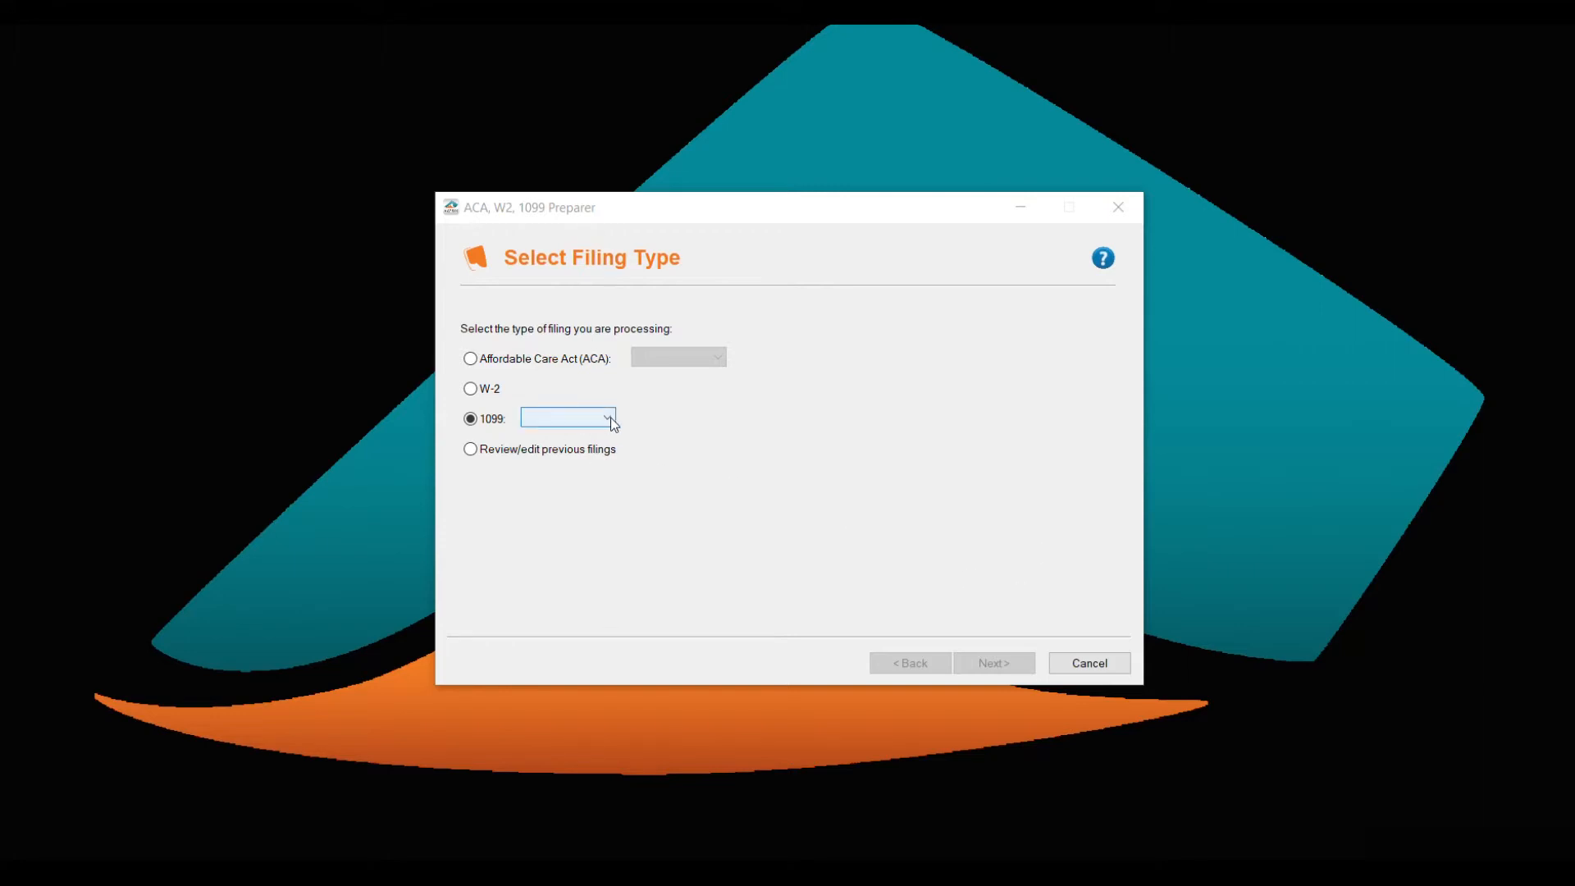
Choose 1099-MISC as the filing type and continue to data import options.
left_click(567, 417)
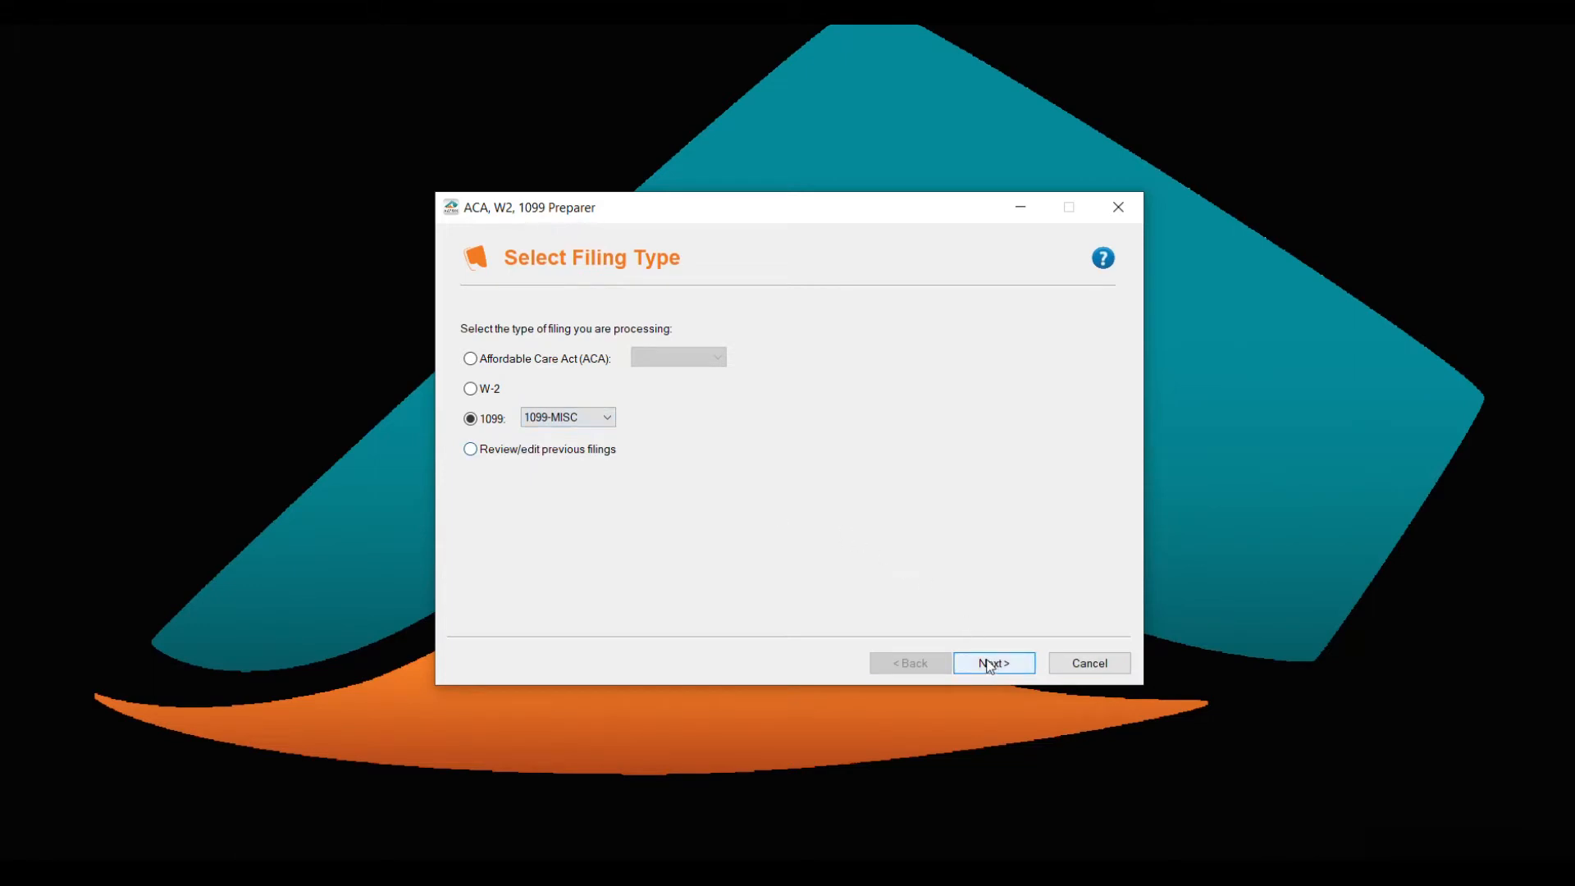
left_click(993, 663)
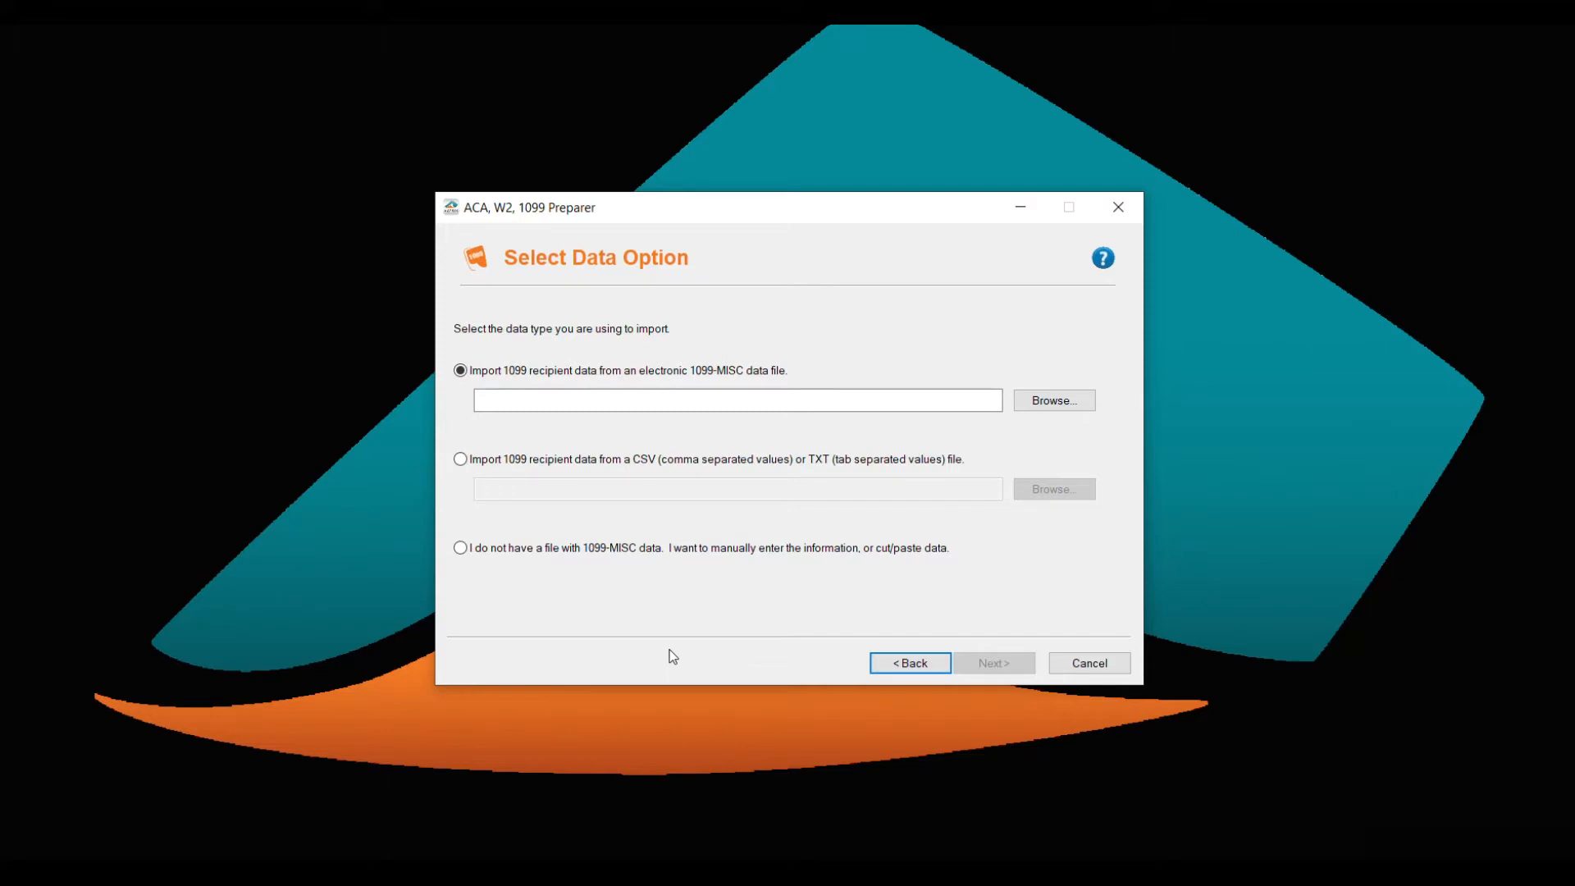
mouse_move(616, 573)
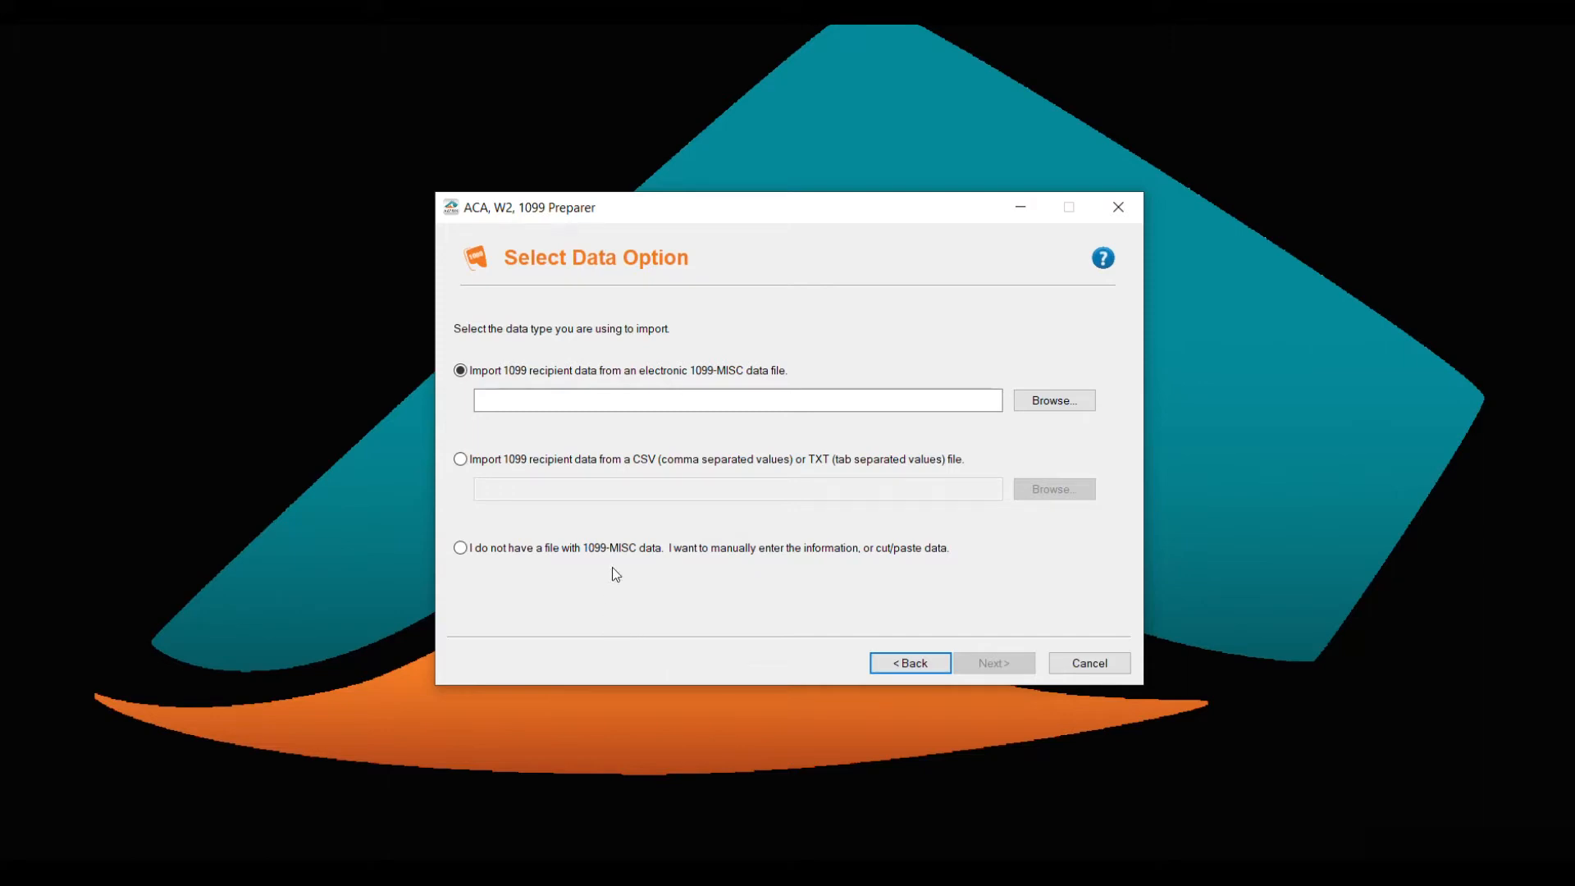
mouse_move(618, 519)
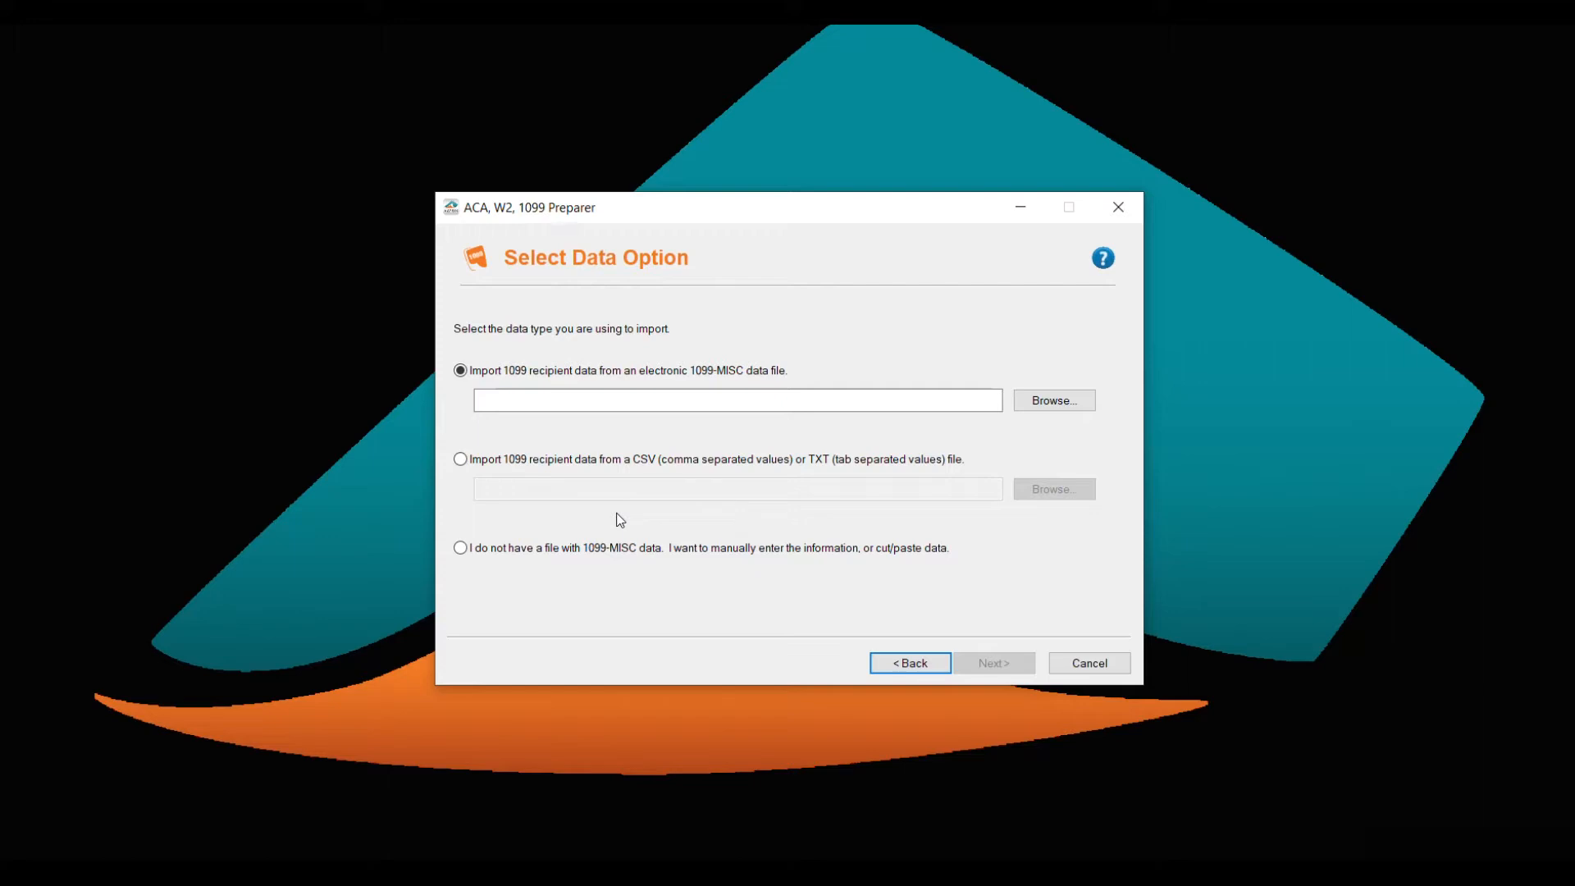
mouse_move(463, 473)
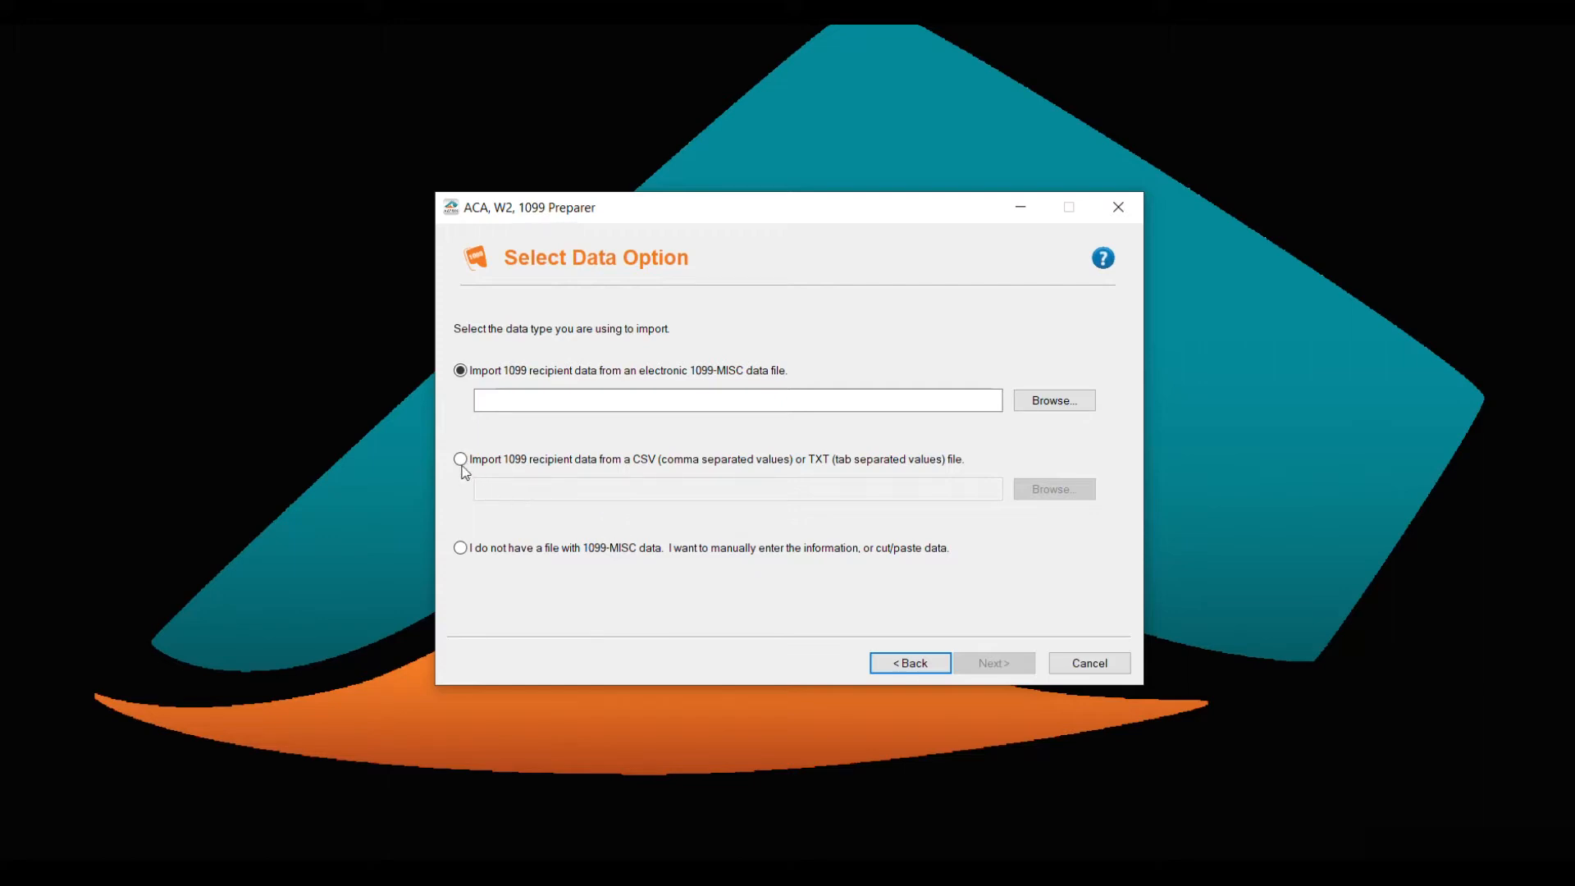
Select the CSV/TXT file import option for recipient data.
left_click(460, 459)
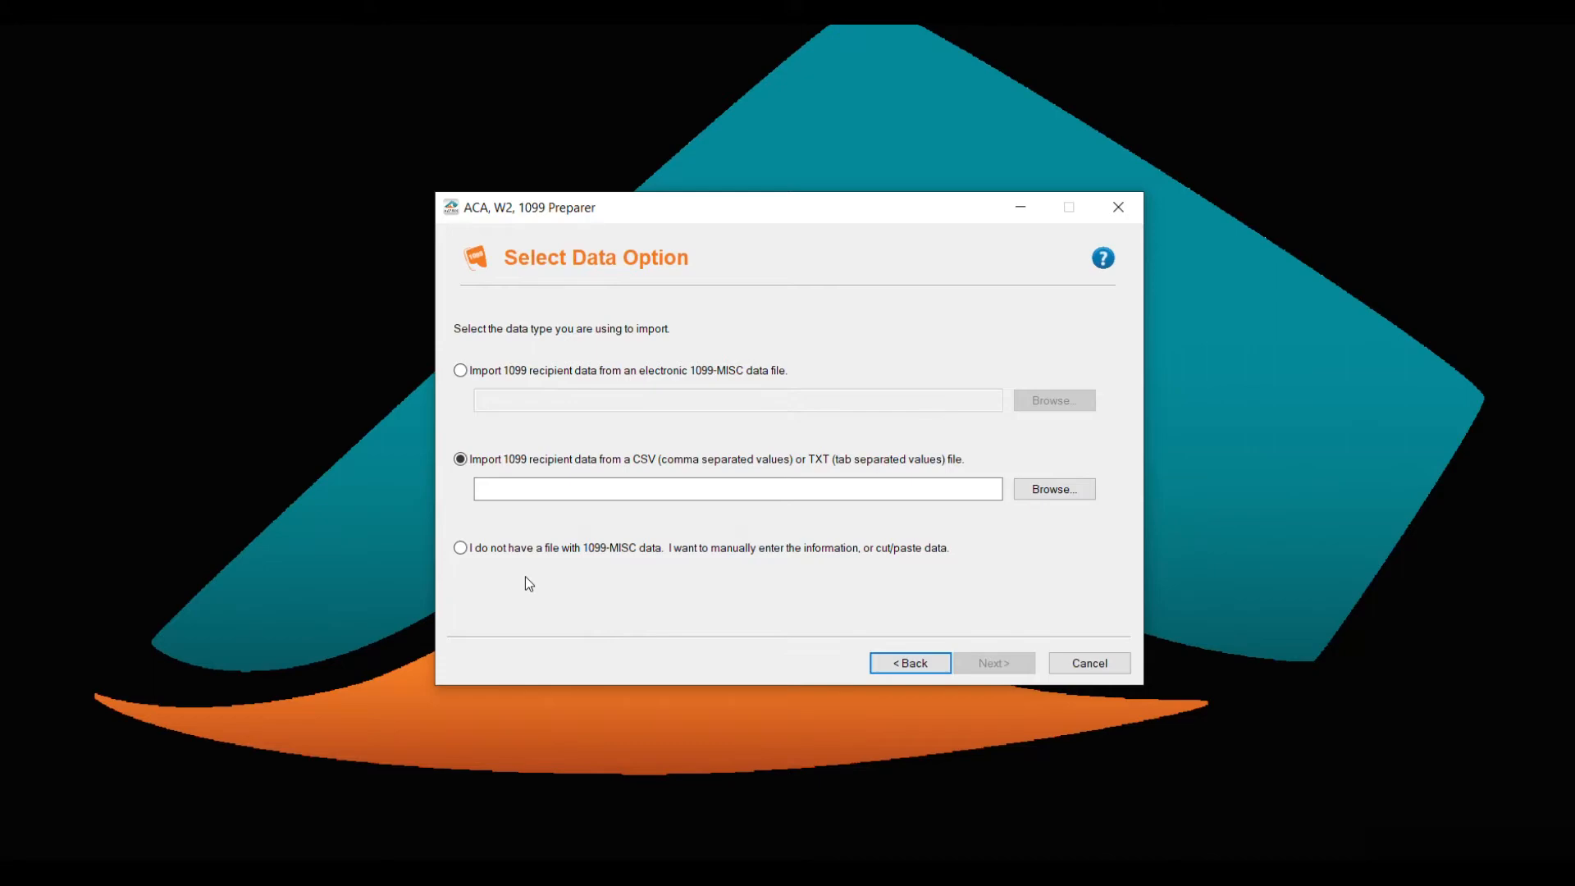
mouse_move(919, 543)
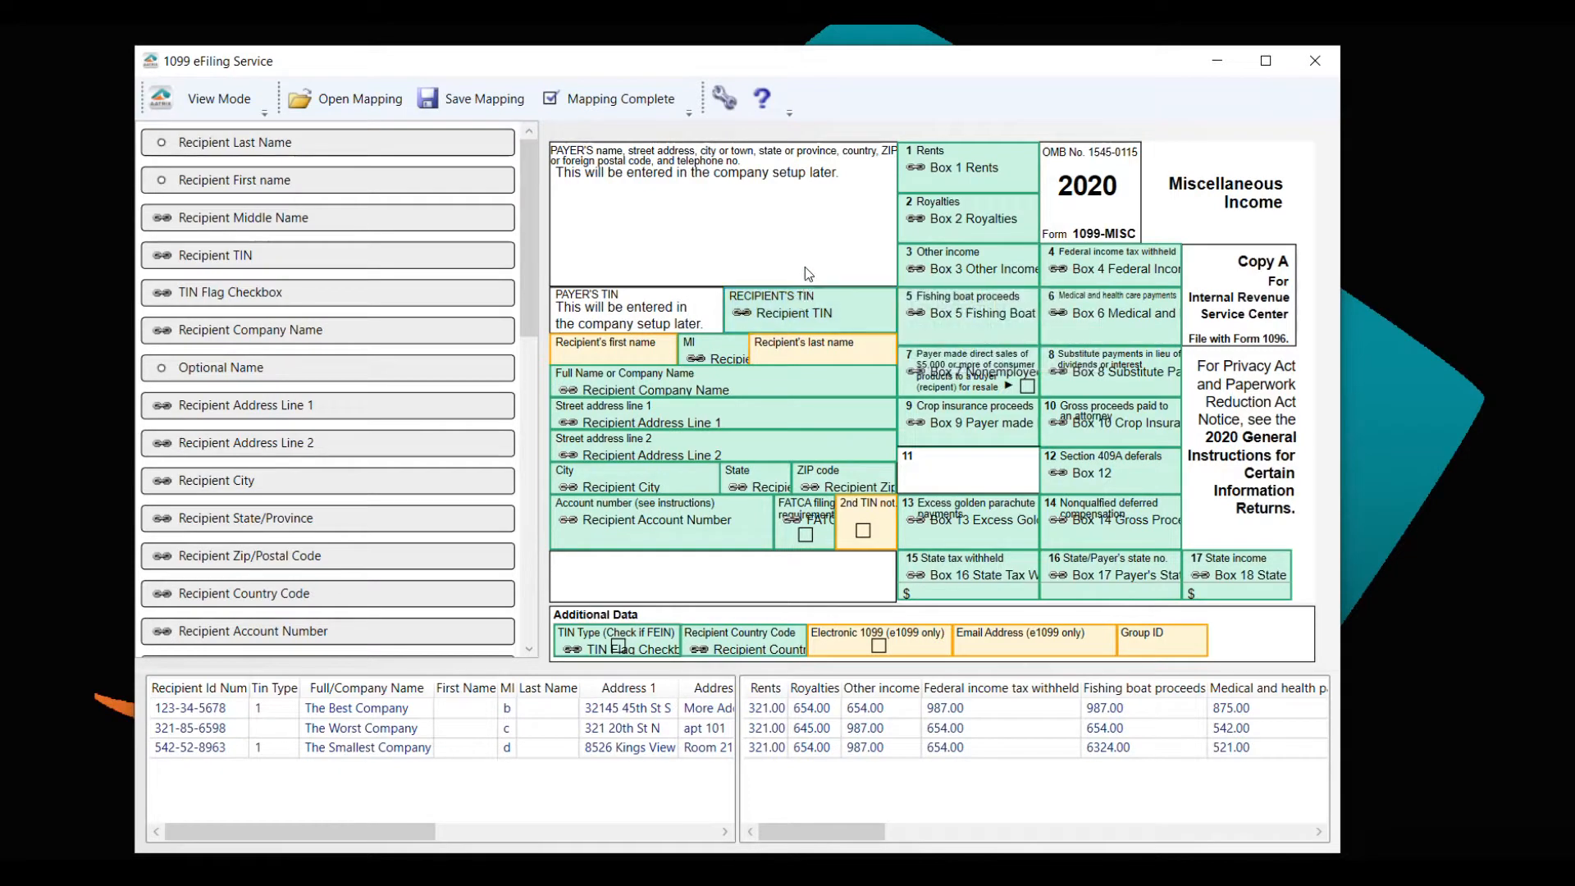
mouse_move(854, 80)
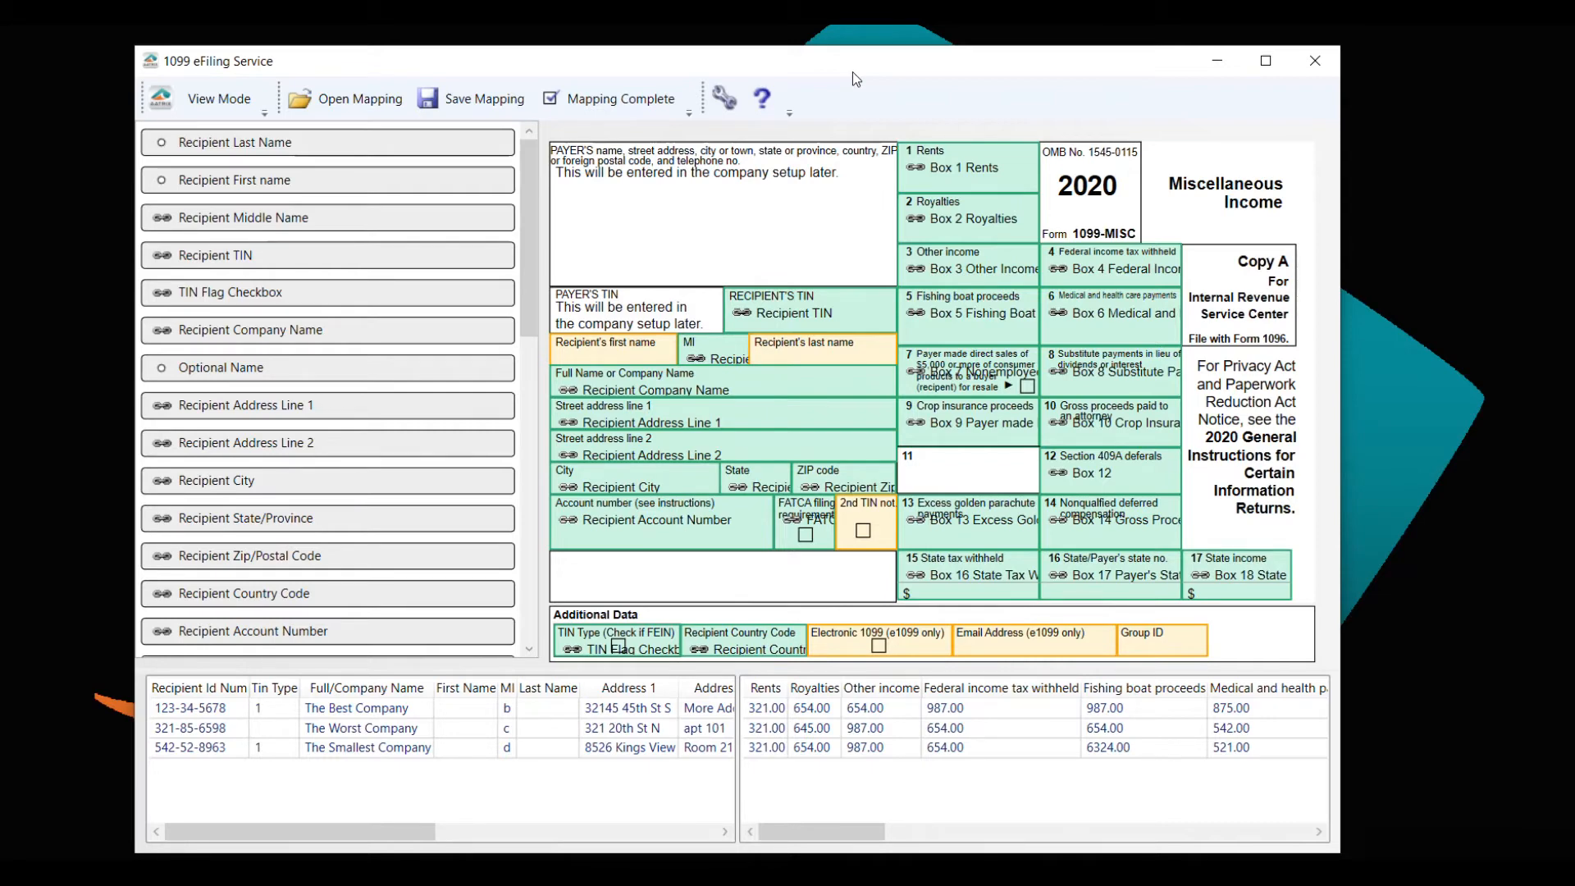
mouse_move(256, 150)
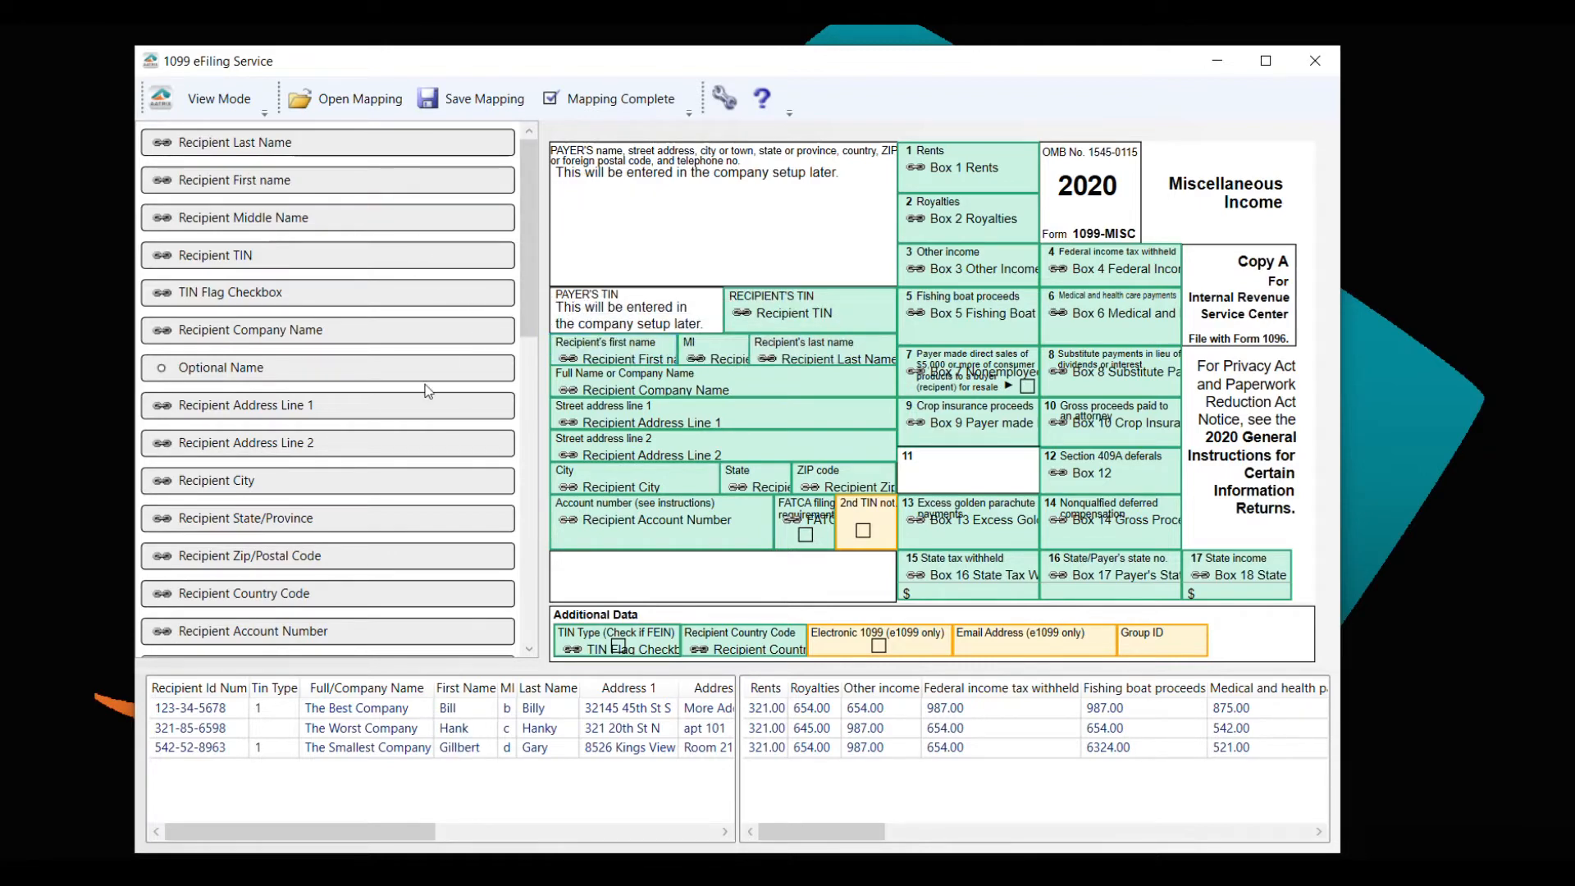
mouse_move(444, 470)
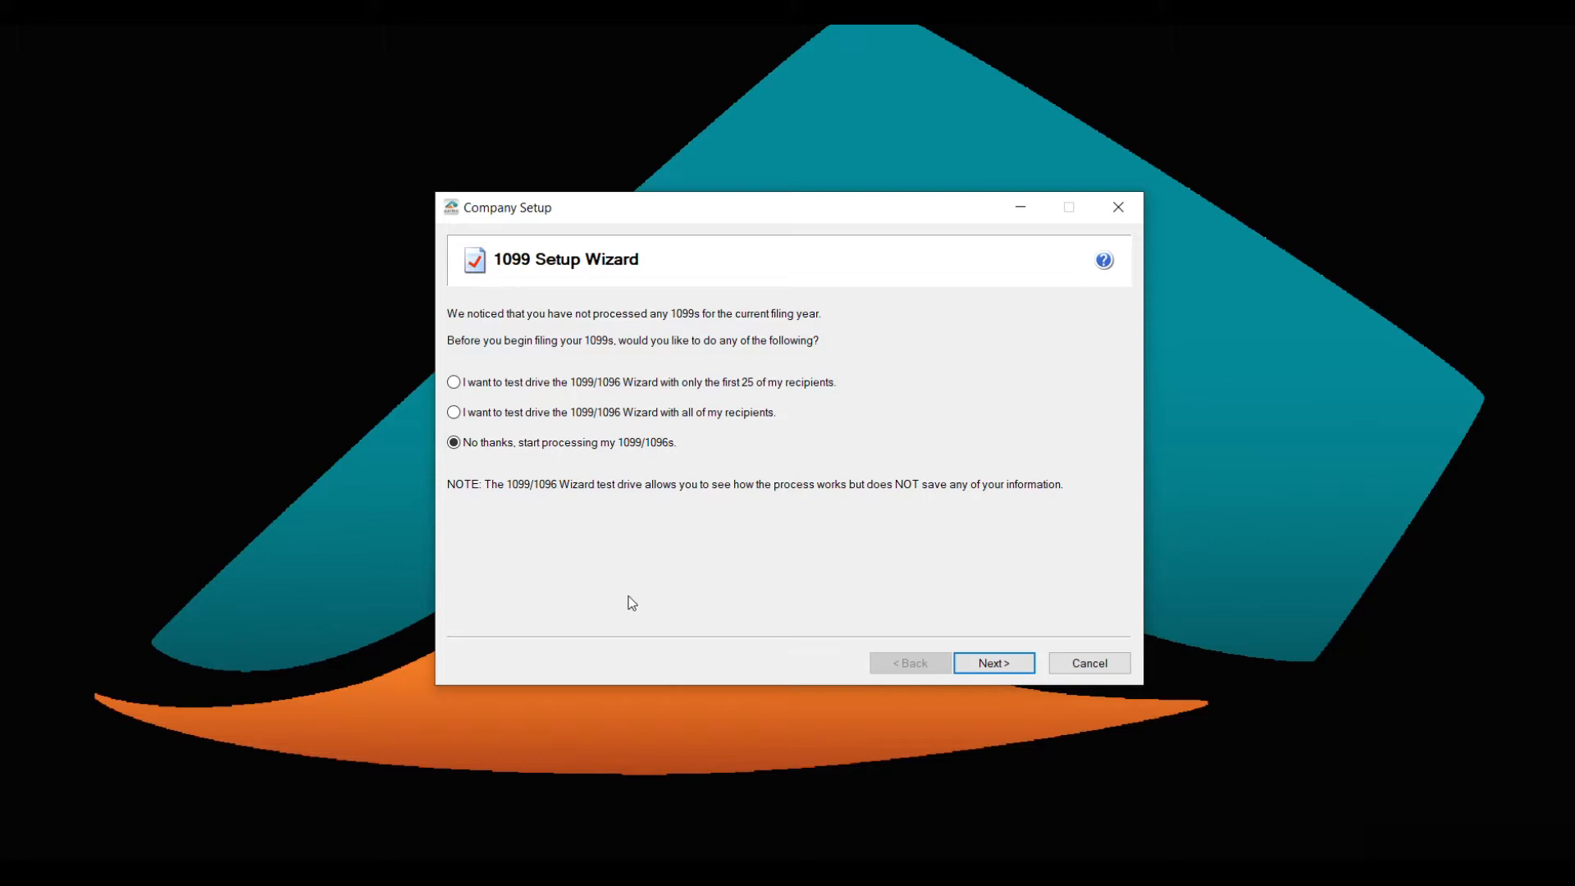
mouse_move(720, 560)
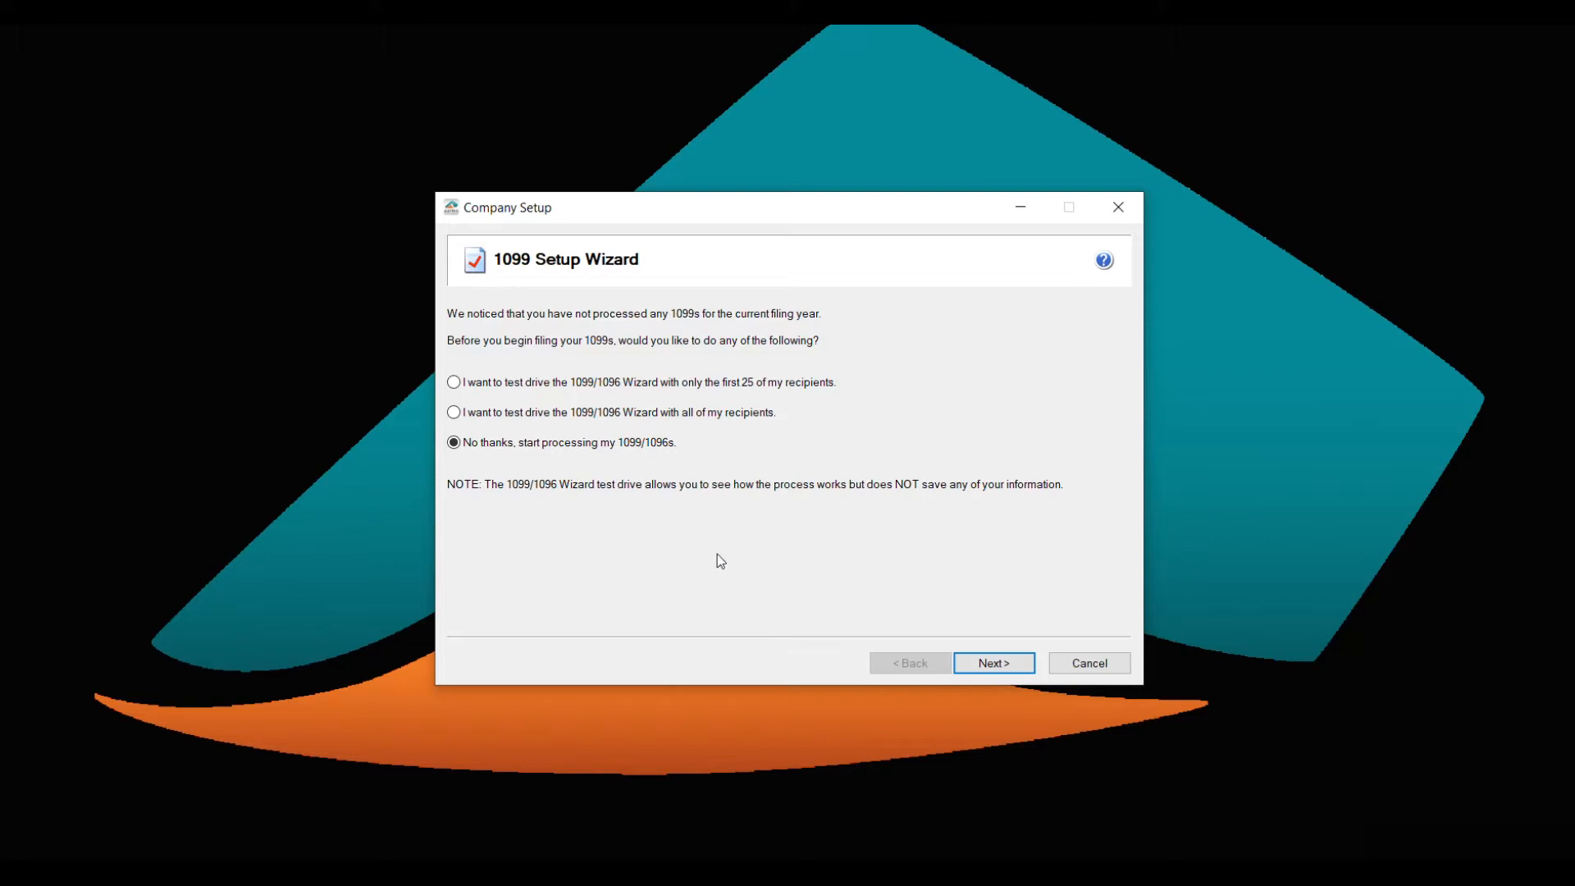
mouse_move(734, 397)
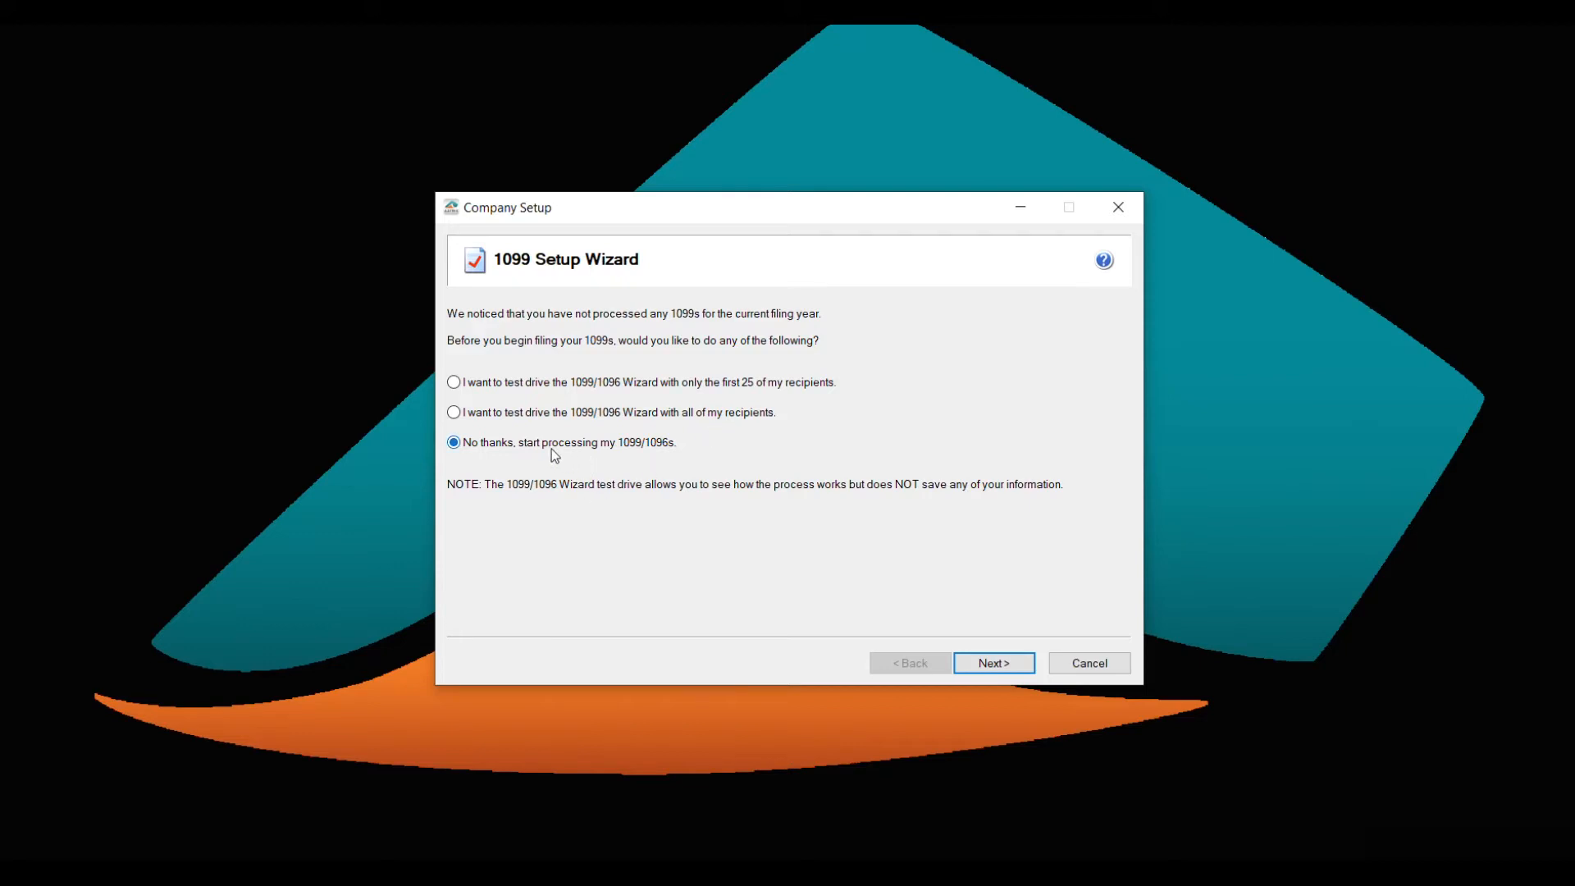
Decline the test drive and start processing 1099/1096s.
left_click(993, 662)
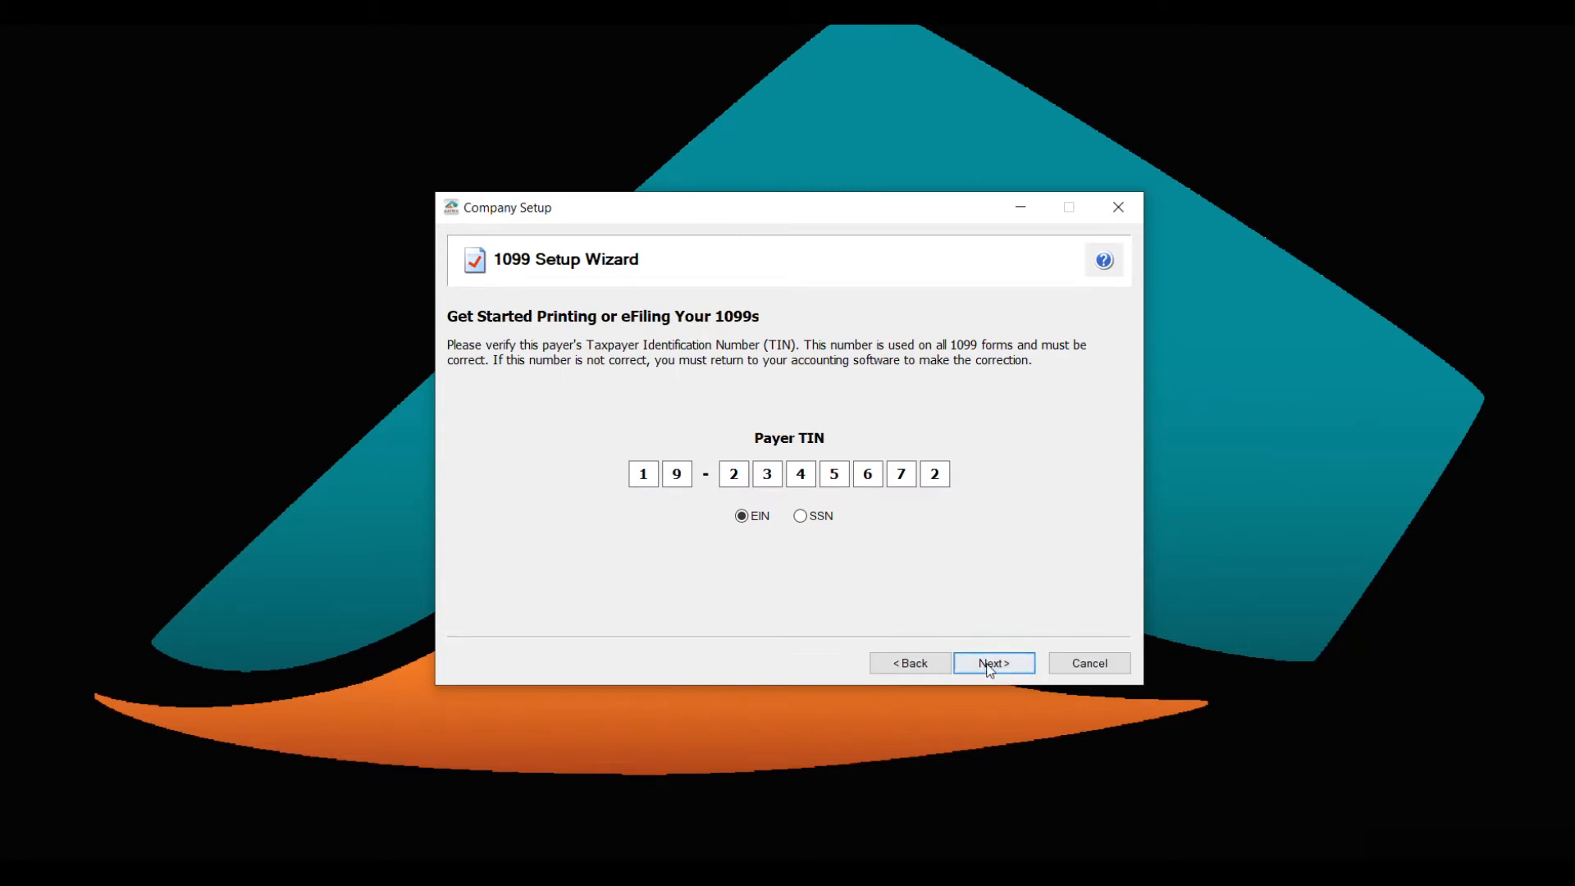
Accept payer TIN 19-2345672 and continue to the multiple data files question.
left_click(993, 662)
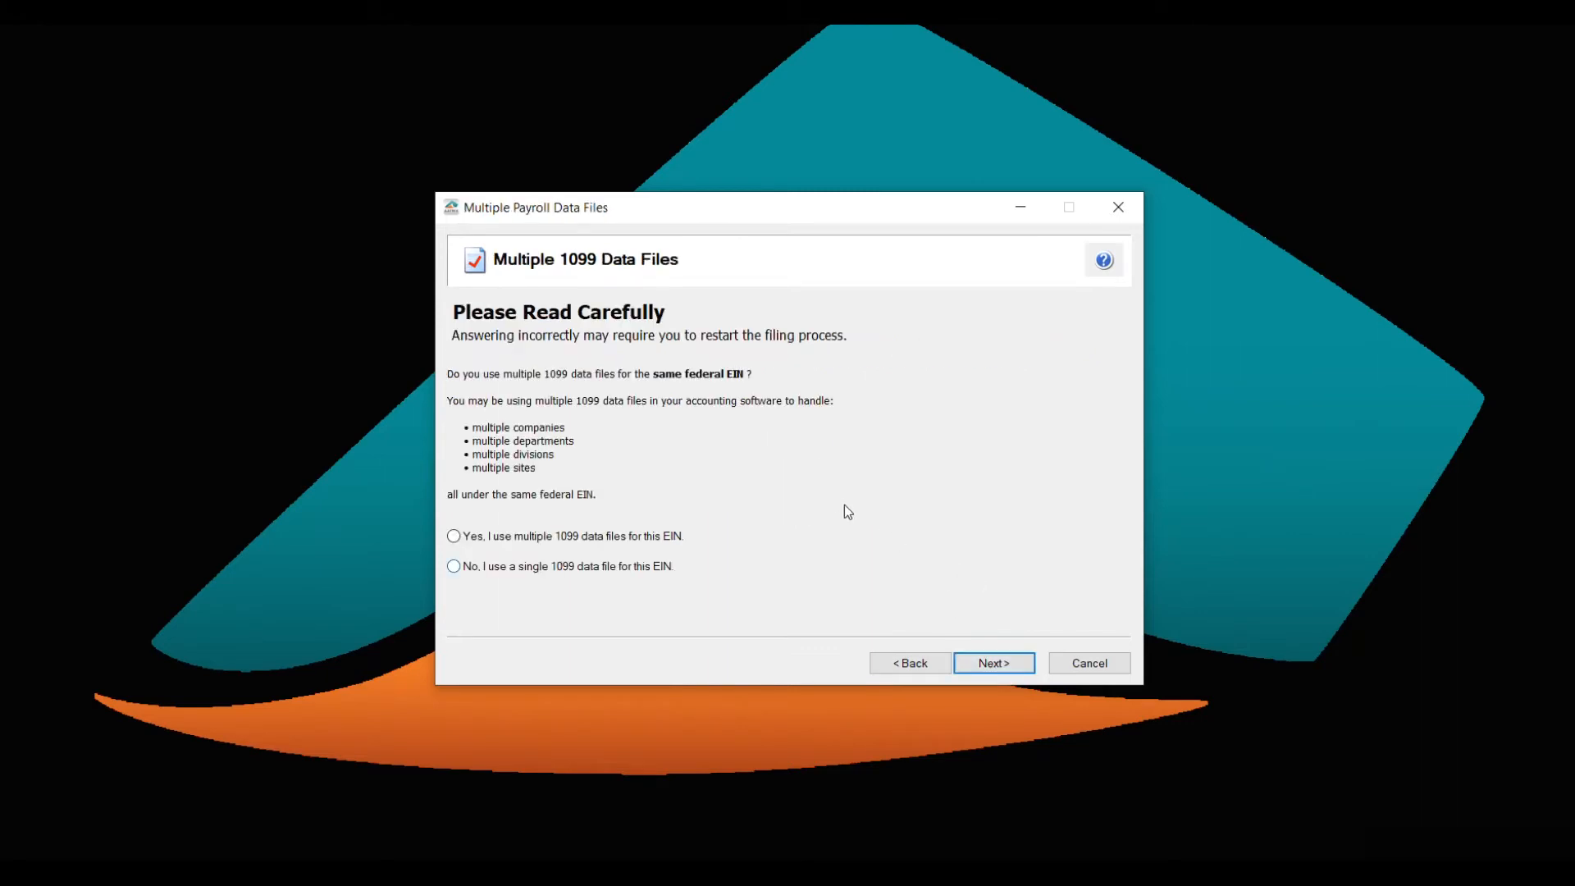
mouse_move(832, 498)
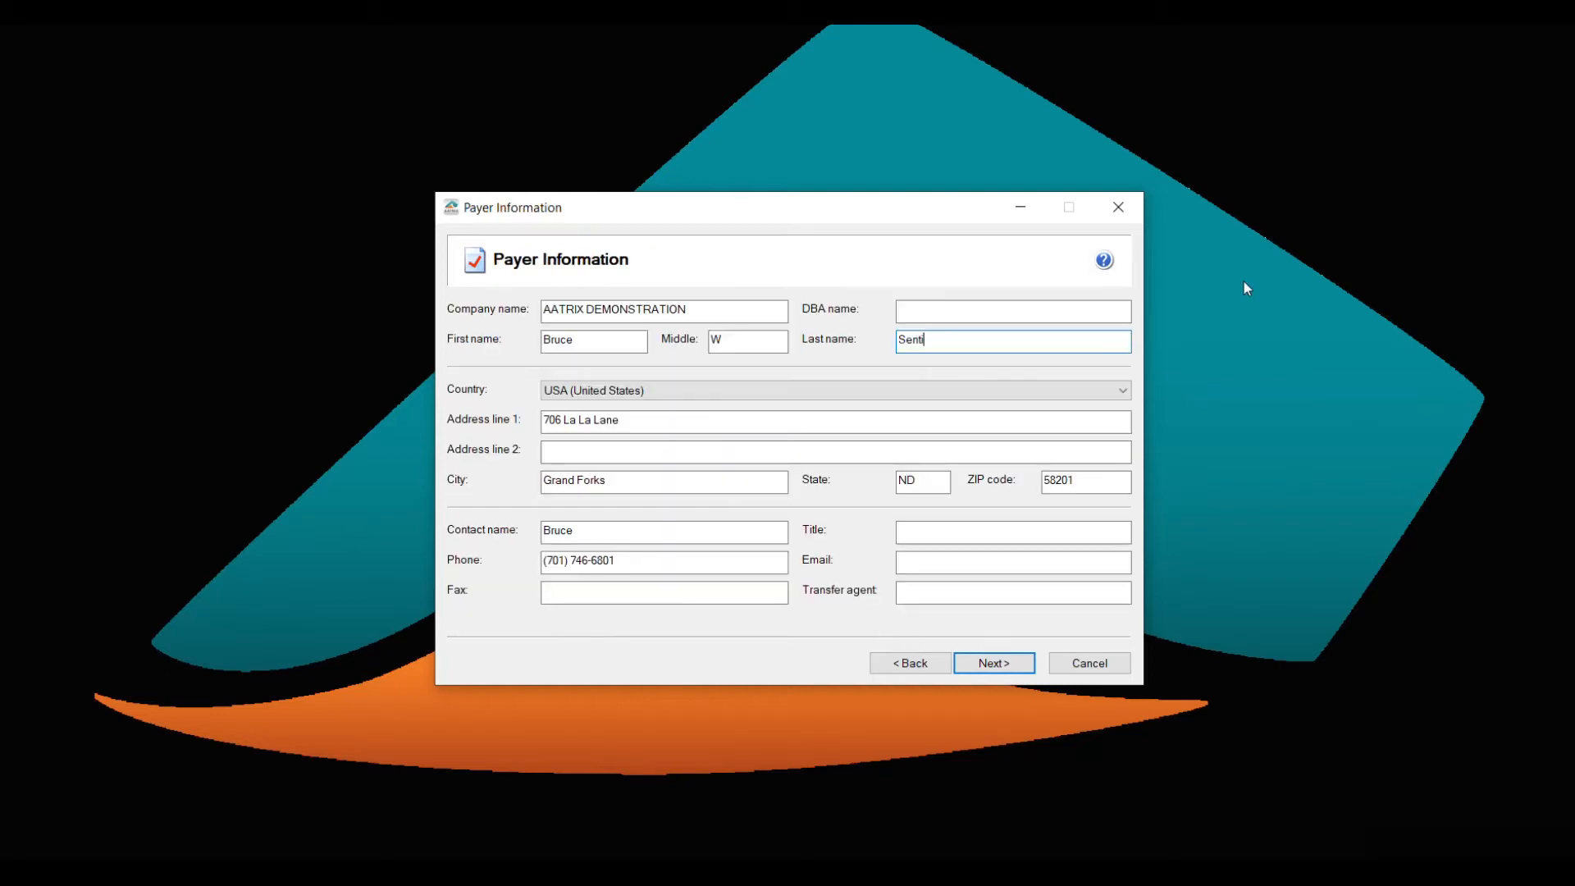
mouse_move(1209, 264)
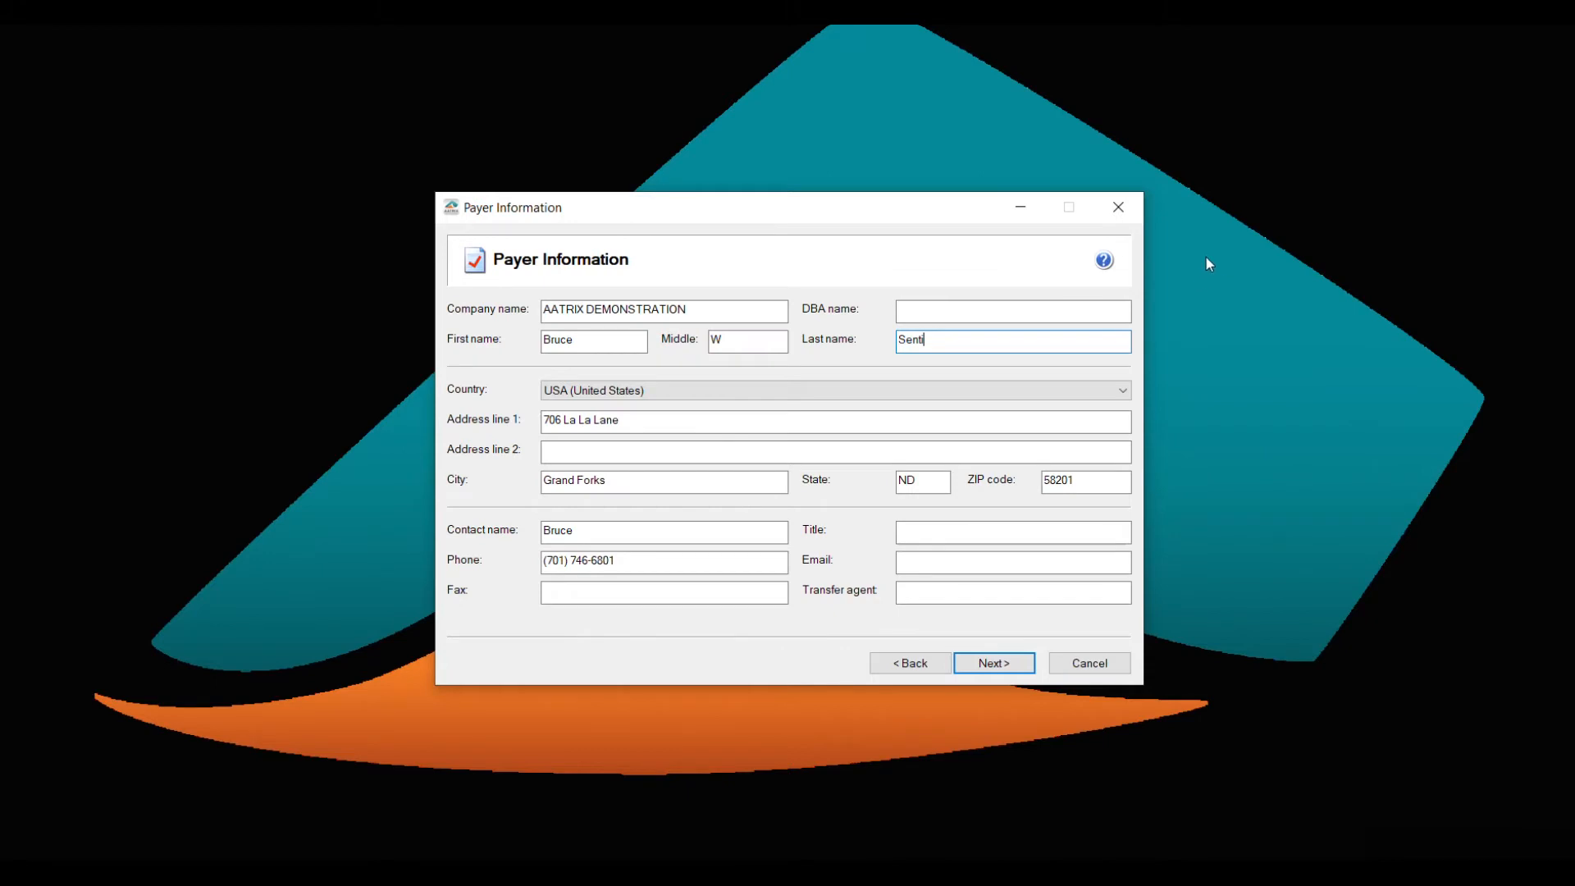
Accept AATRIX DEMONSTRATION payer details and file as own company.
left_click(992, 663)
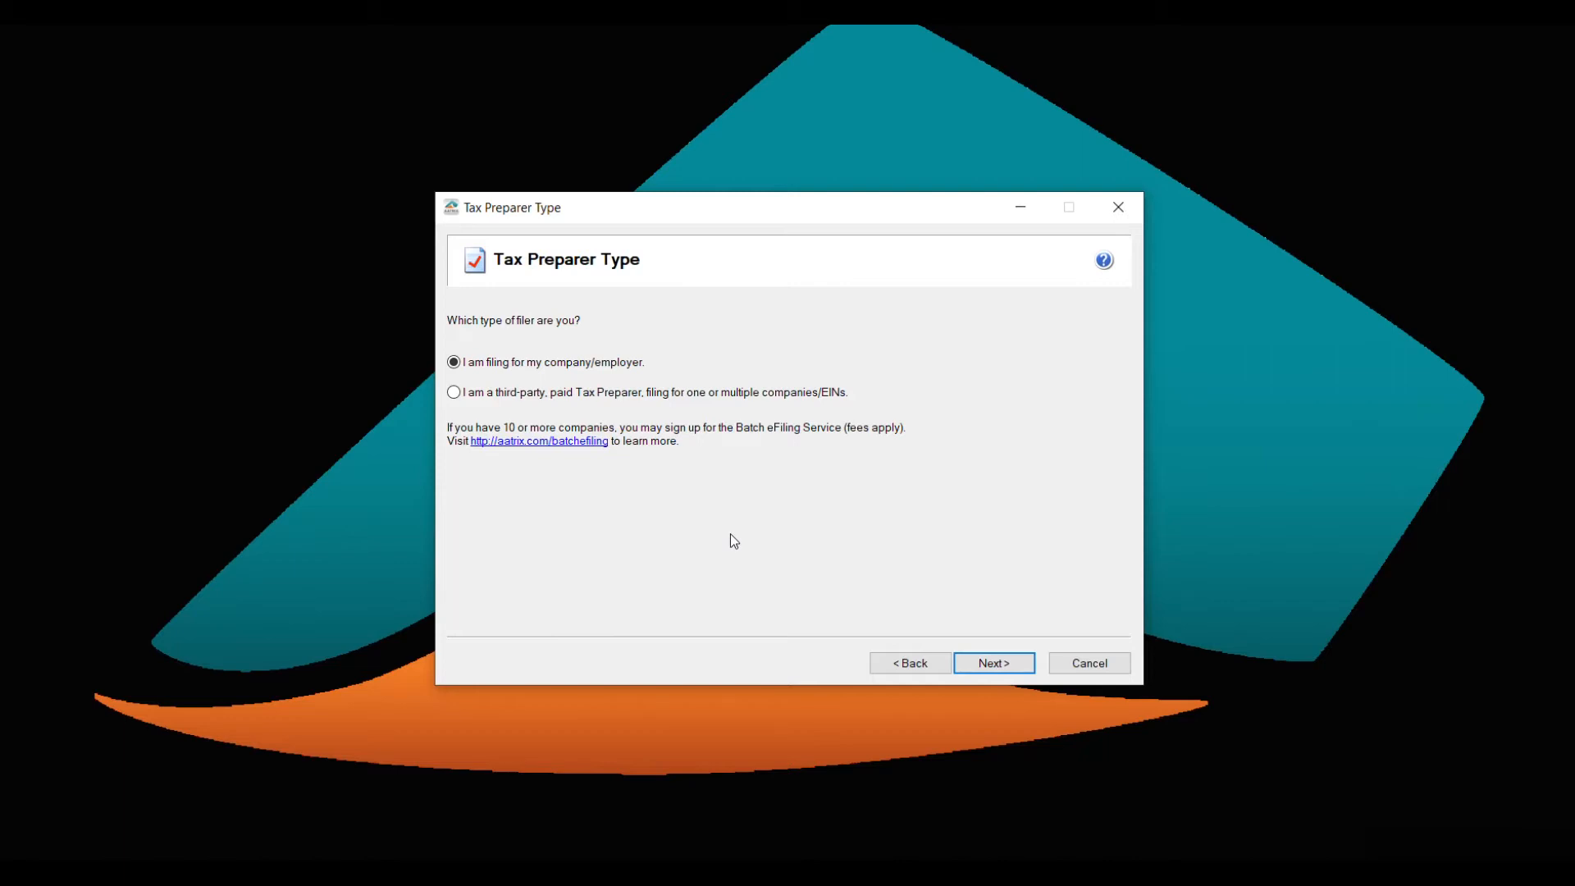
mouse_move(746, 541)
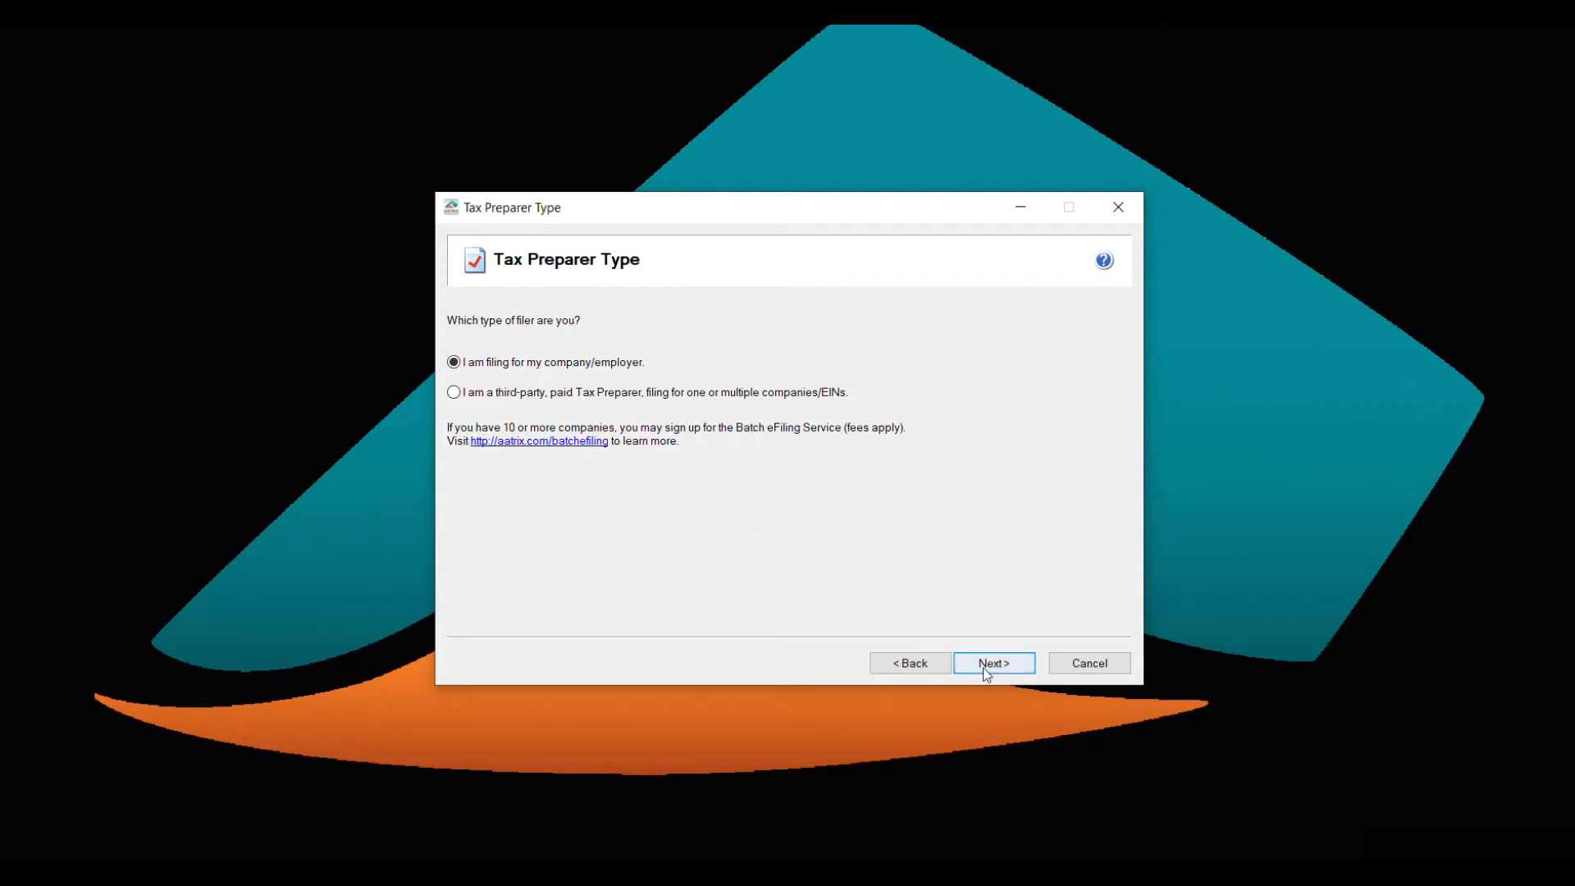
left_click(992, 663)
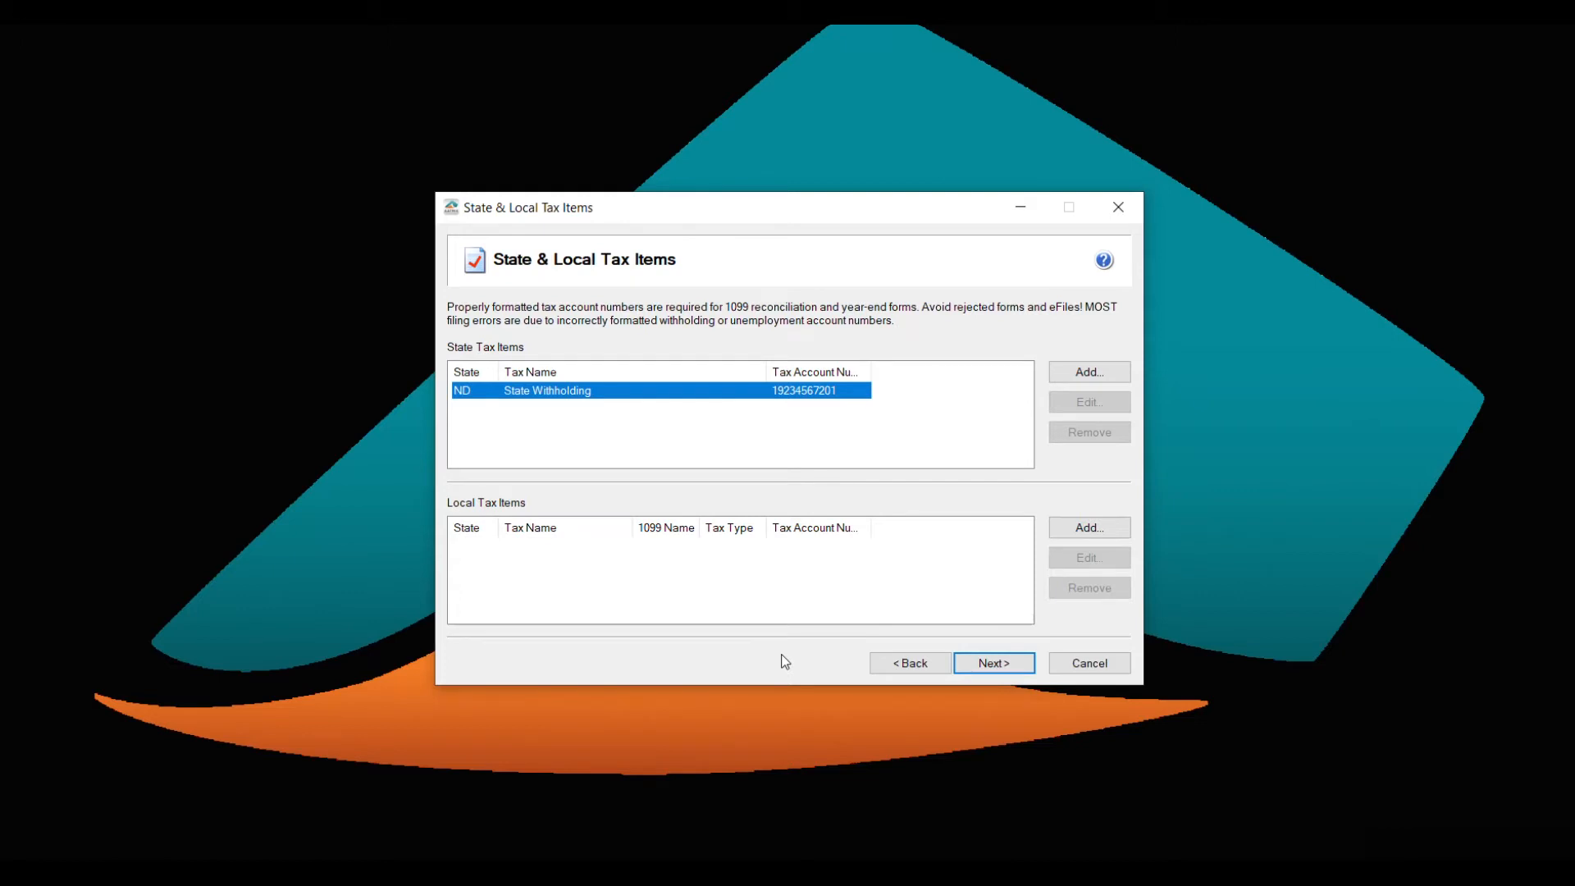
mouse_move(971, 768)
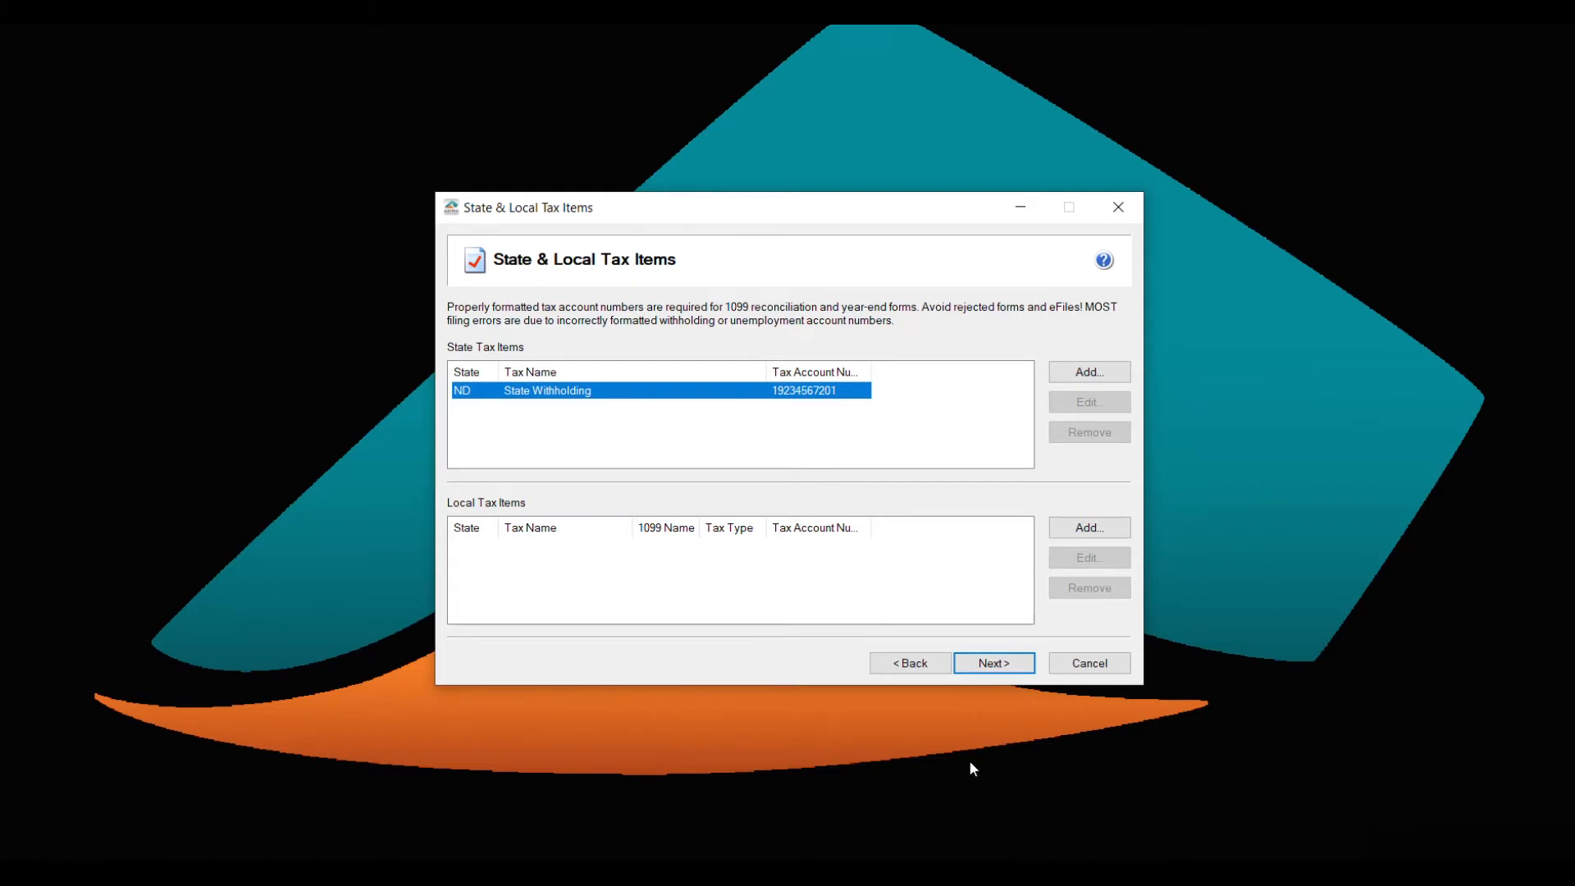
Accept ND State Withholding, no electronic-only recipients, and untruncated IDs with zeros.
left_click(993, 663)
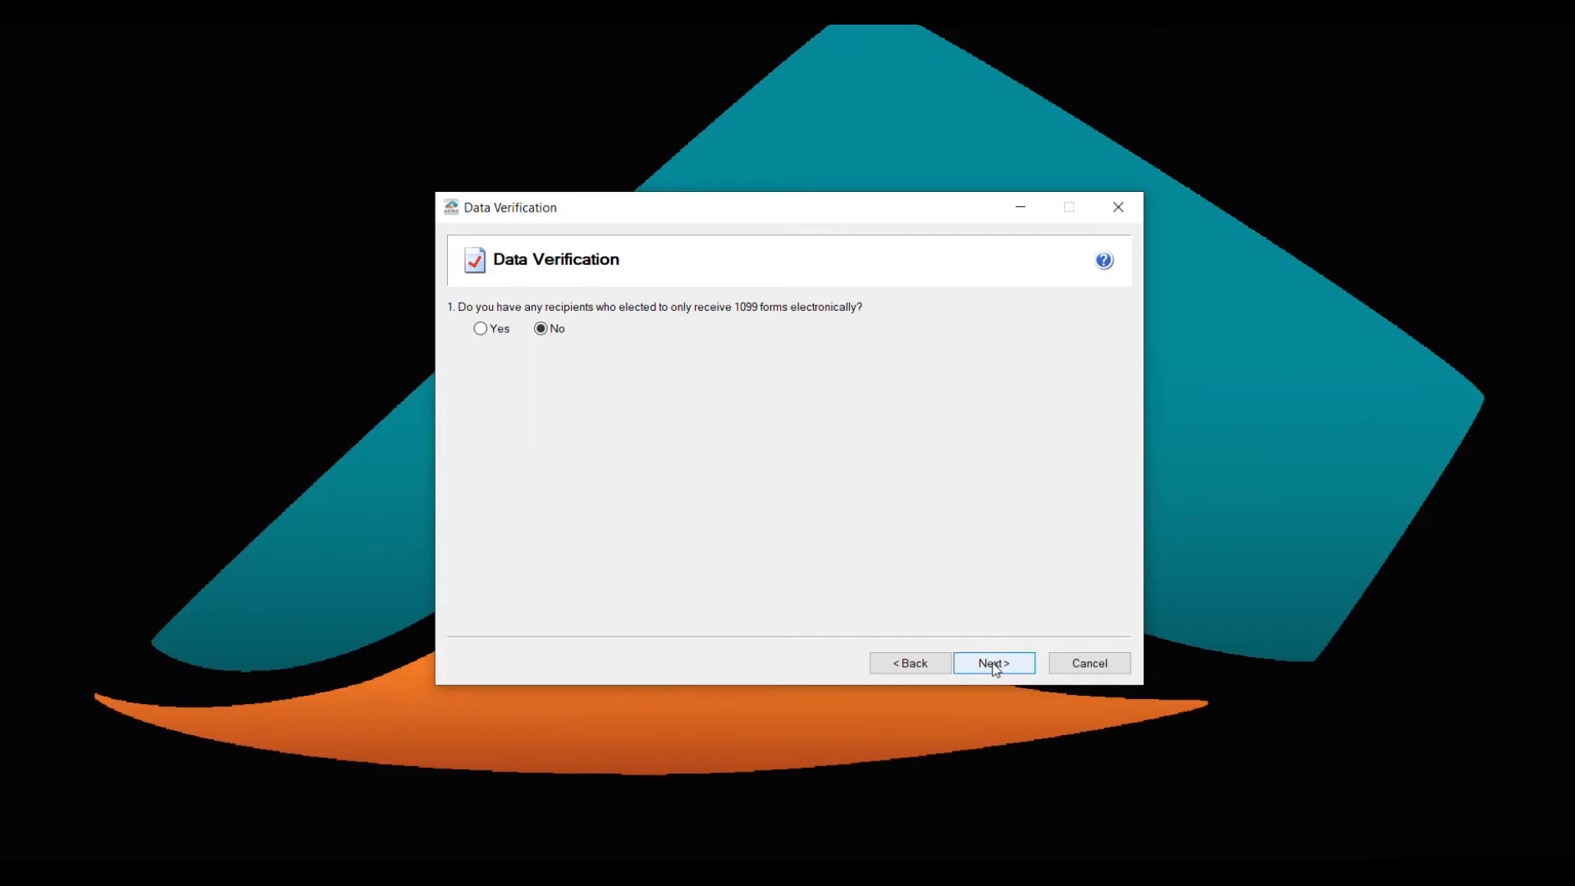
left_click(992, 663)
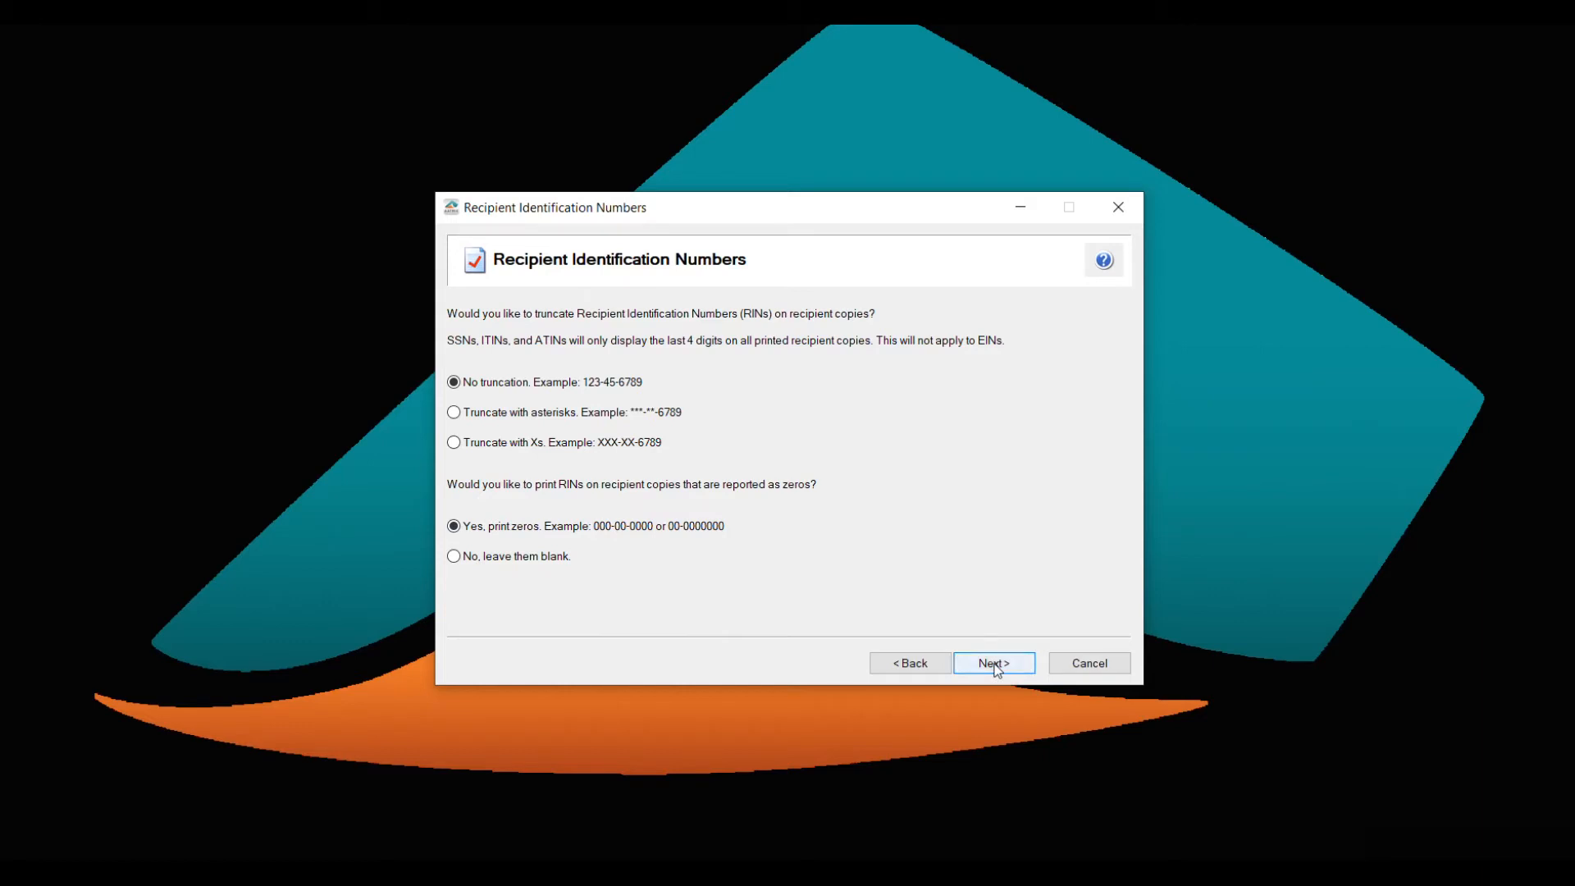
left_click(993, 662)
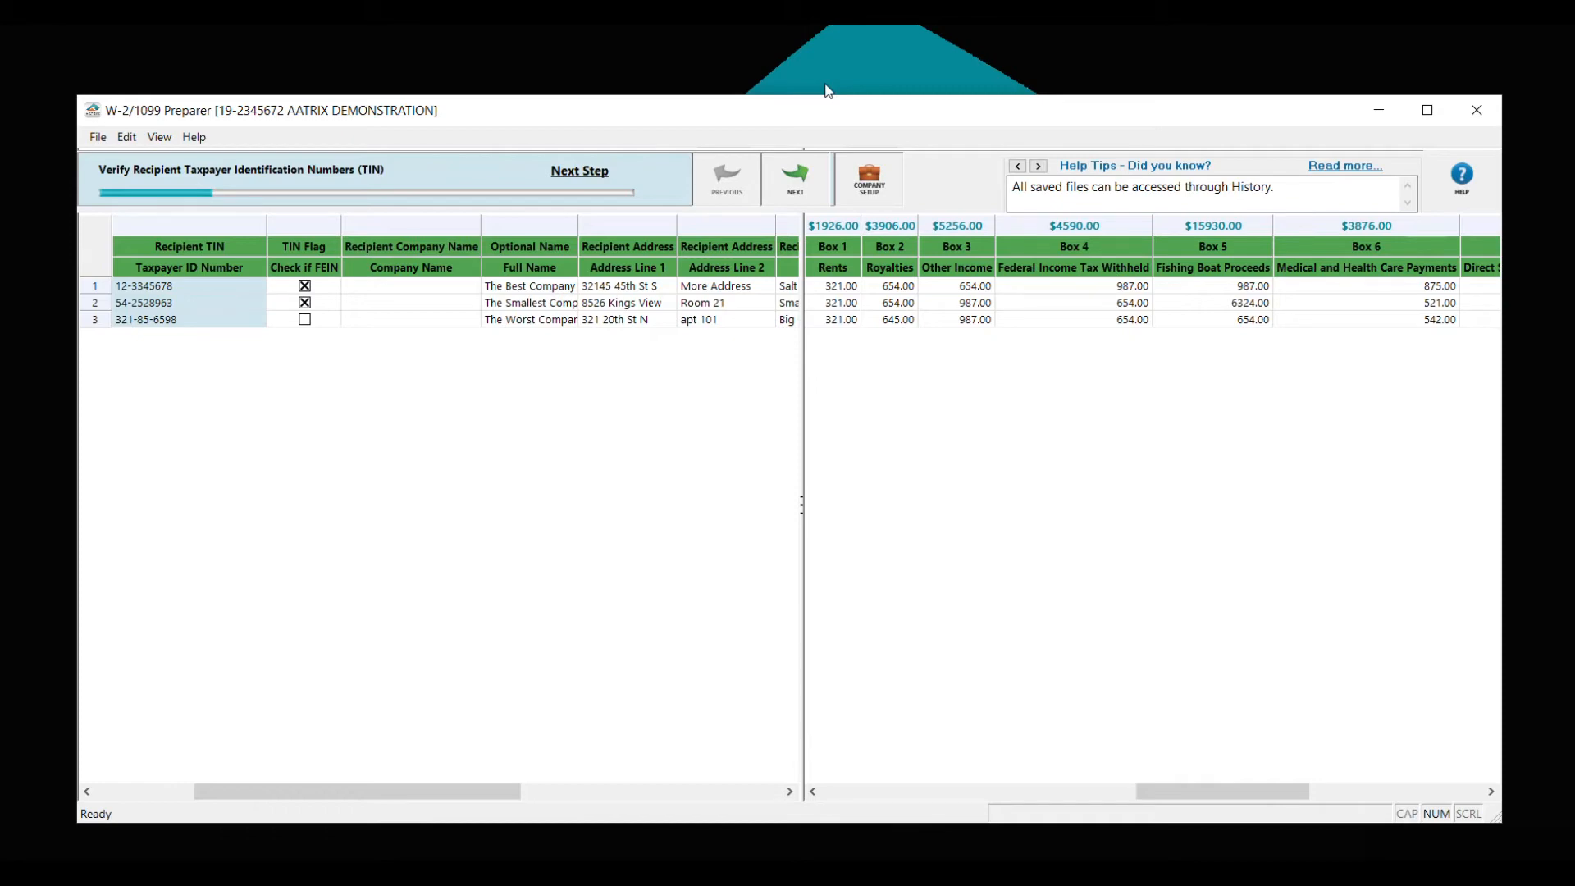
mouse_move(836, 120)
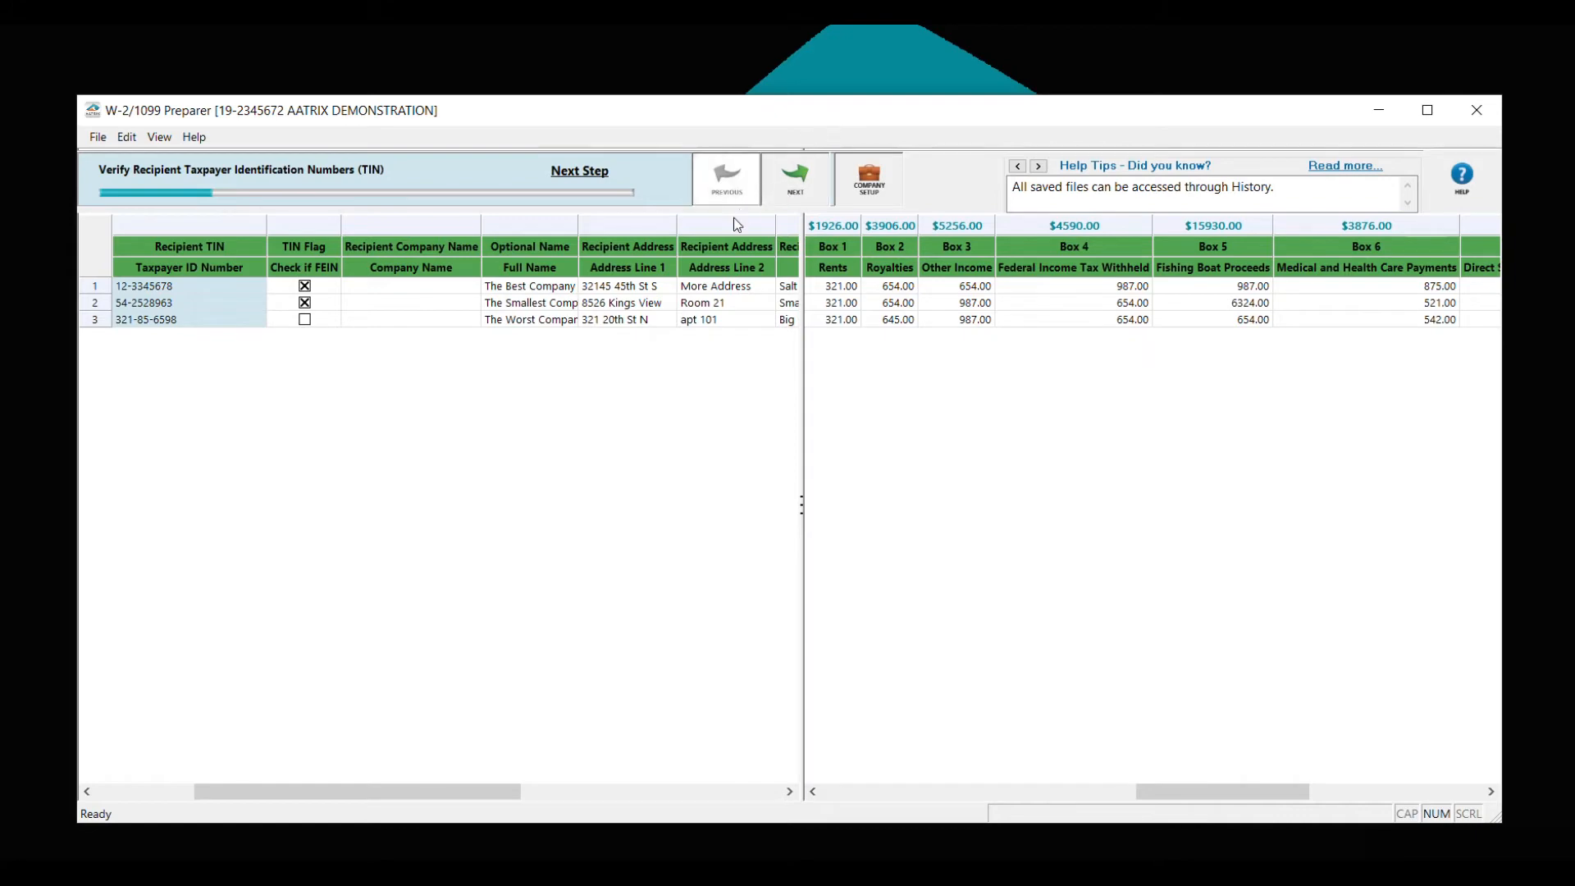
mouse_move(229, 322)
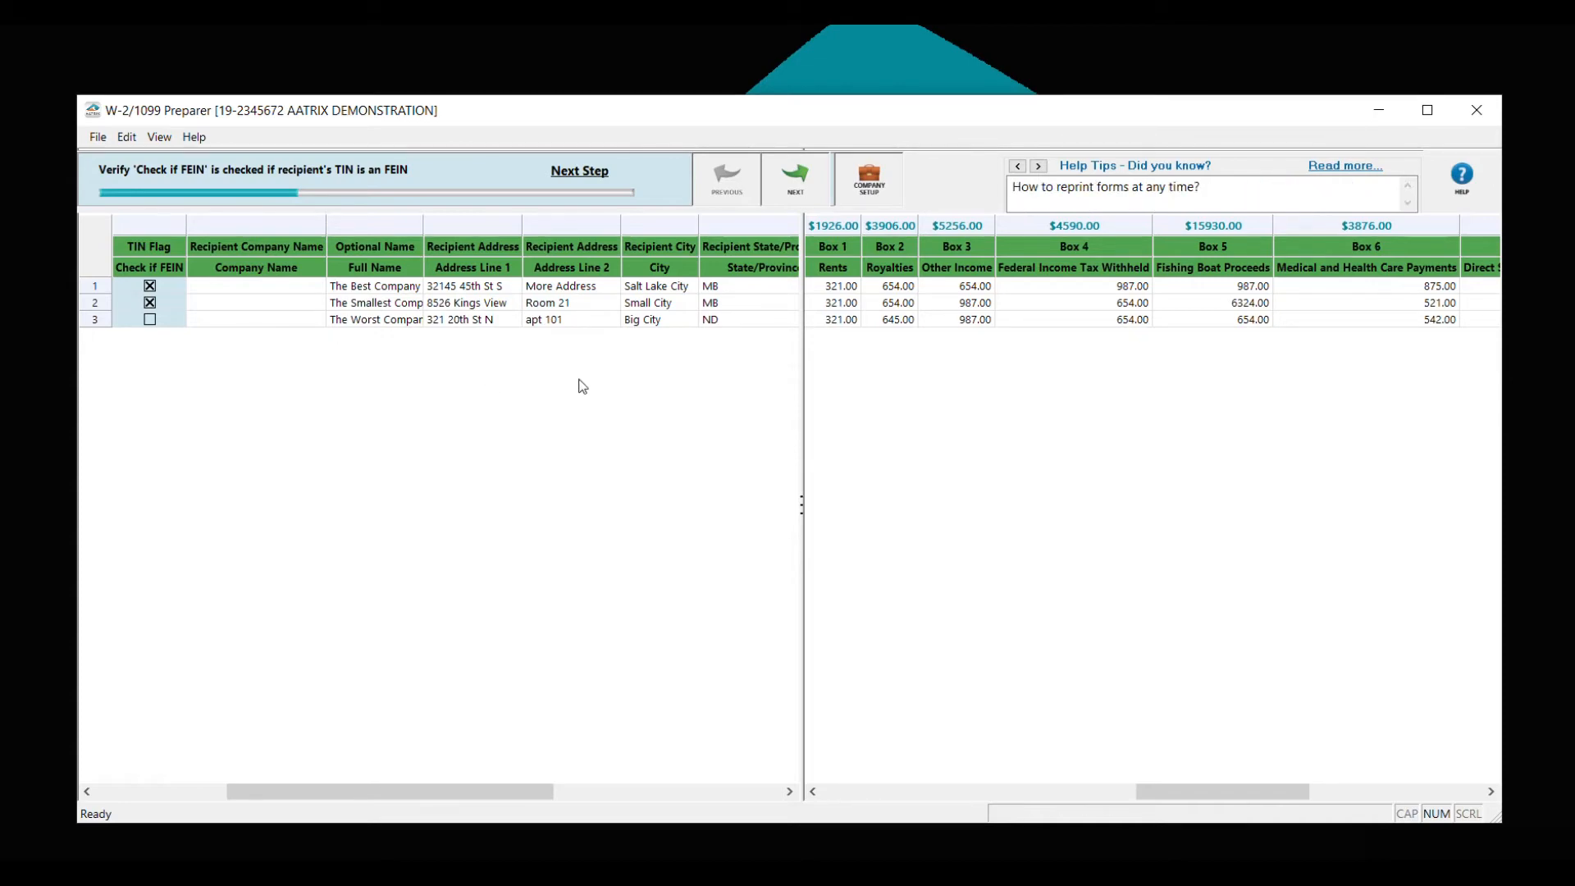
Pass the FEIN flag and name-and-address checks to reach income box review.
left_click(793, 178)
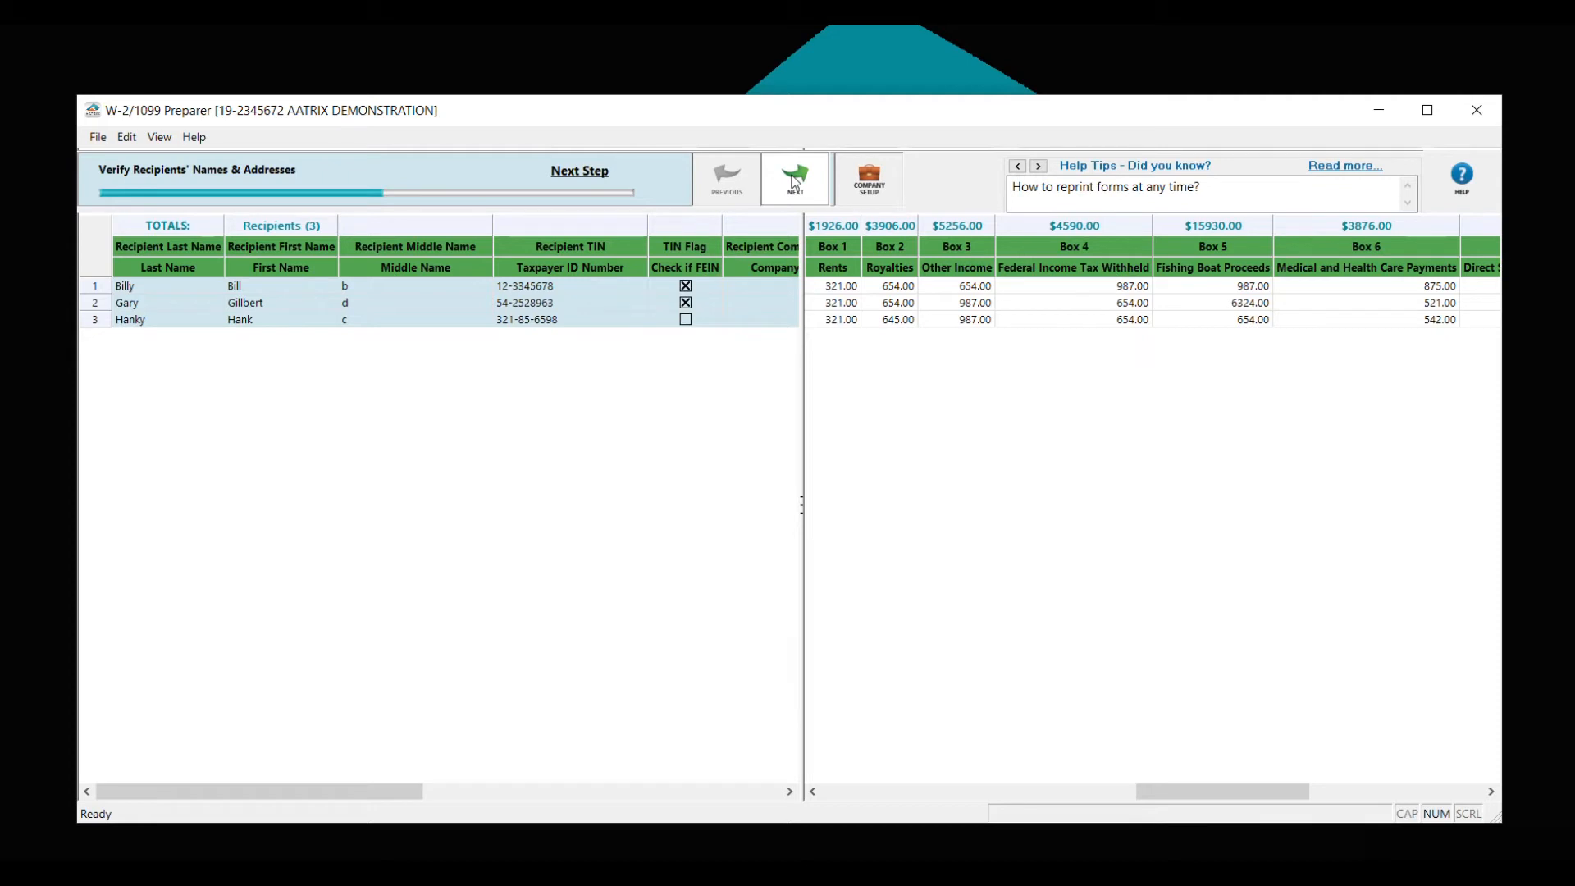
left_click(793, 178)
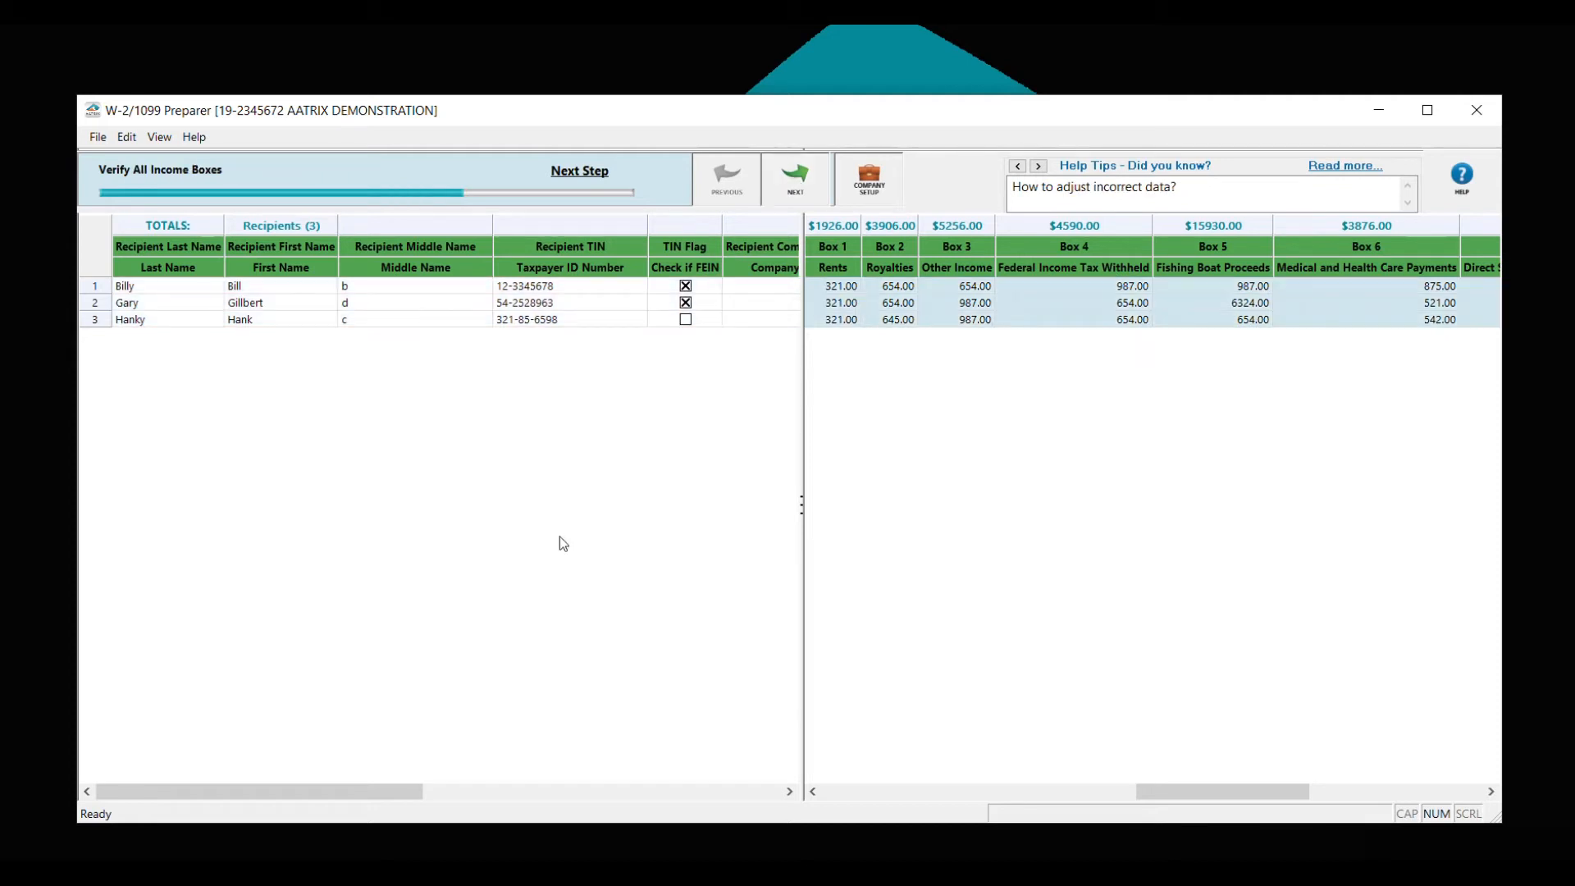
mouse_move(950, 507)
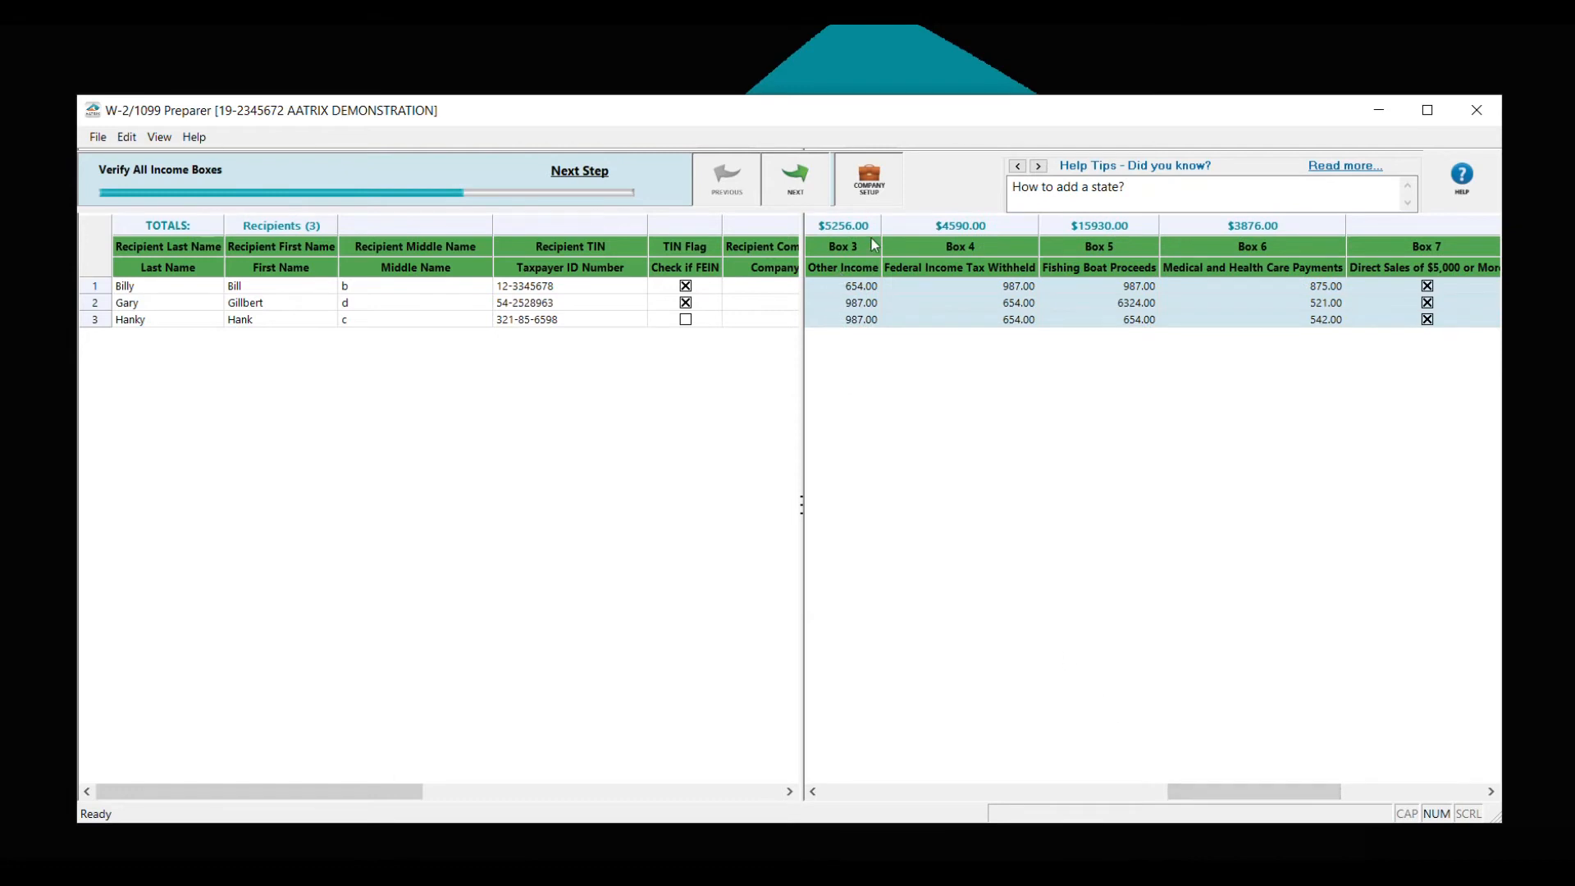
mouse_move(1023, 355)
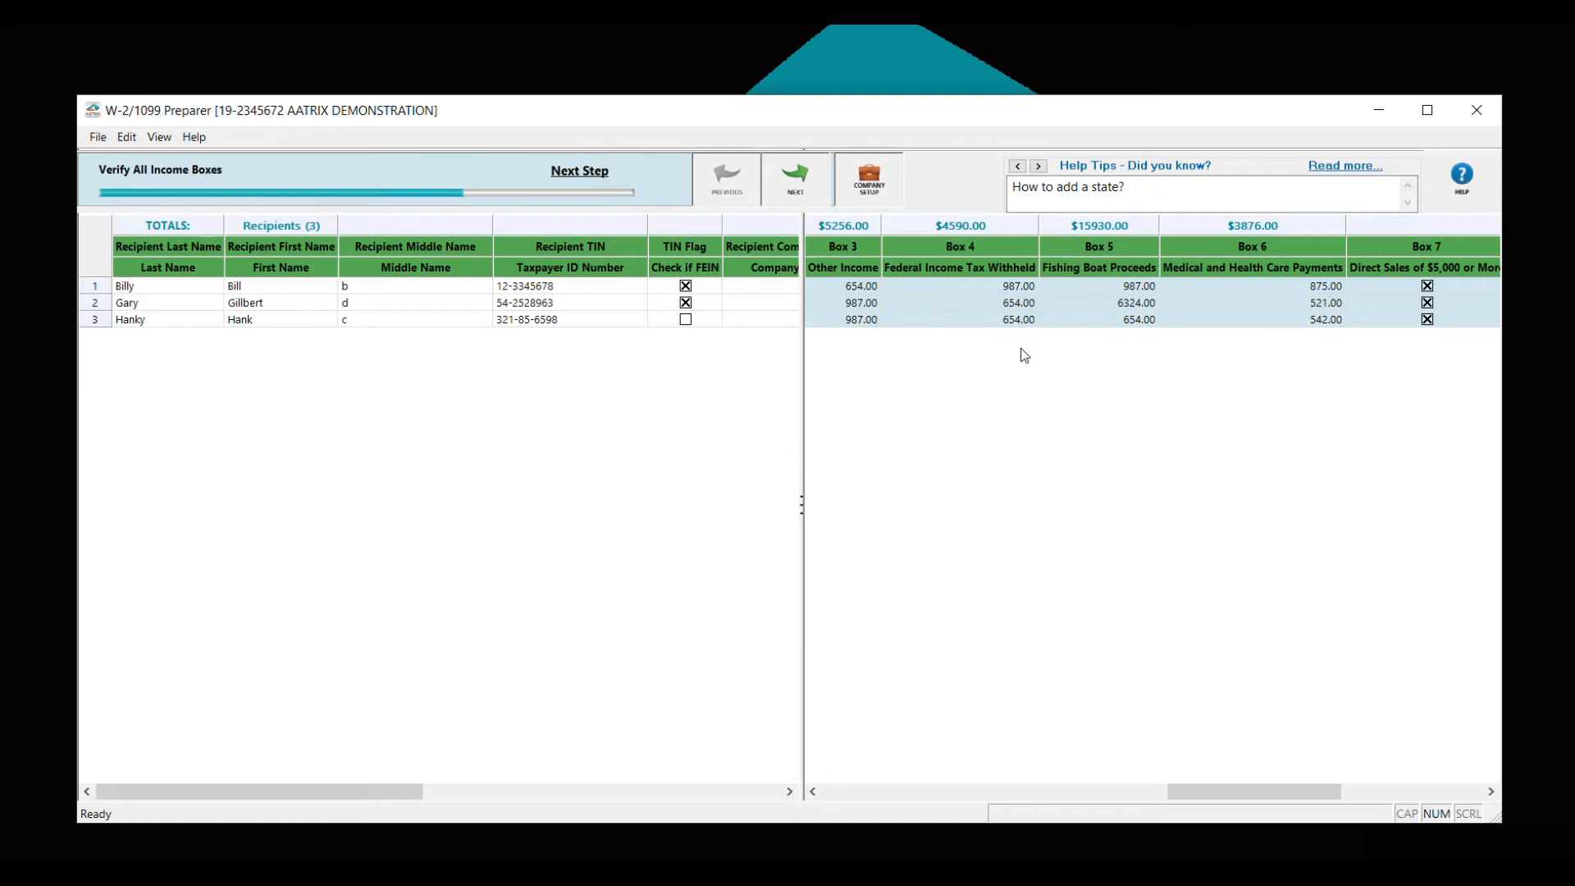
Confirm every recipient's filing state is ND and continue.
left_click(795, 179)
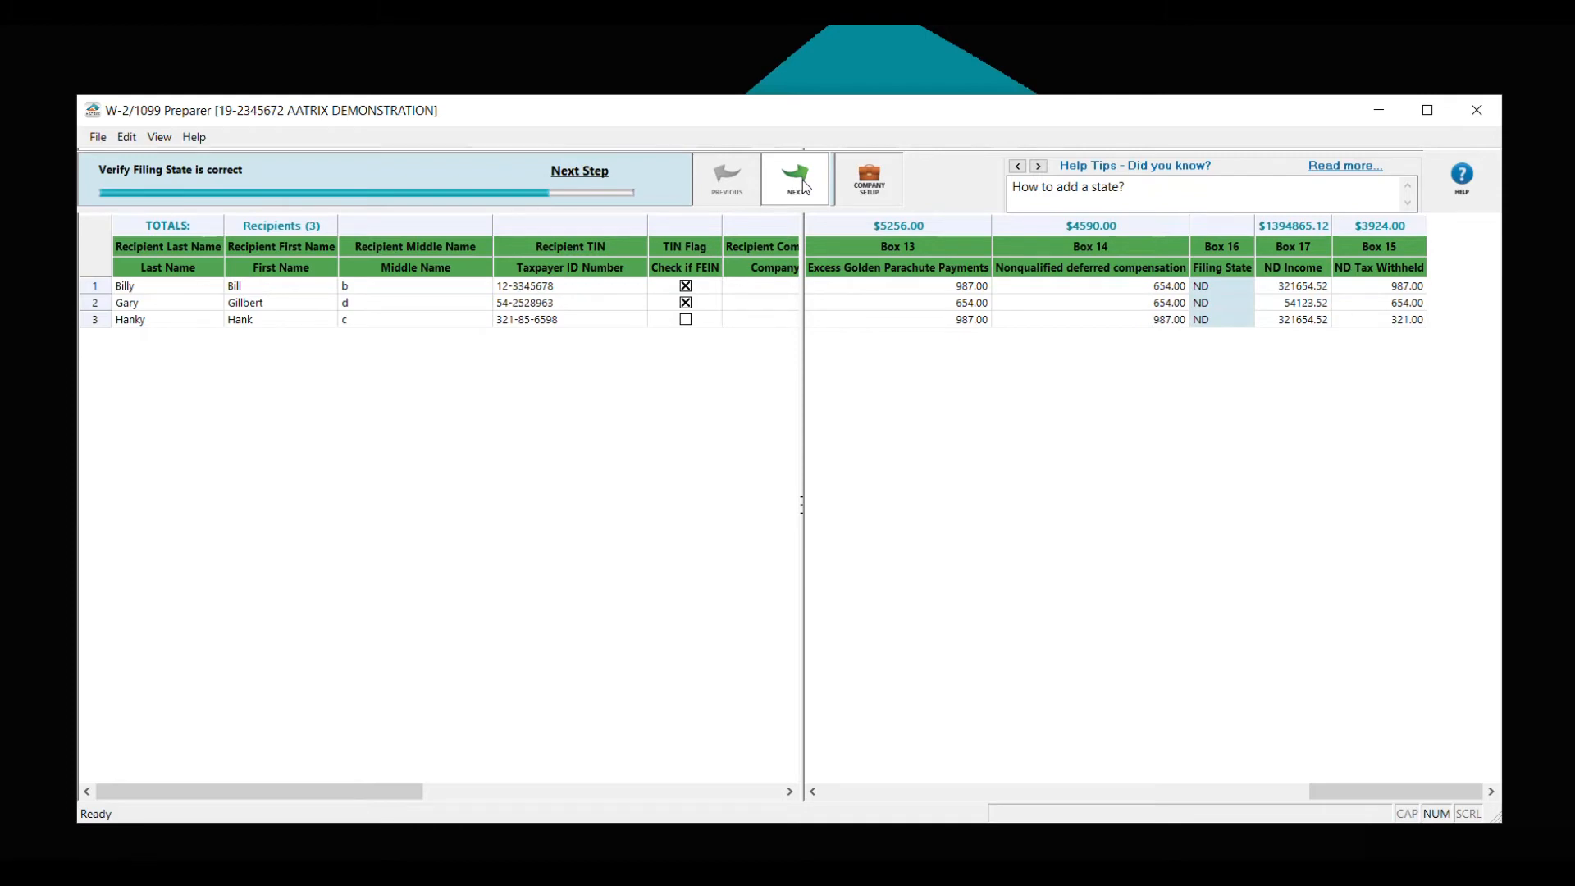
left_click(794, 178)
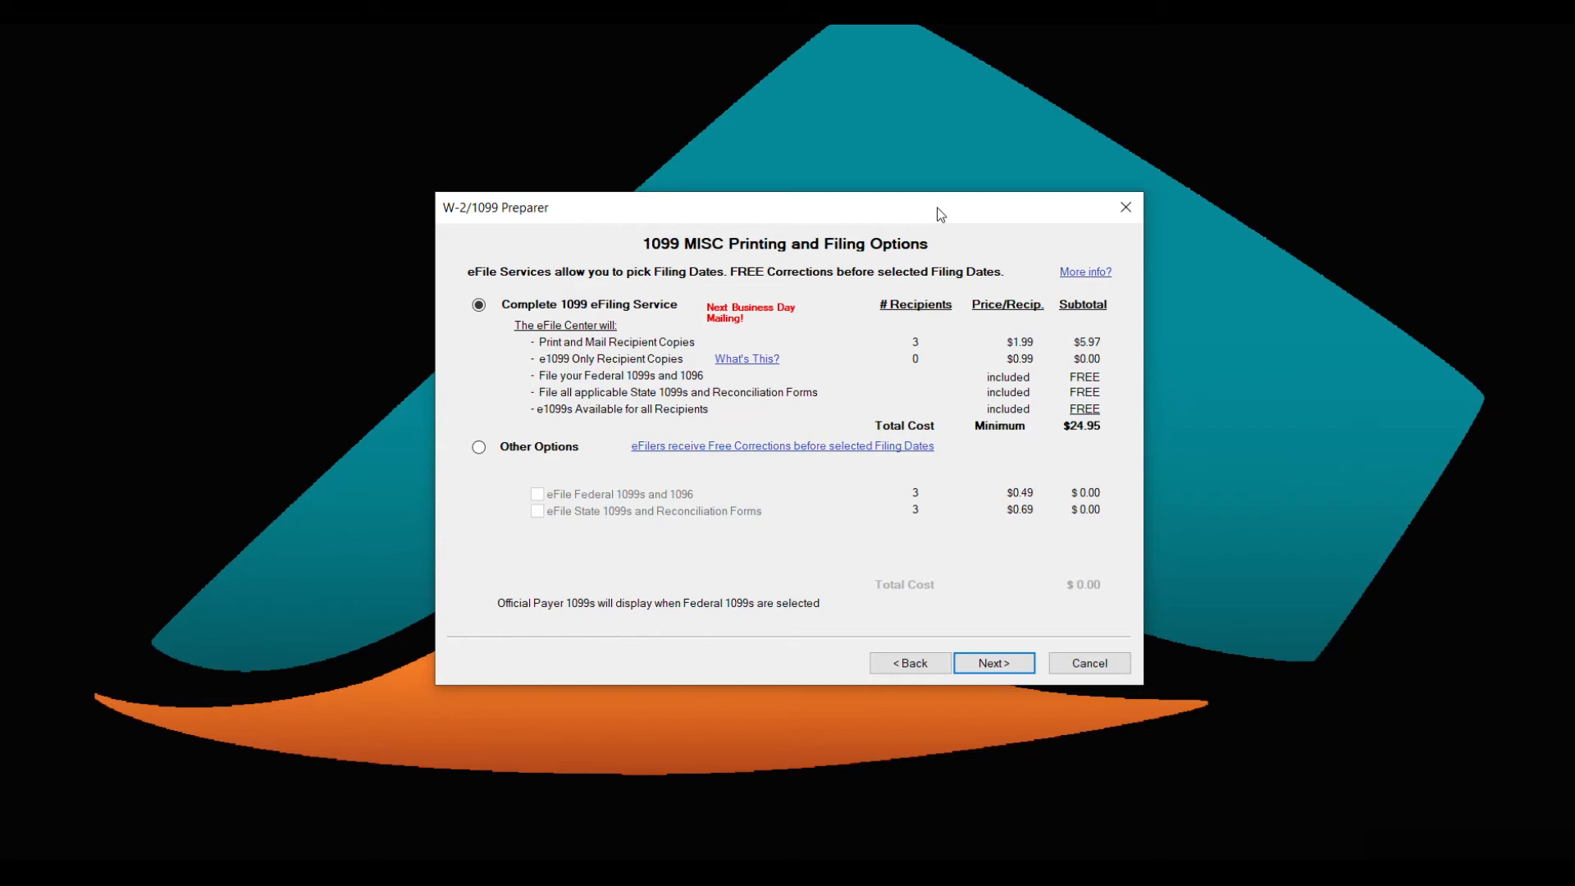
Continue with complete eFiling and decline the PDF archive.
left_click(993, 663)
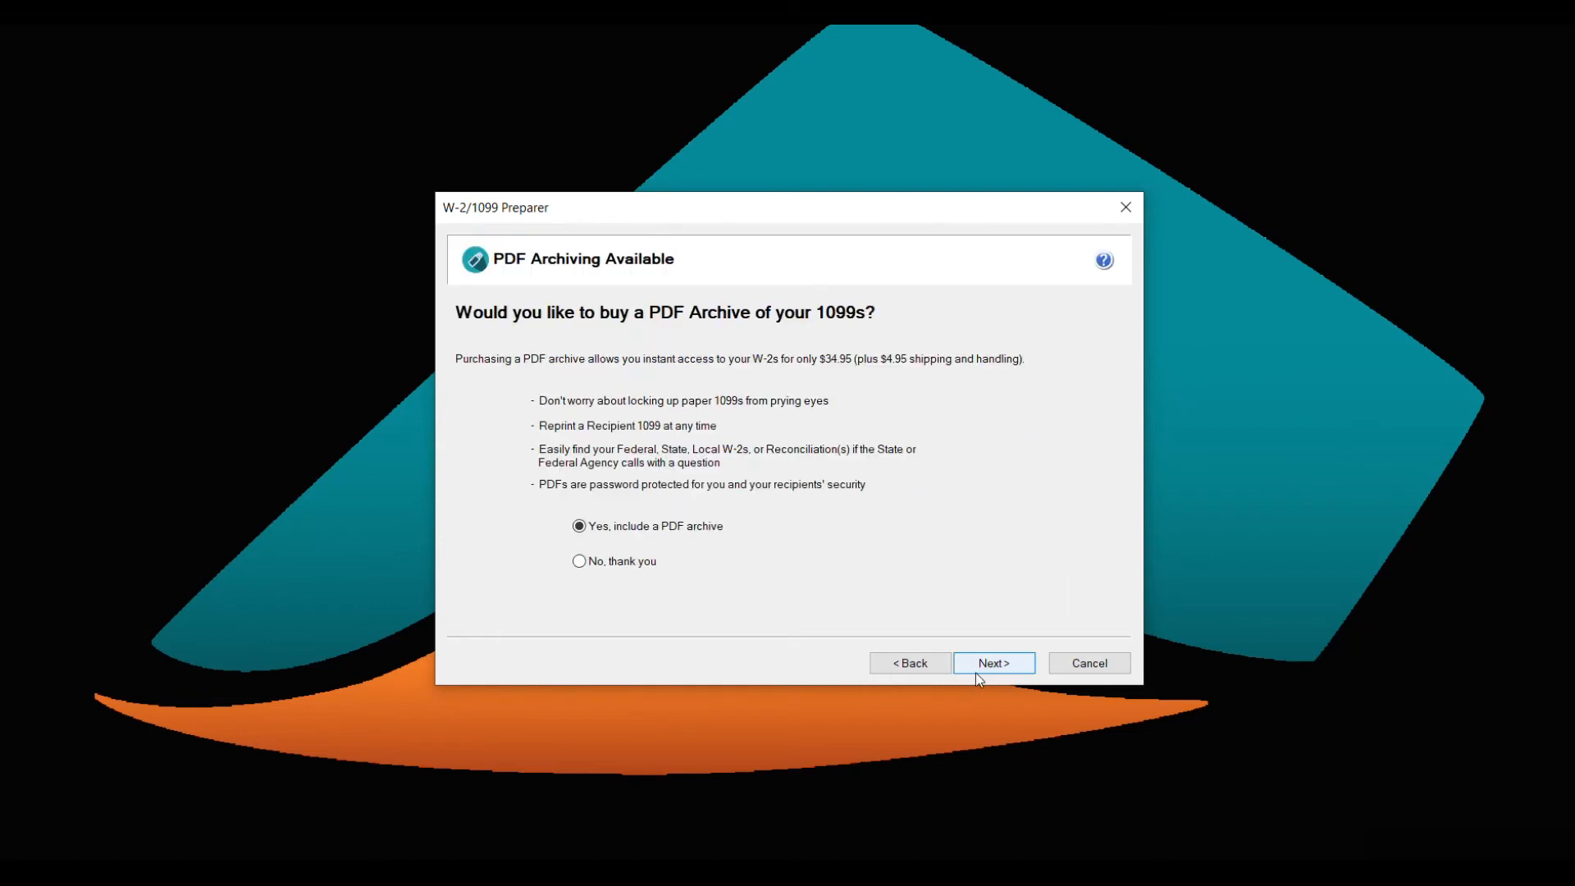
mouse_move(882, 578)
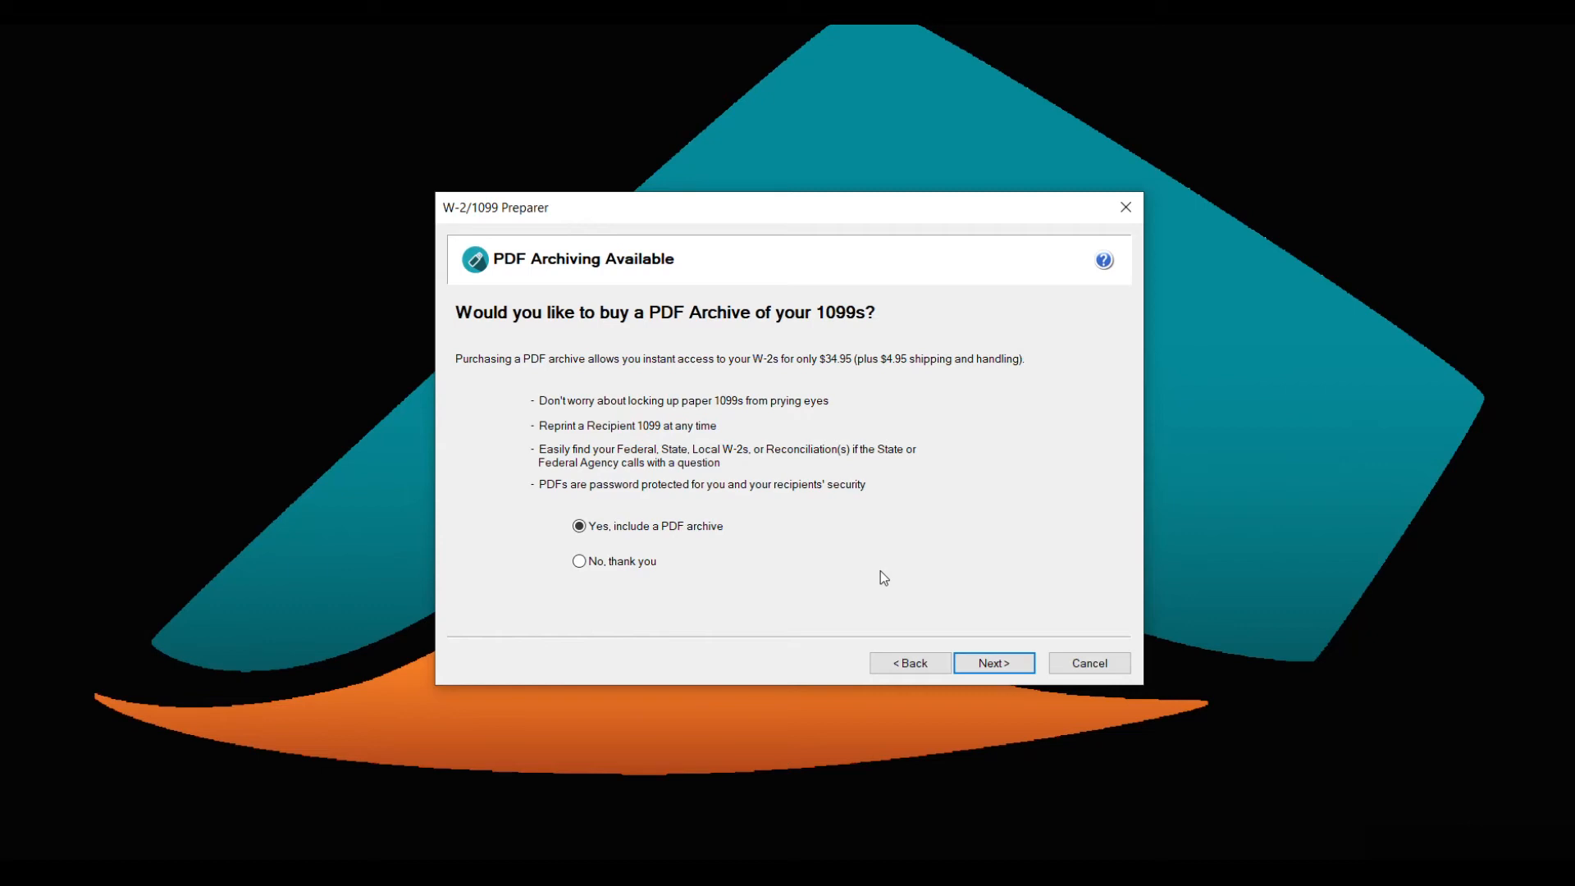
mouse_move(820, 583)
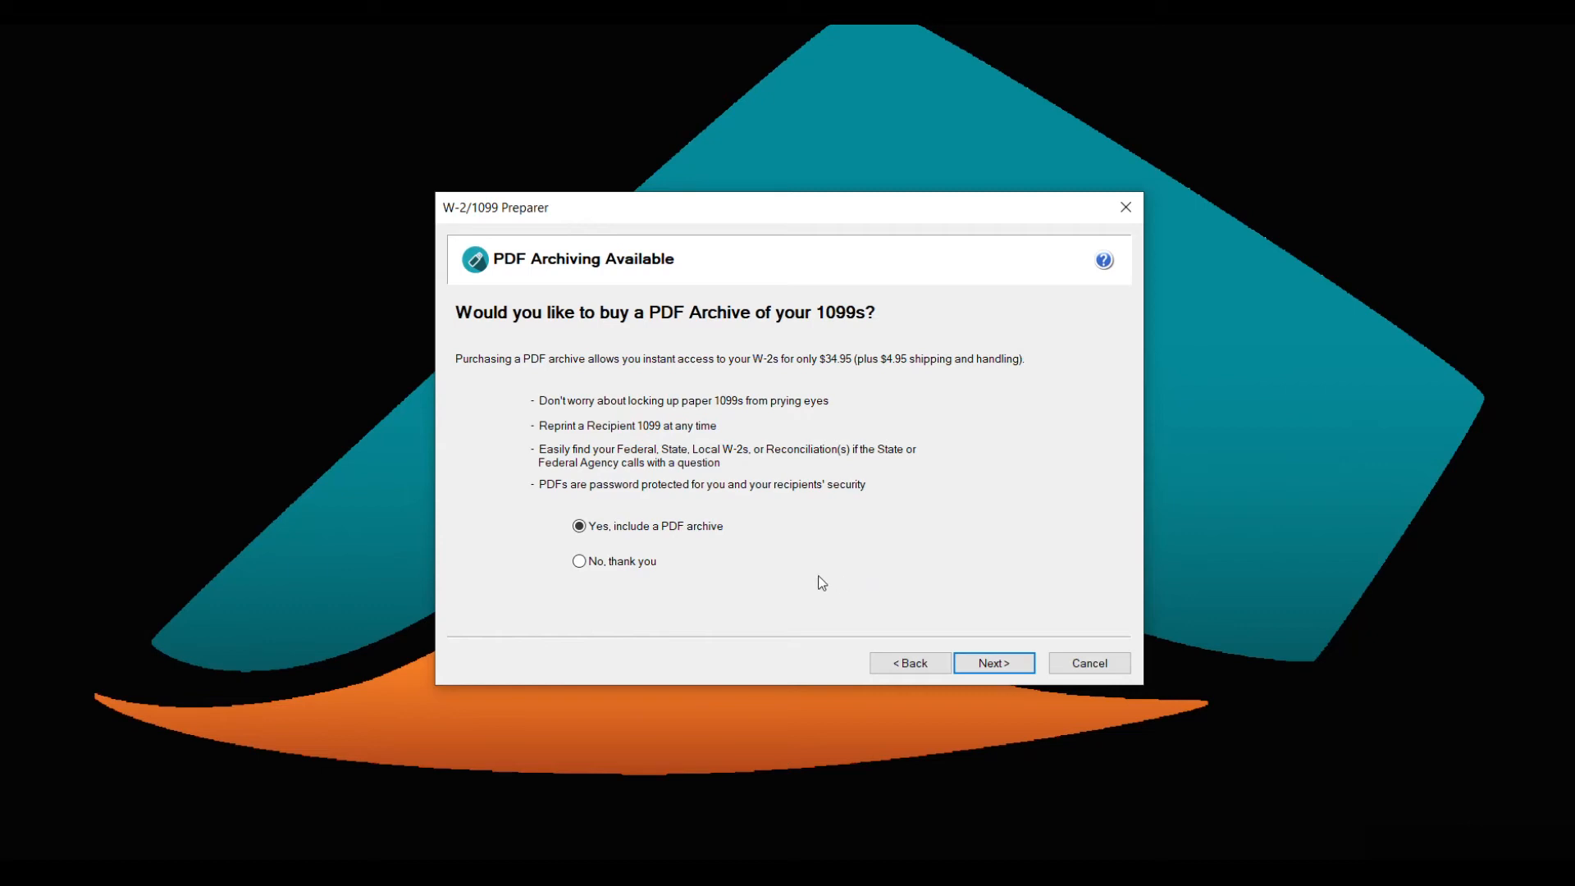
mouse_move(784, 581)
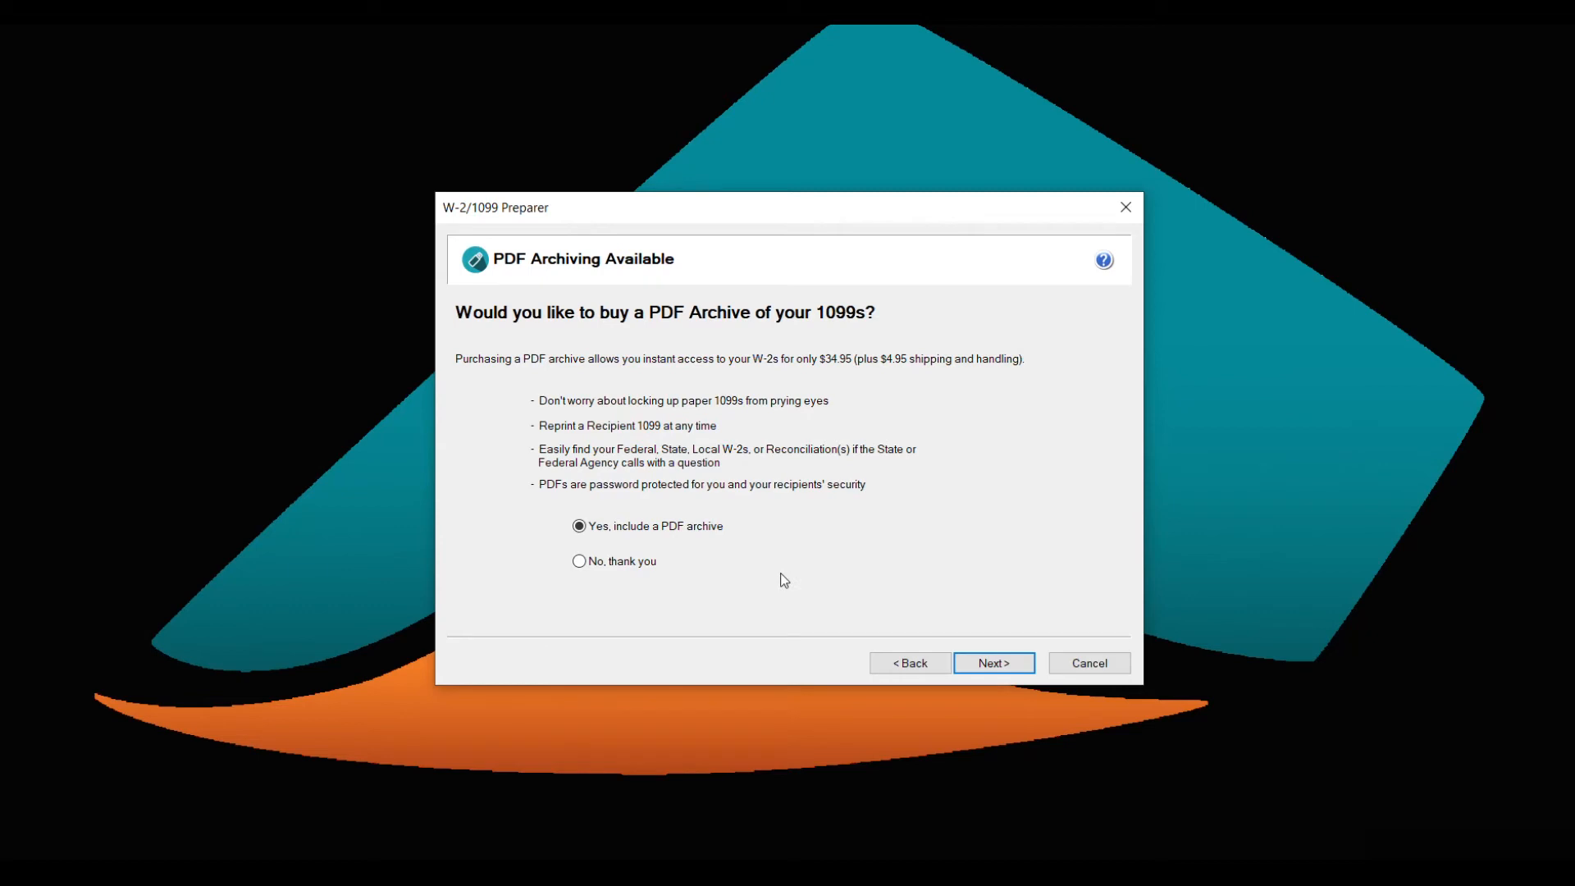
left_click(580, 561)
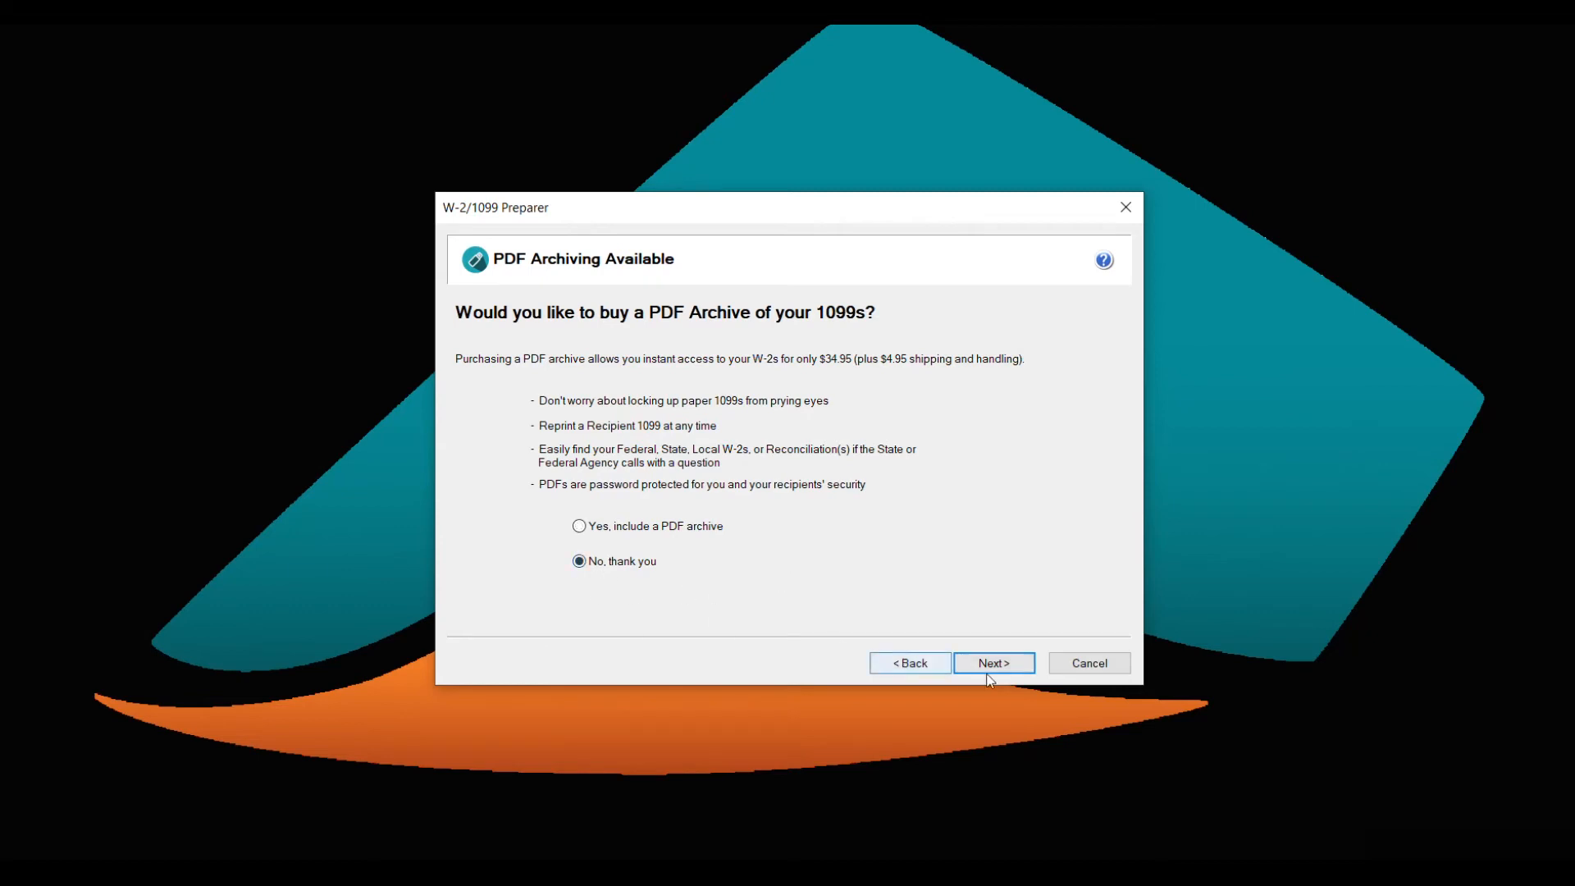
left_click(993, 663)
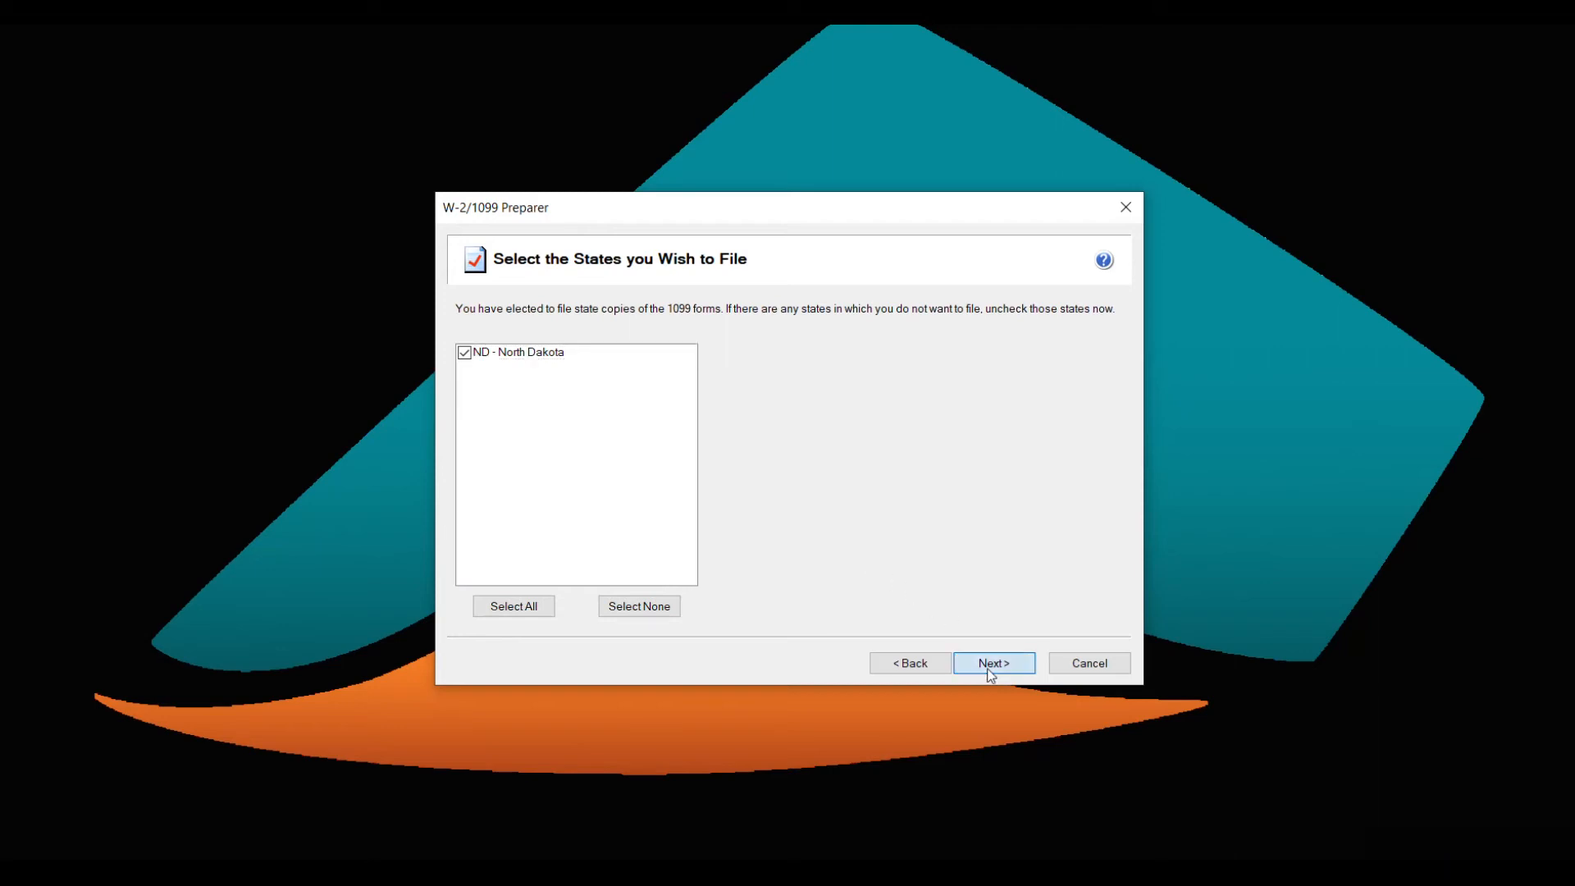
Keep North Dakota checked and accept the federal, state and payer forms list.
left_click(992, 663)
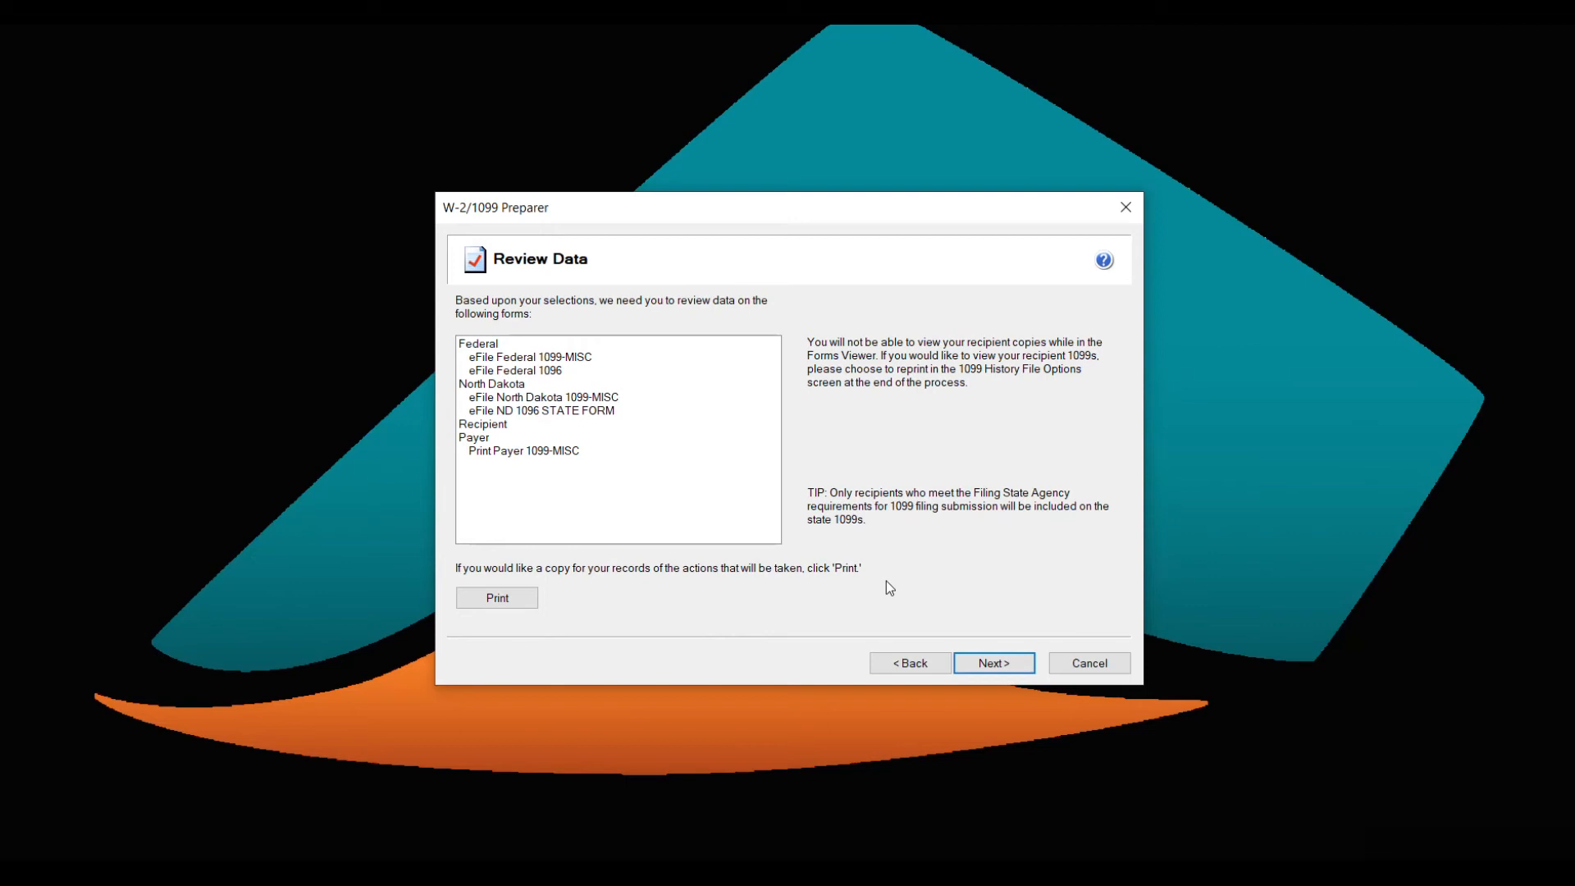
left_click(992, 663)
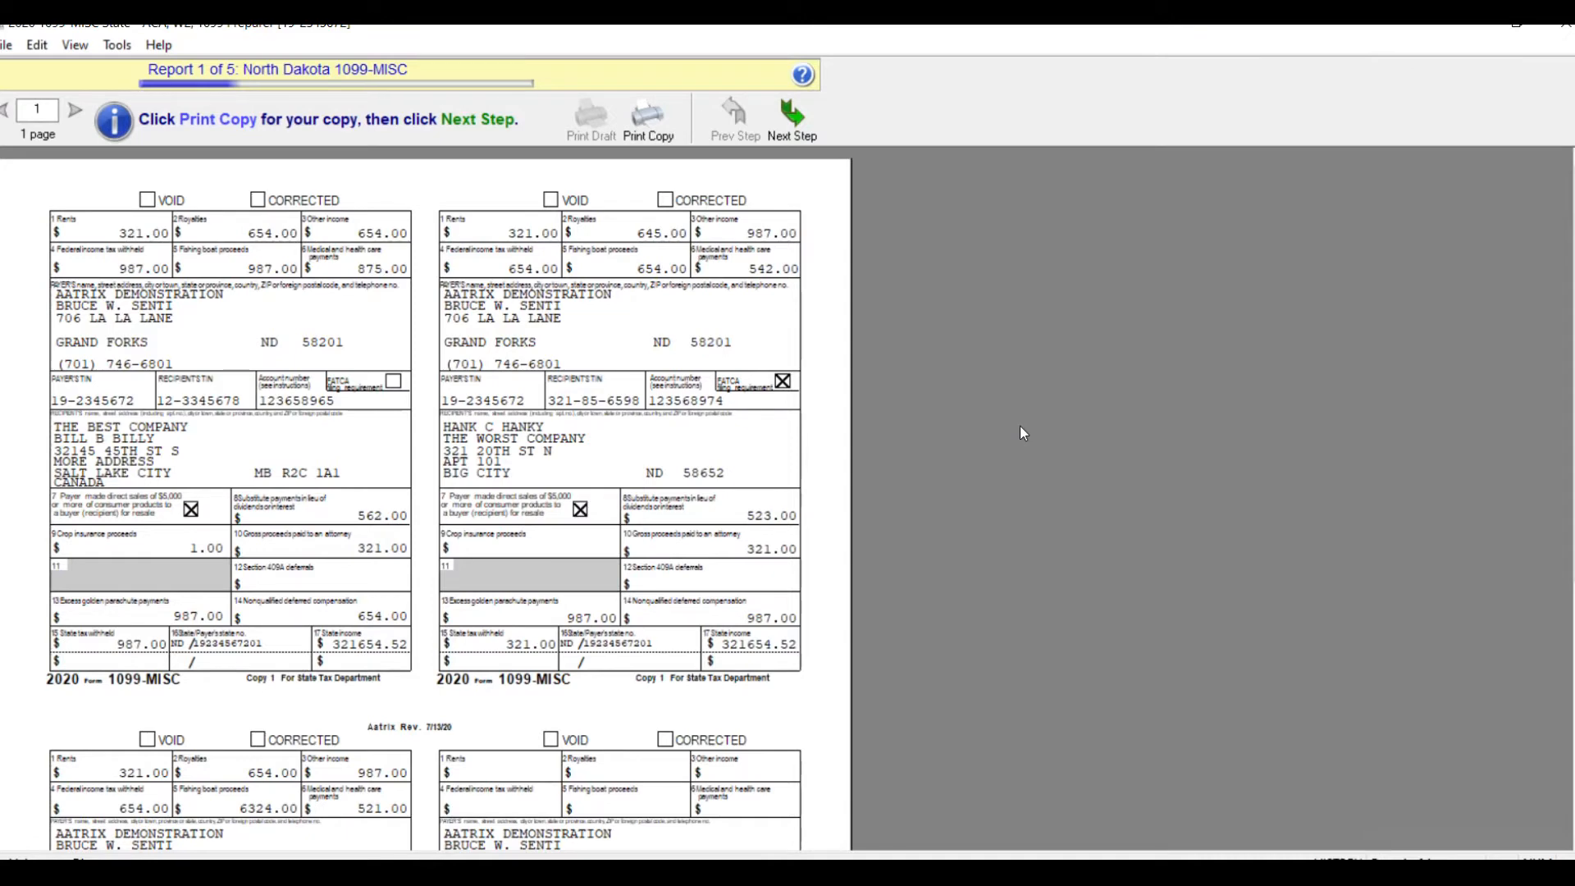
mouse_move(1017, 416)
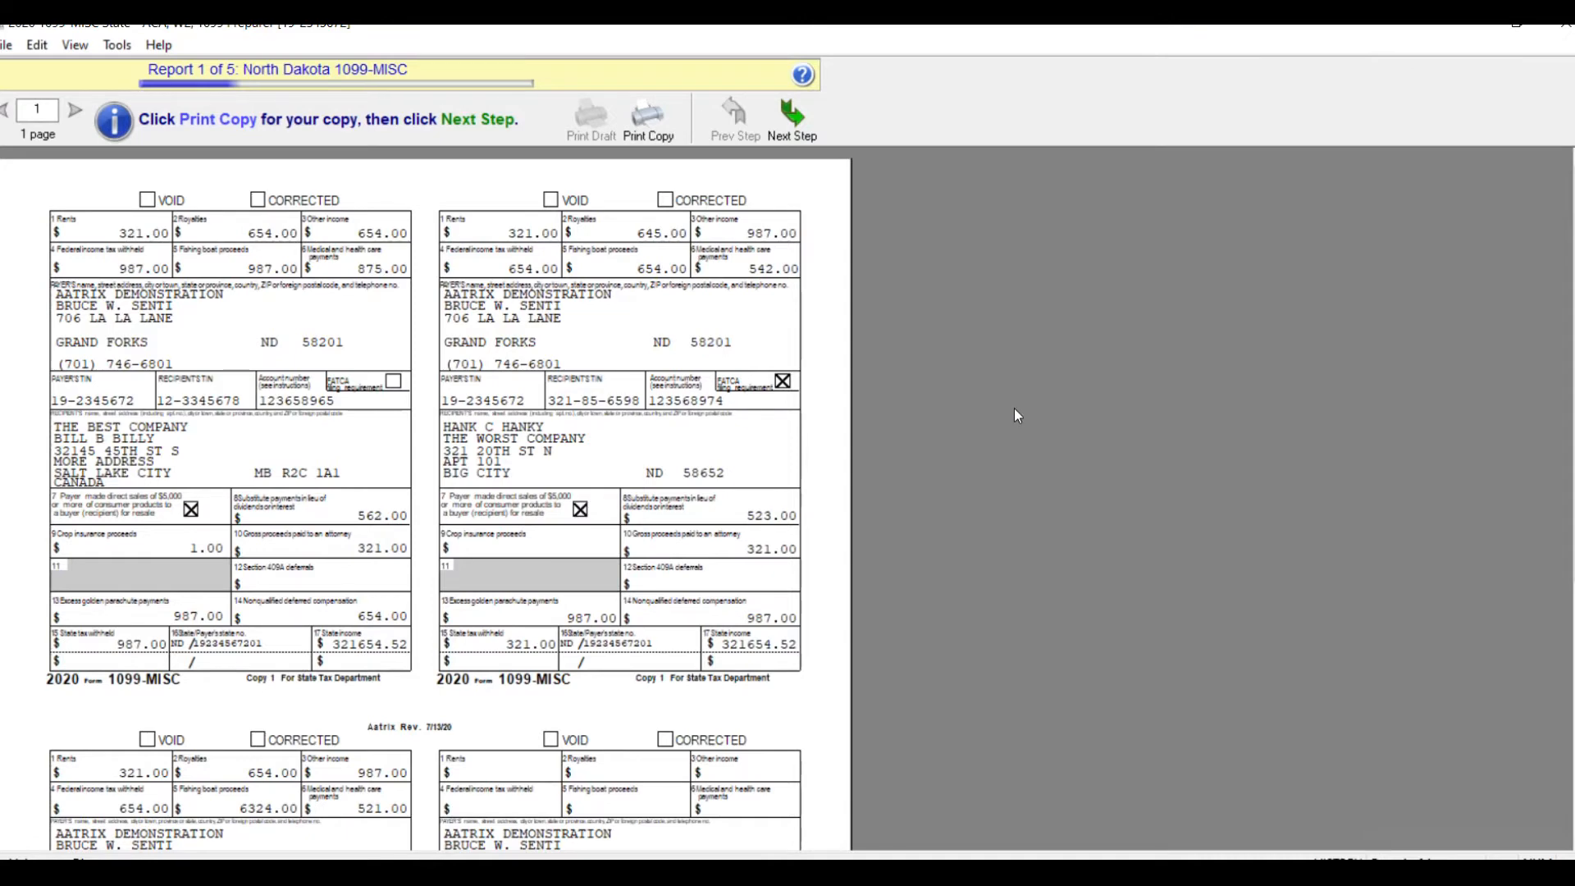
mouse_move(936, 311)
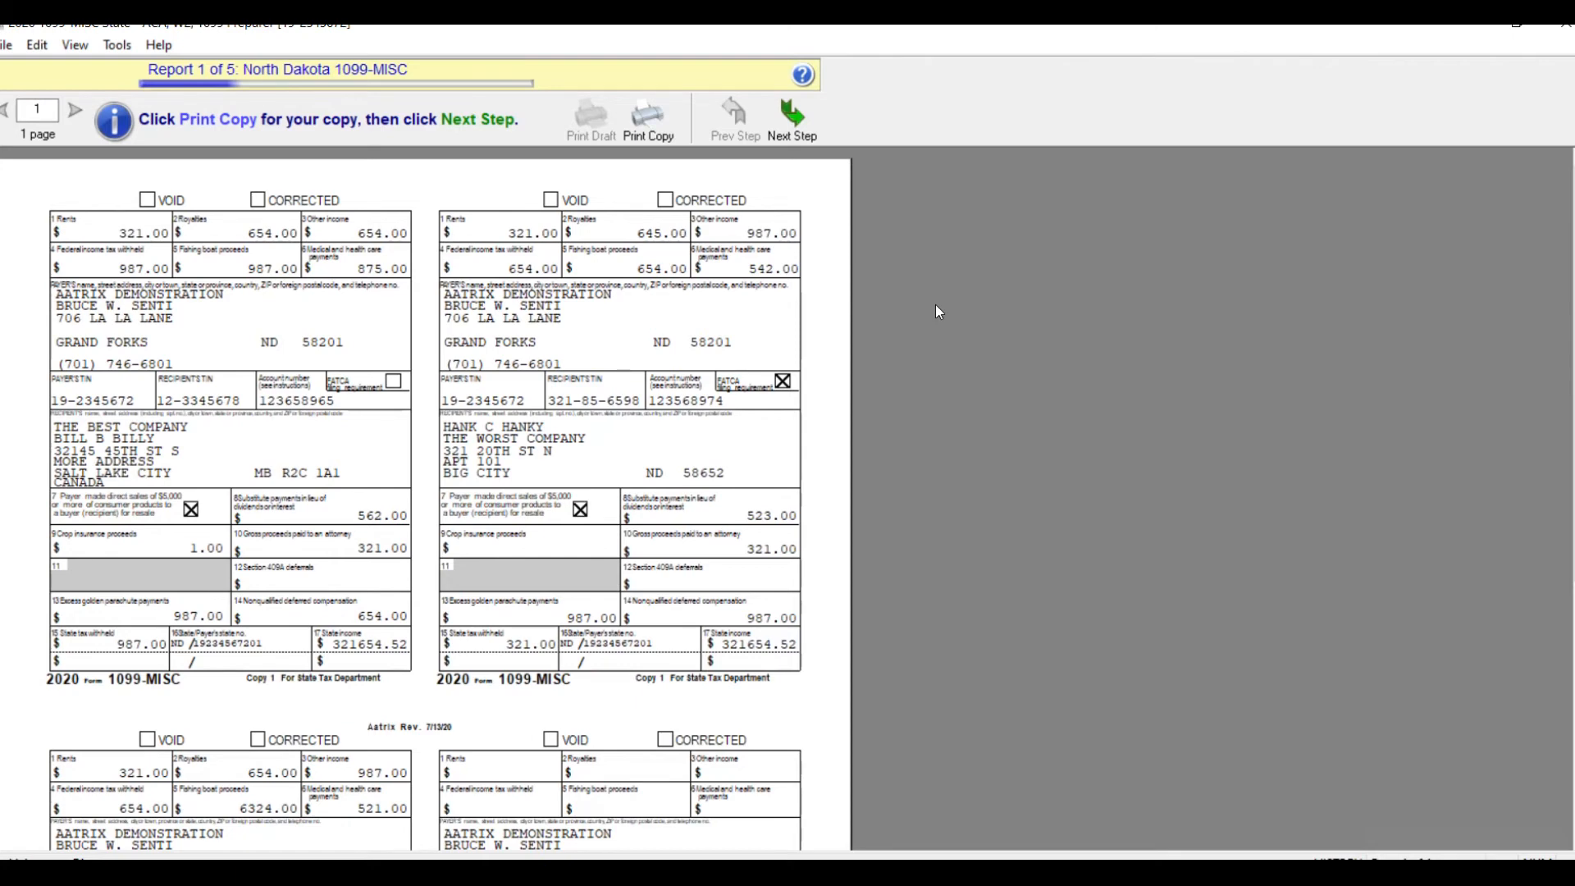
mouse_move(916, 282)
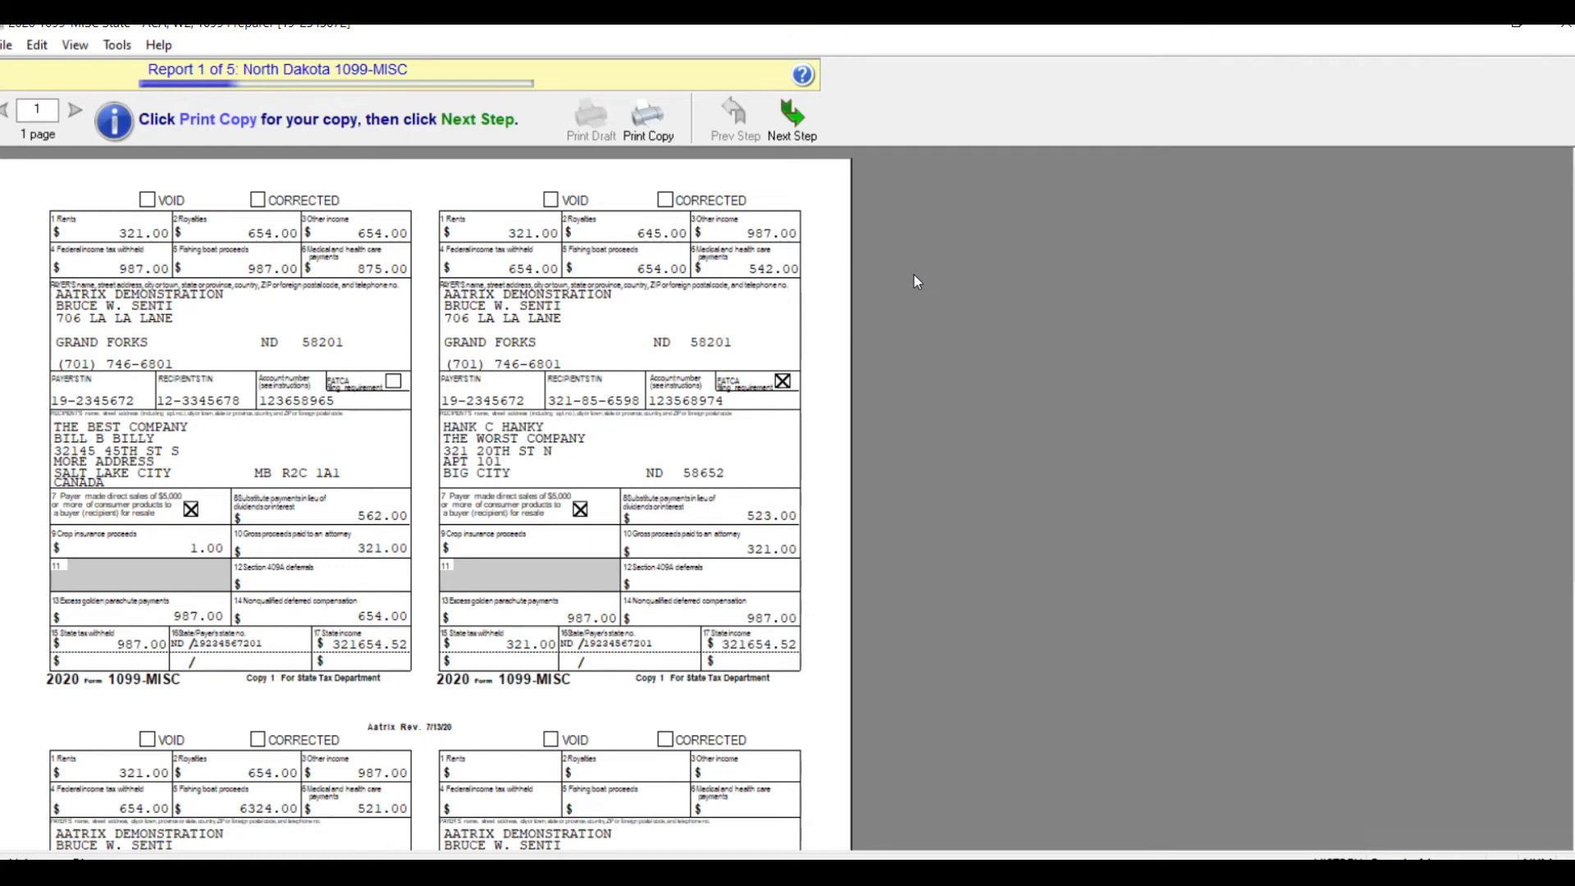
mouse_move(860, 211)
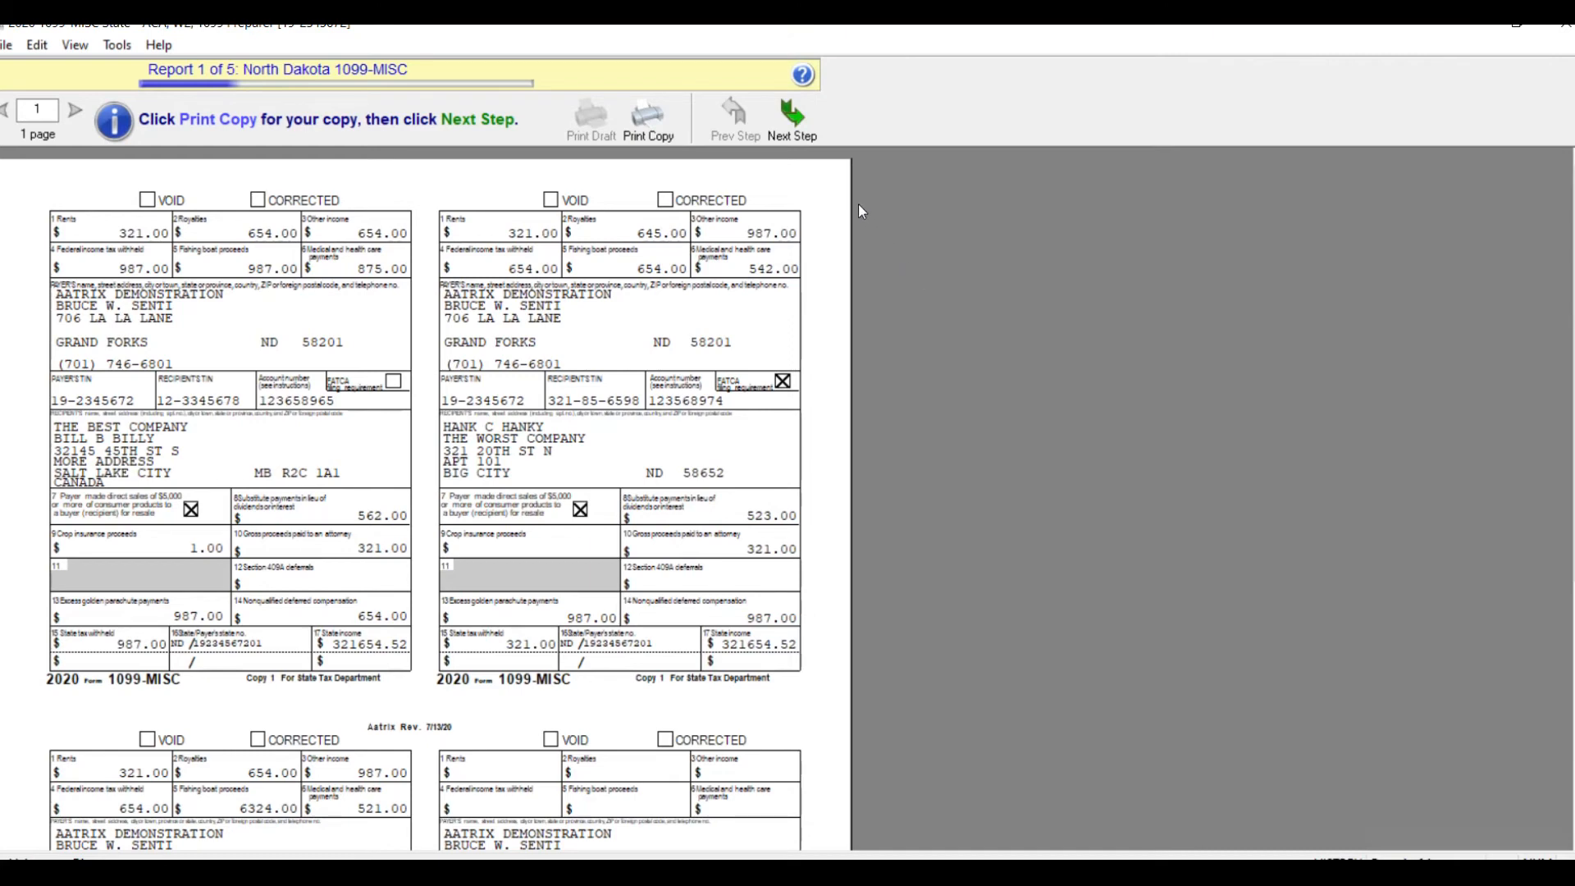
mouse_move(793, 115)
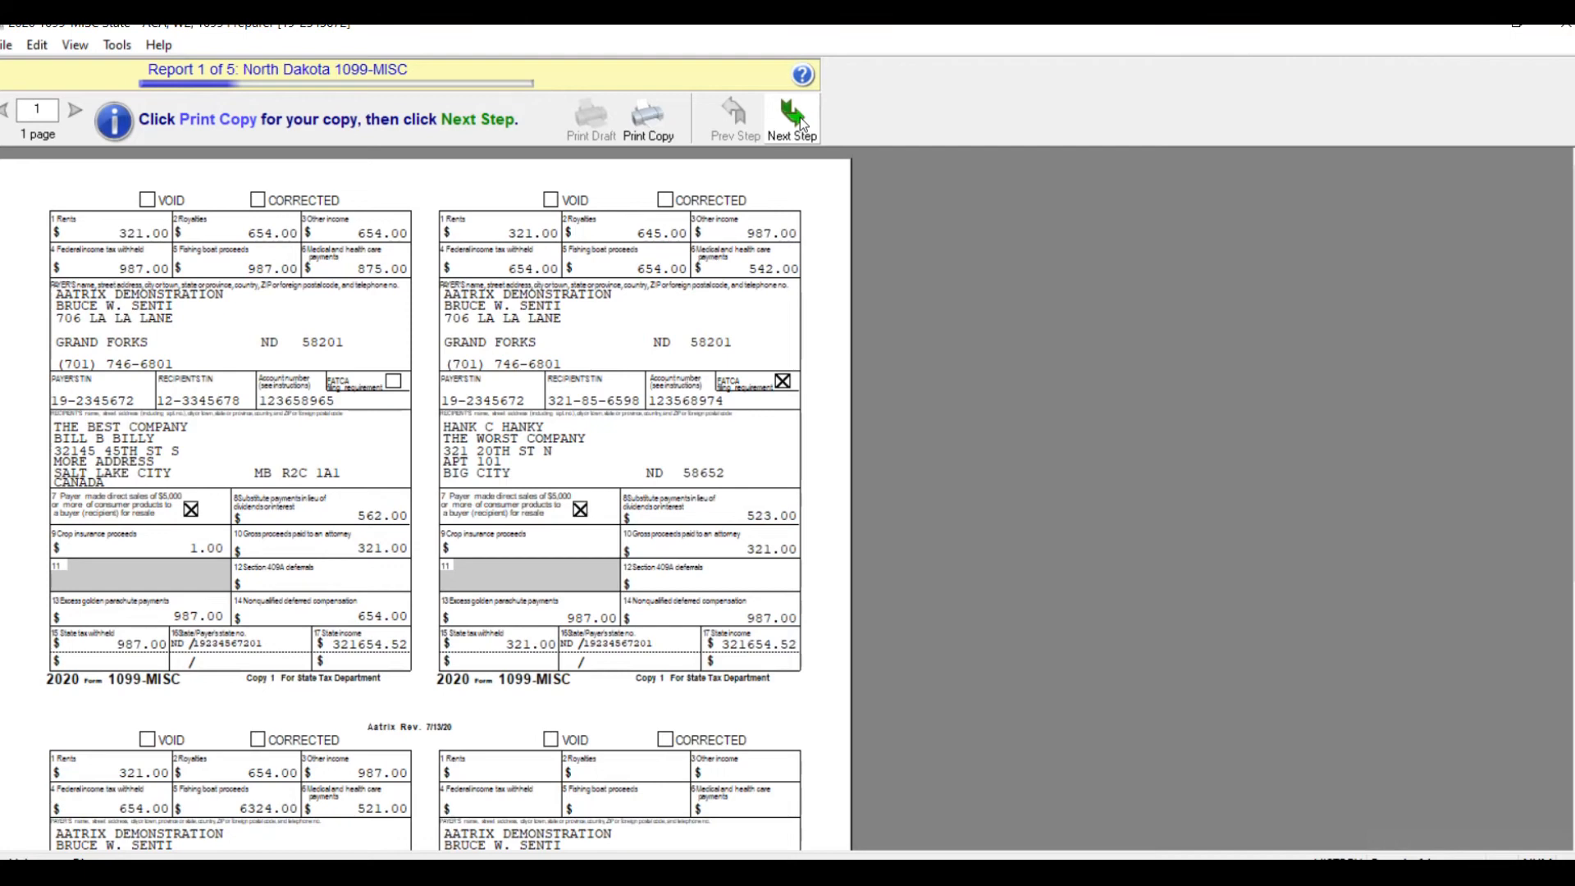
Finish the North Dakota 1099-MISC state copies and advance to the Federal 1099-MISC report.
left_click(792, 116)
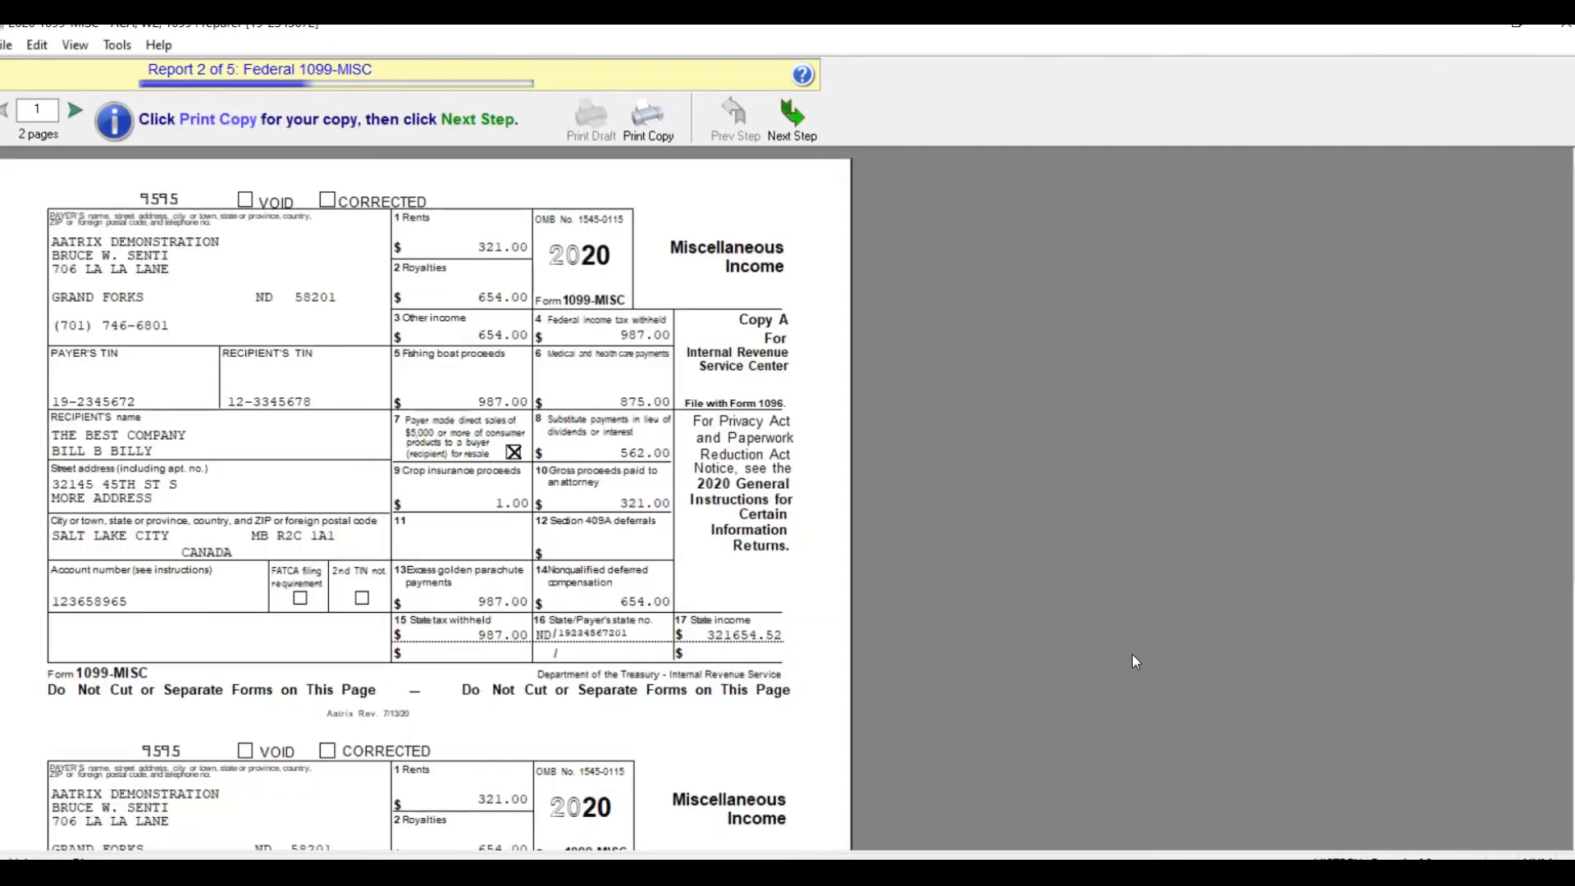
mouse_move(913, 286)
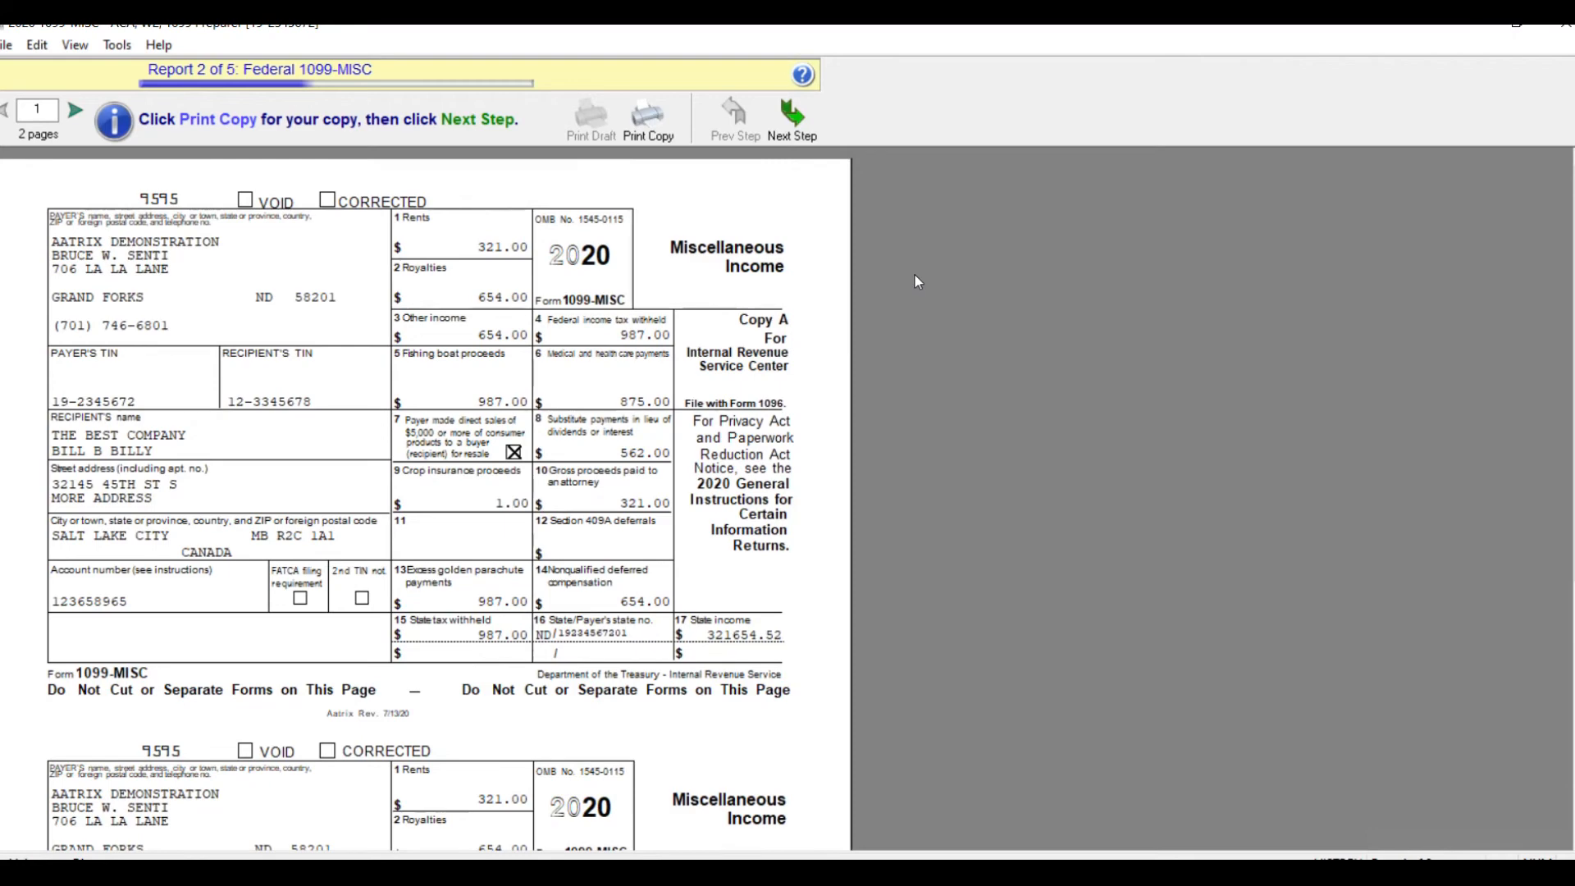
Step past the Federal 1099-MISC, Federal 1096, ND 1096 and payer 1099-MISC reports to Secure eFile.
left_click(791, 115)
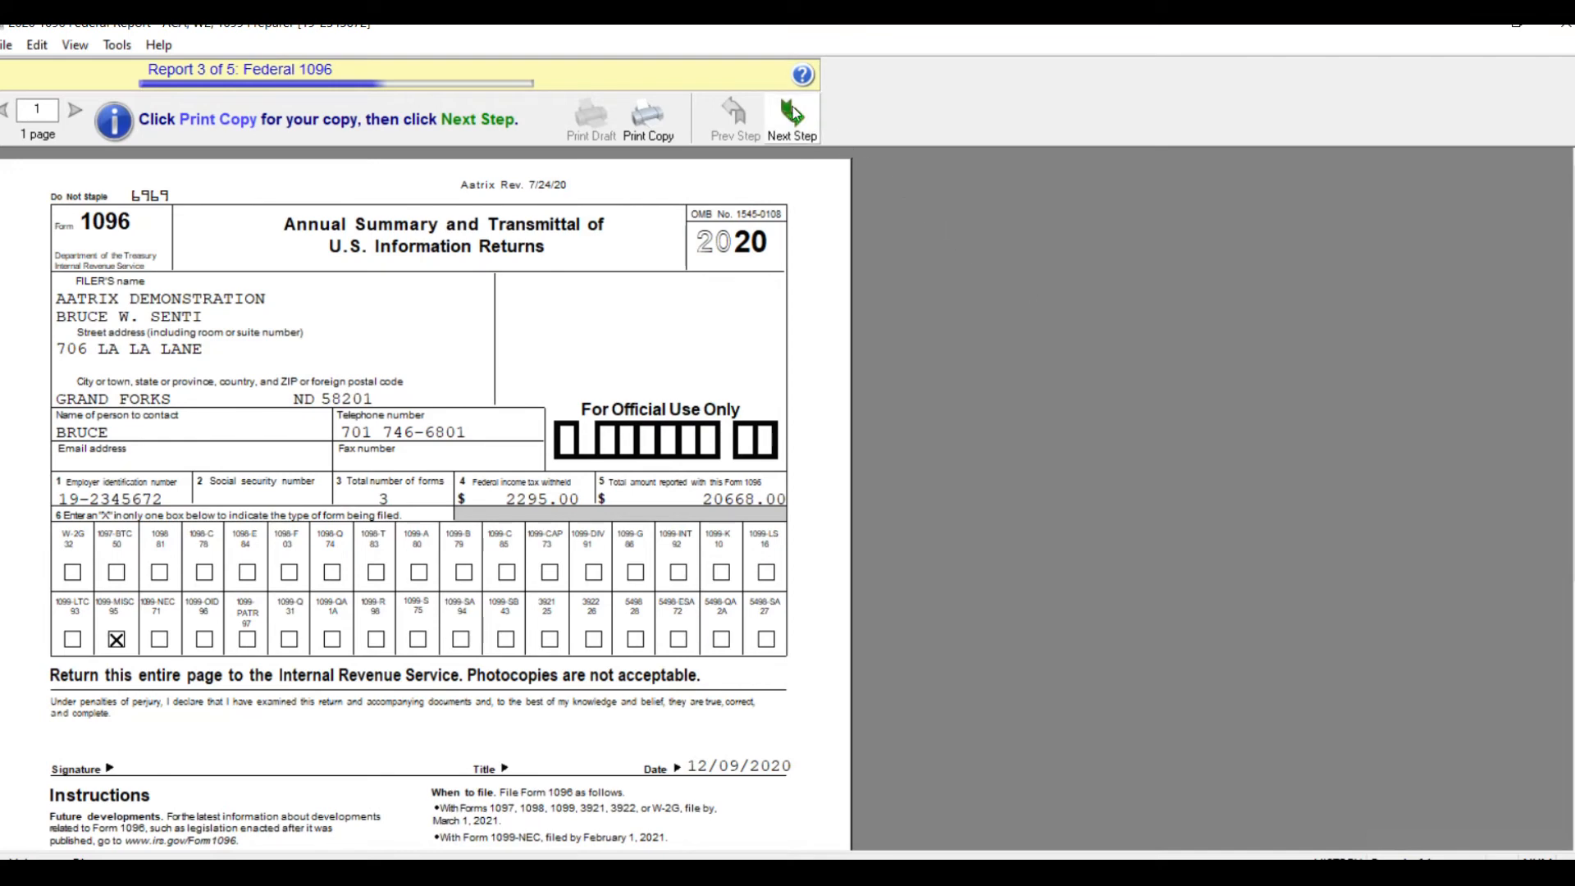
left_click(791, 116)
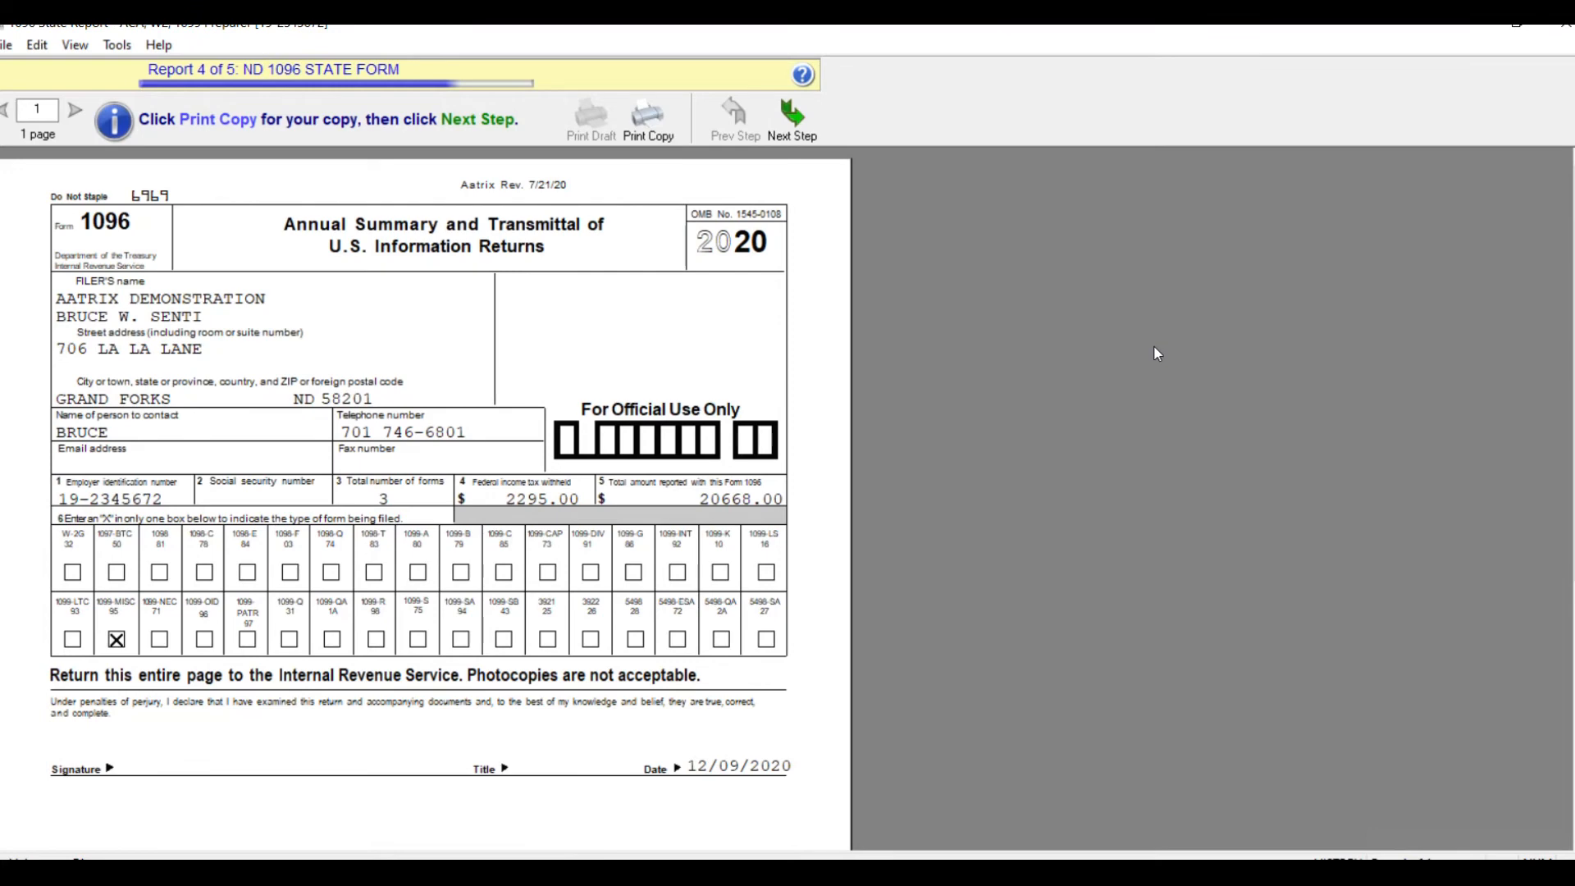
mouse_move(990, 263)
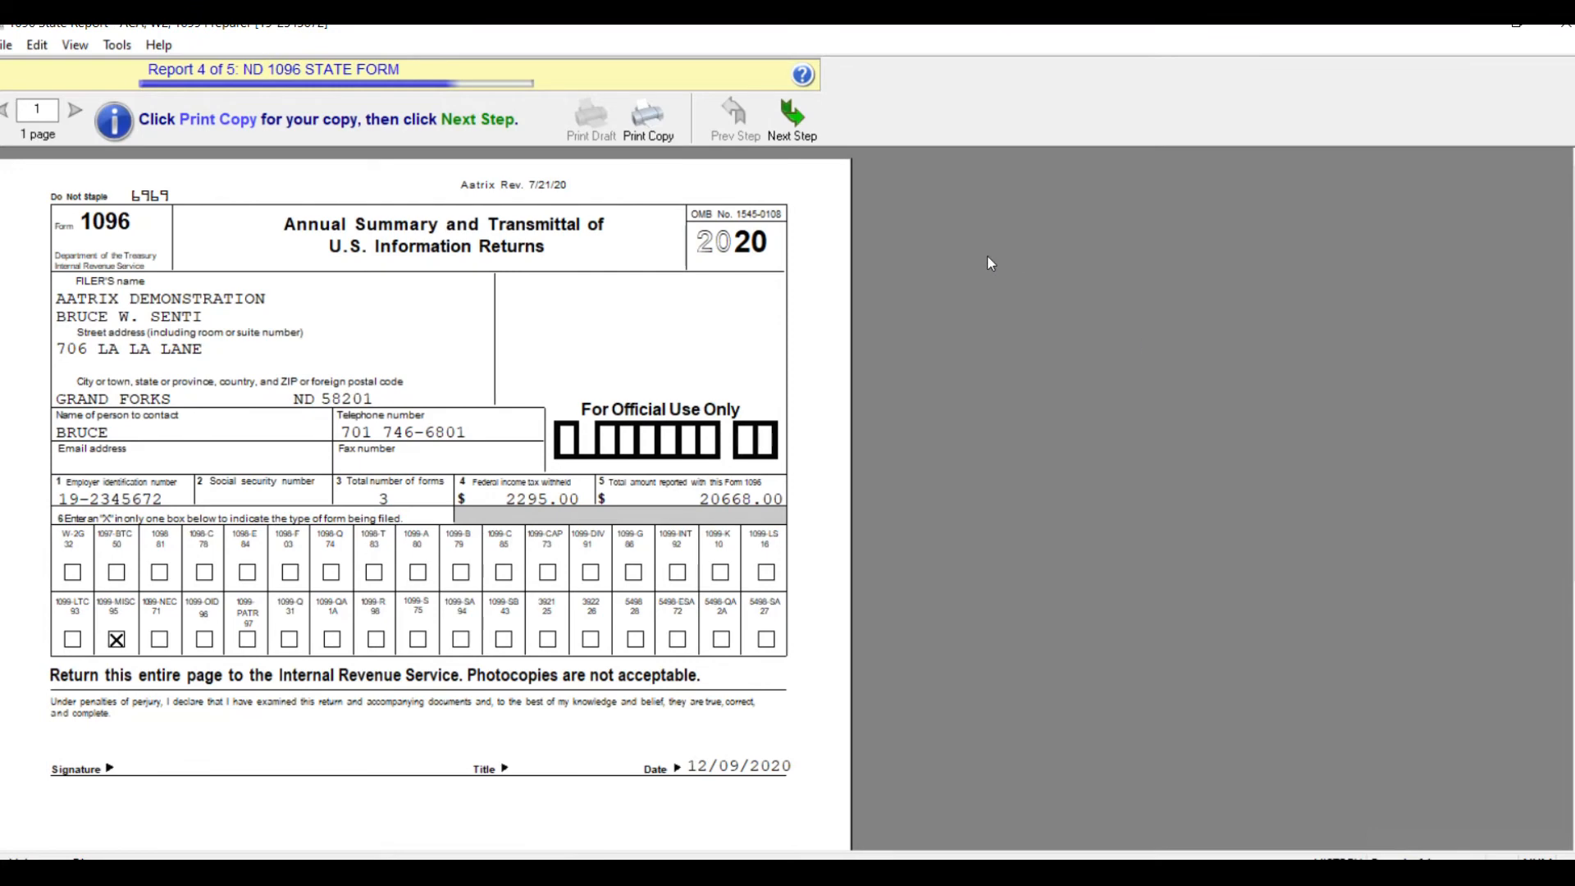
mouse_move(943, 248)
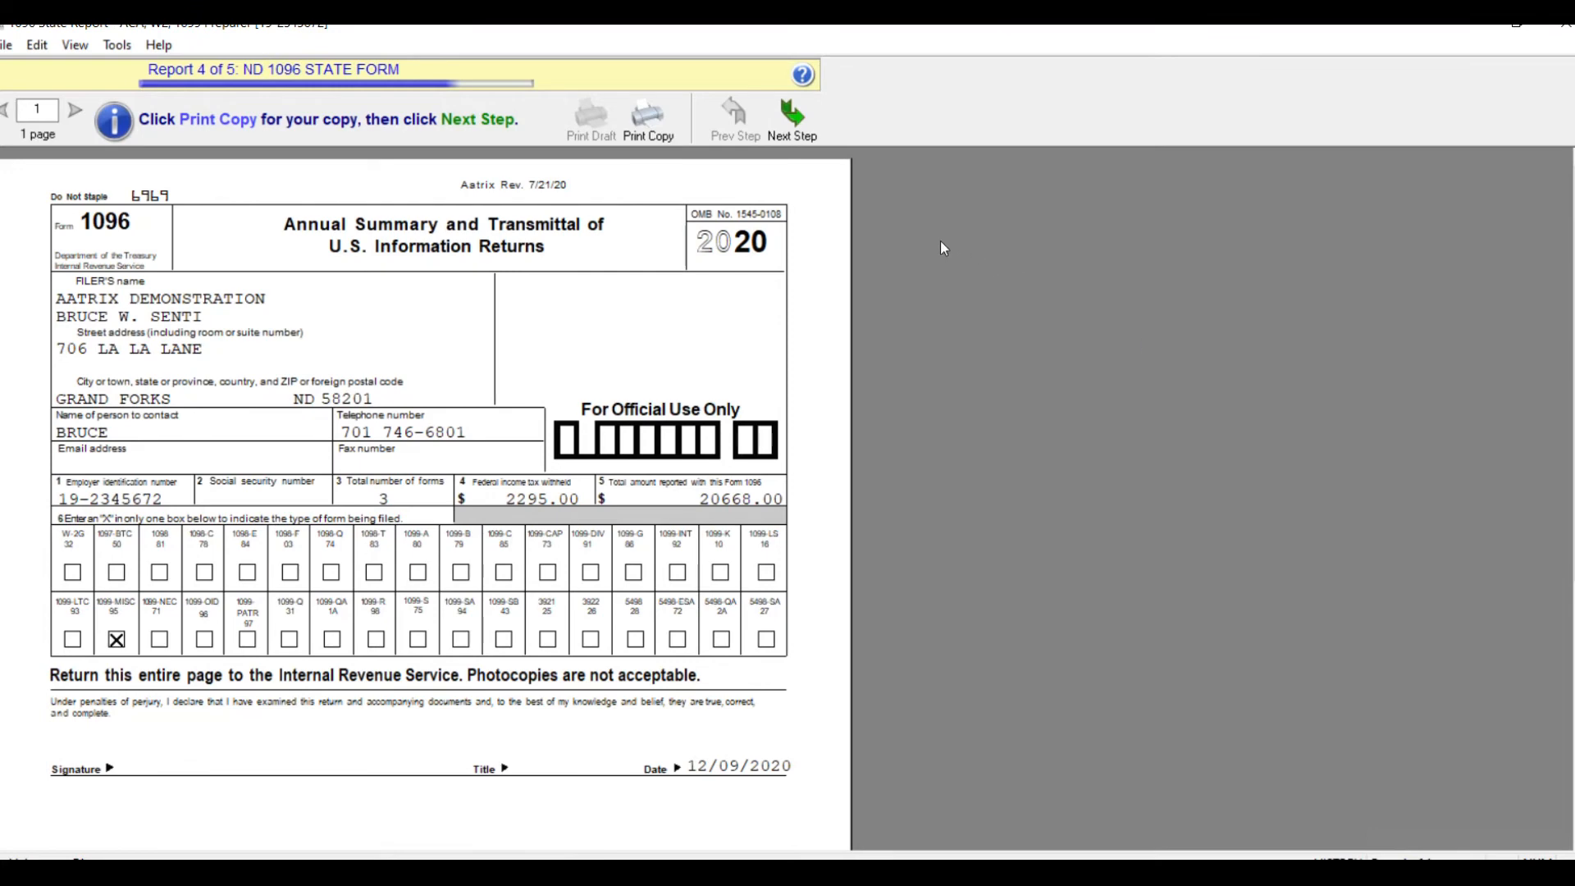
mouse_move(896, 229)
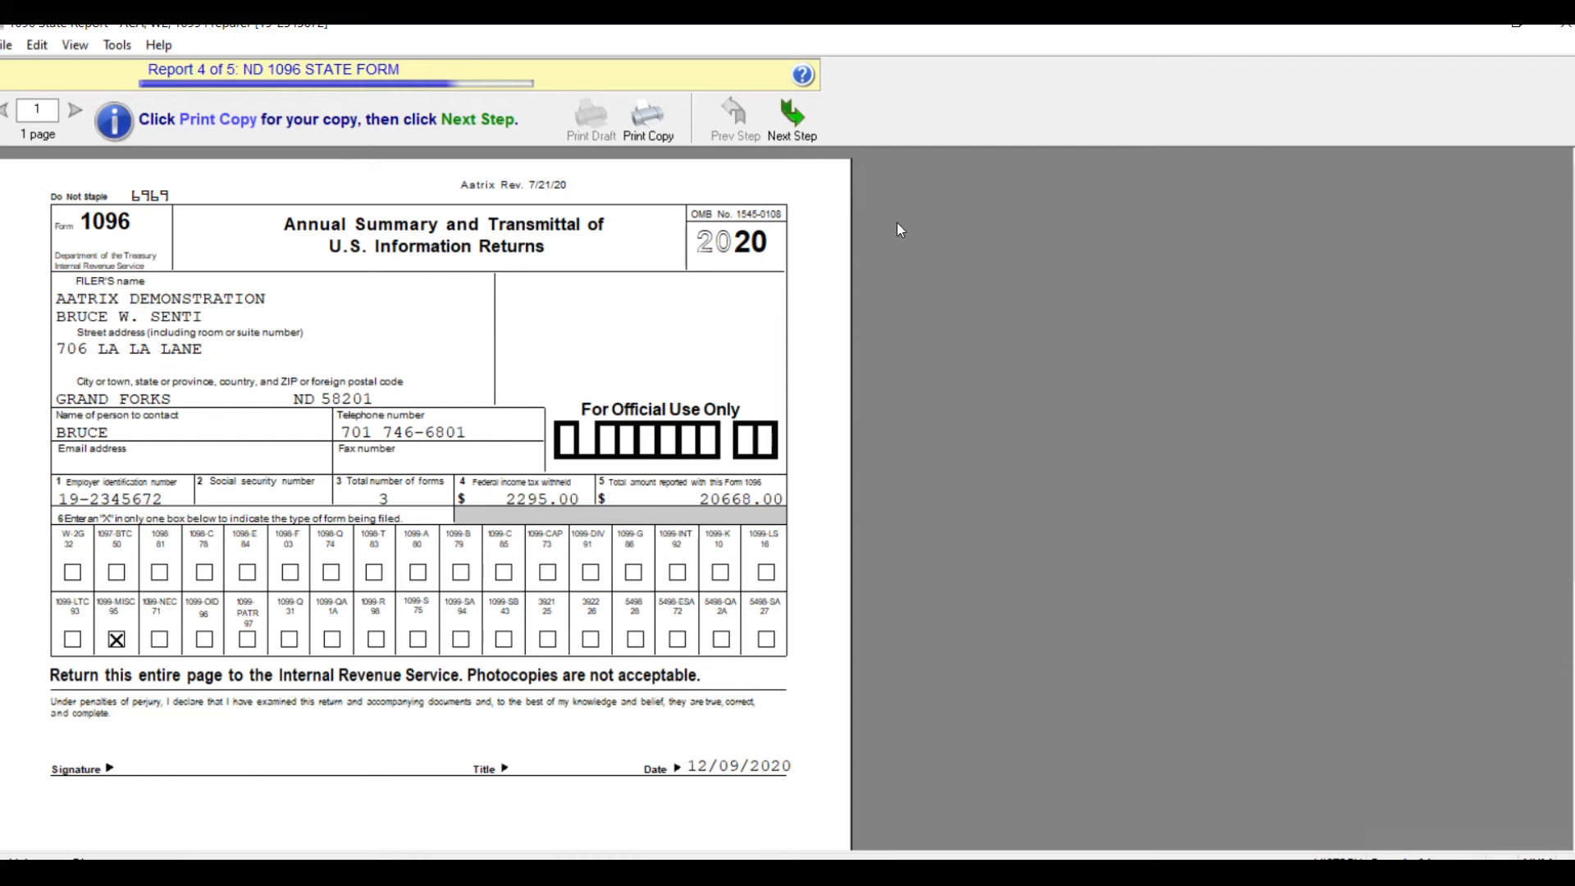
mouse_move(827, 158)
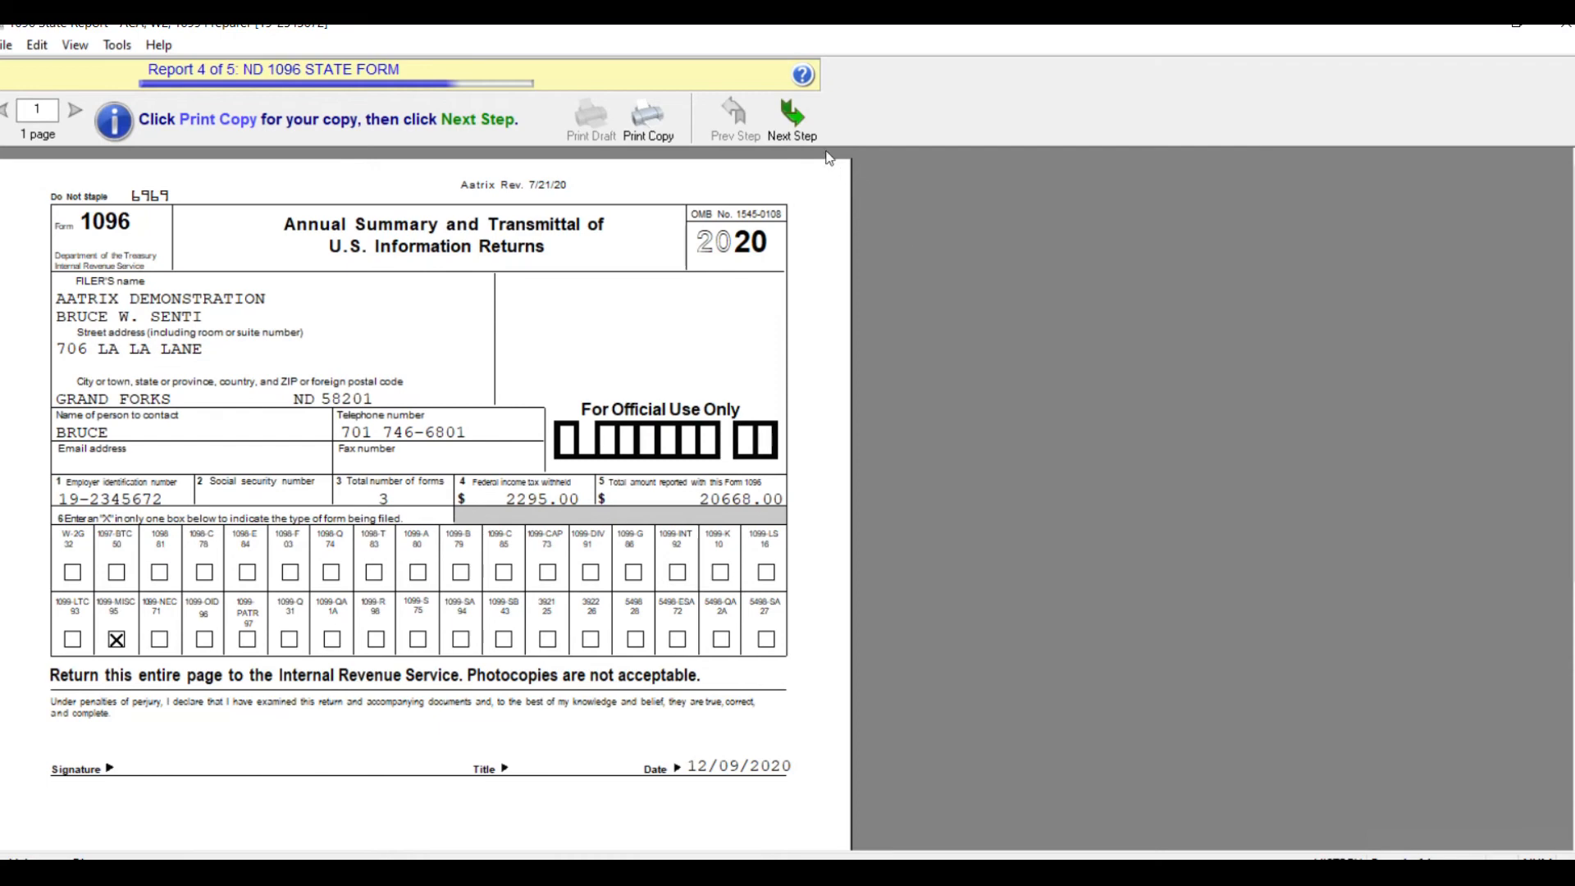
left_click(792, 115)
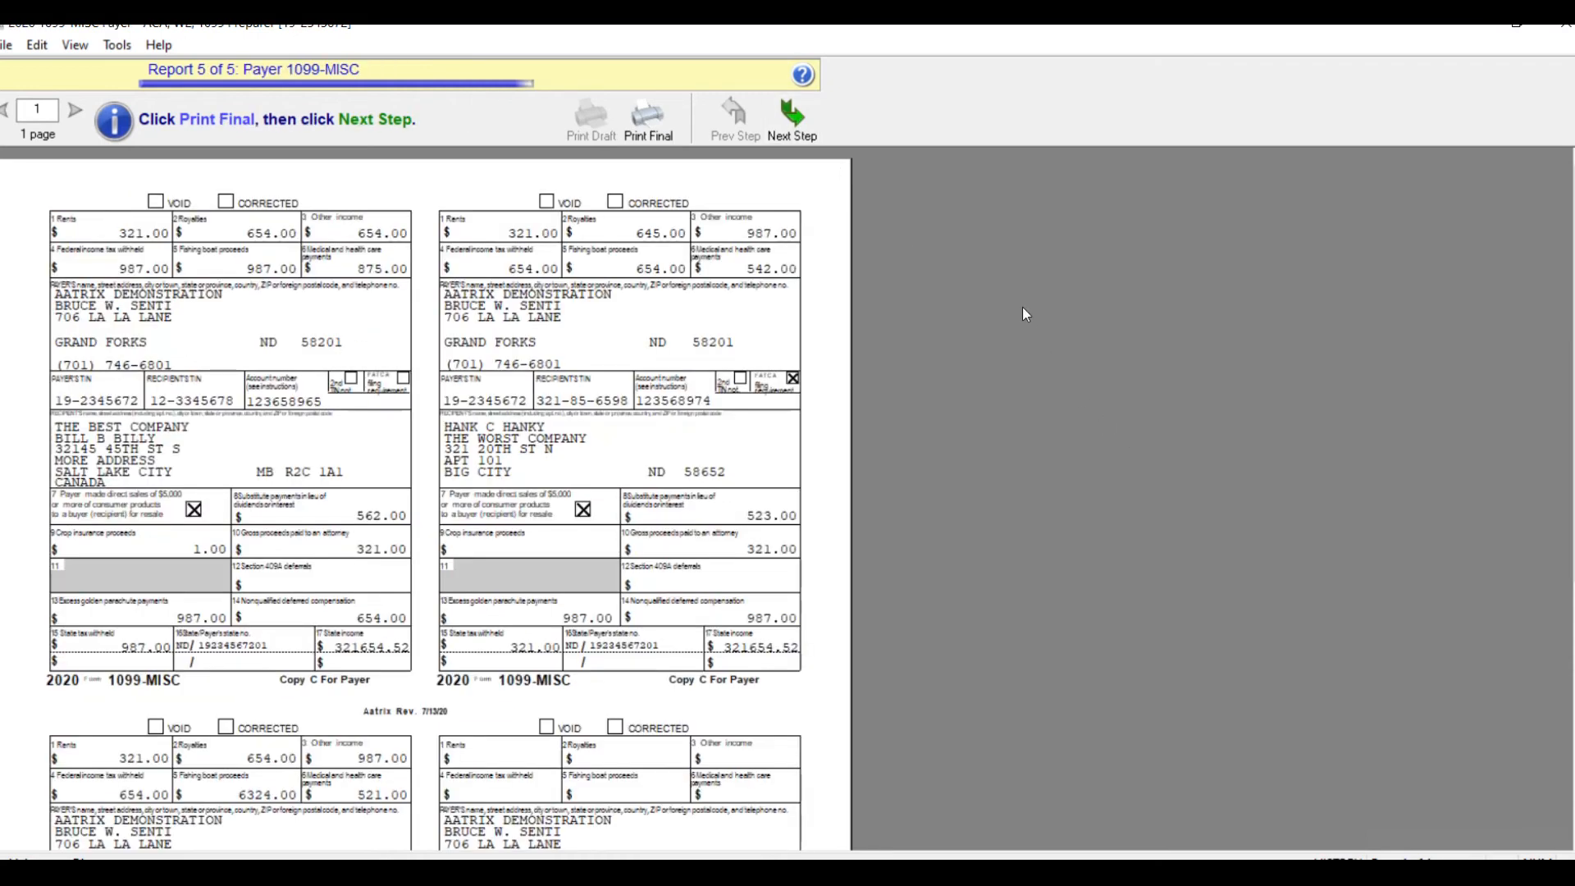
mouse_move(877, 179)
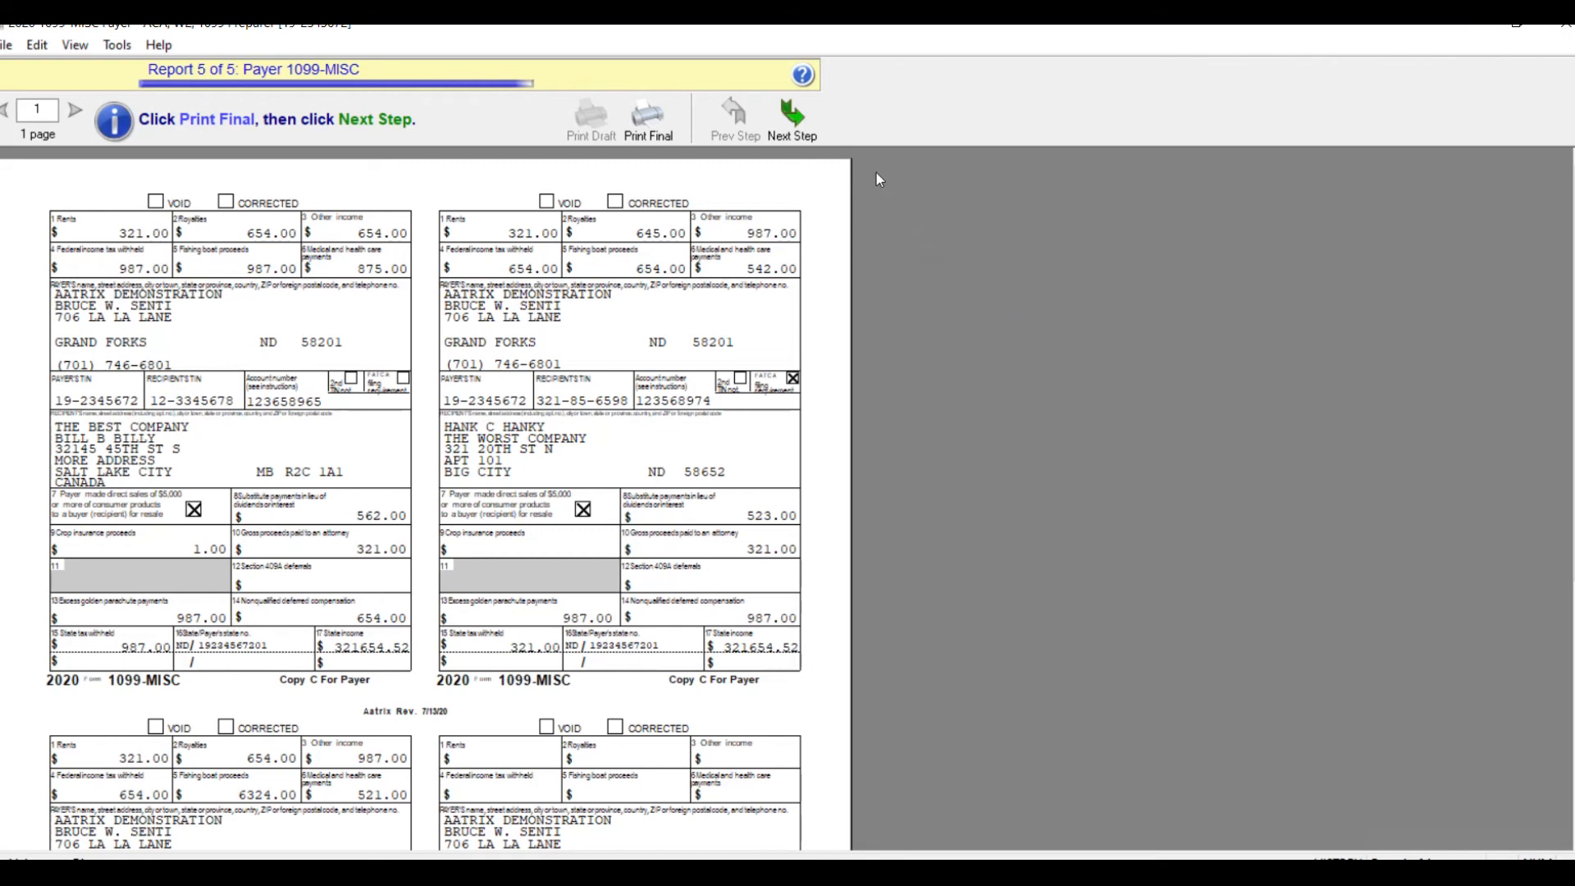
mouse_move(877, 264)
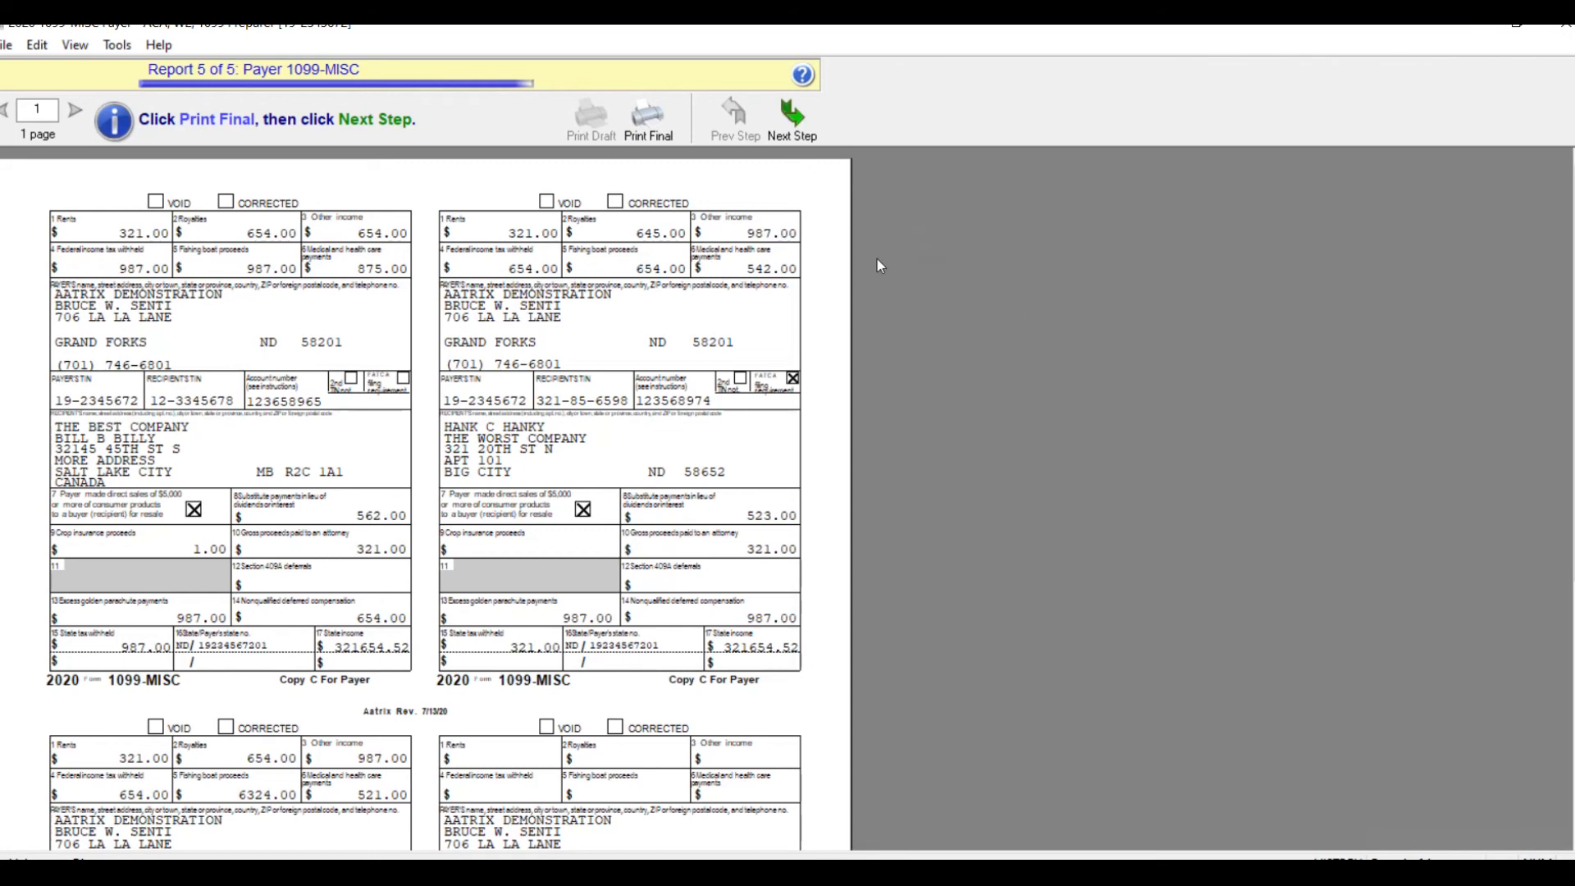
mouse_move(817, 158)
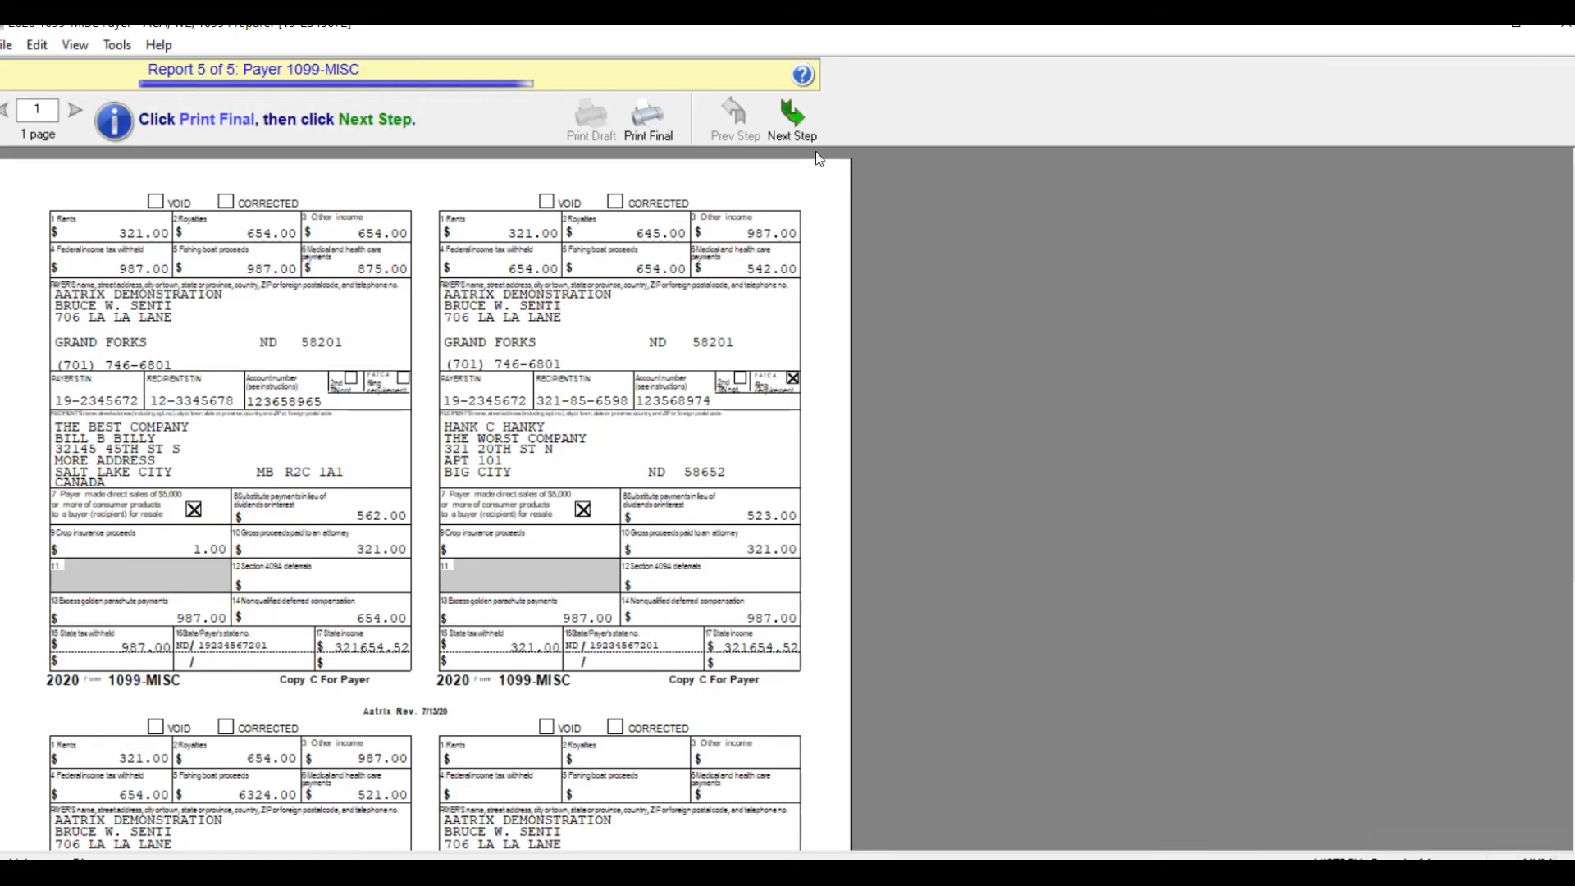
left_click(792, 118)
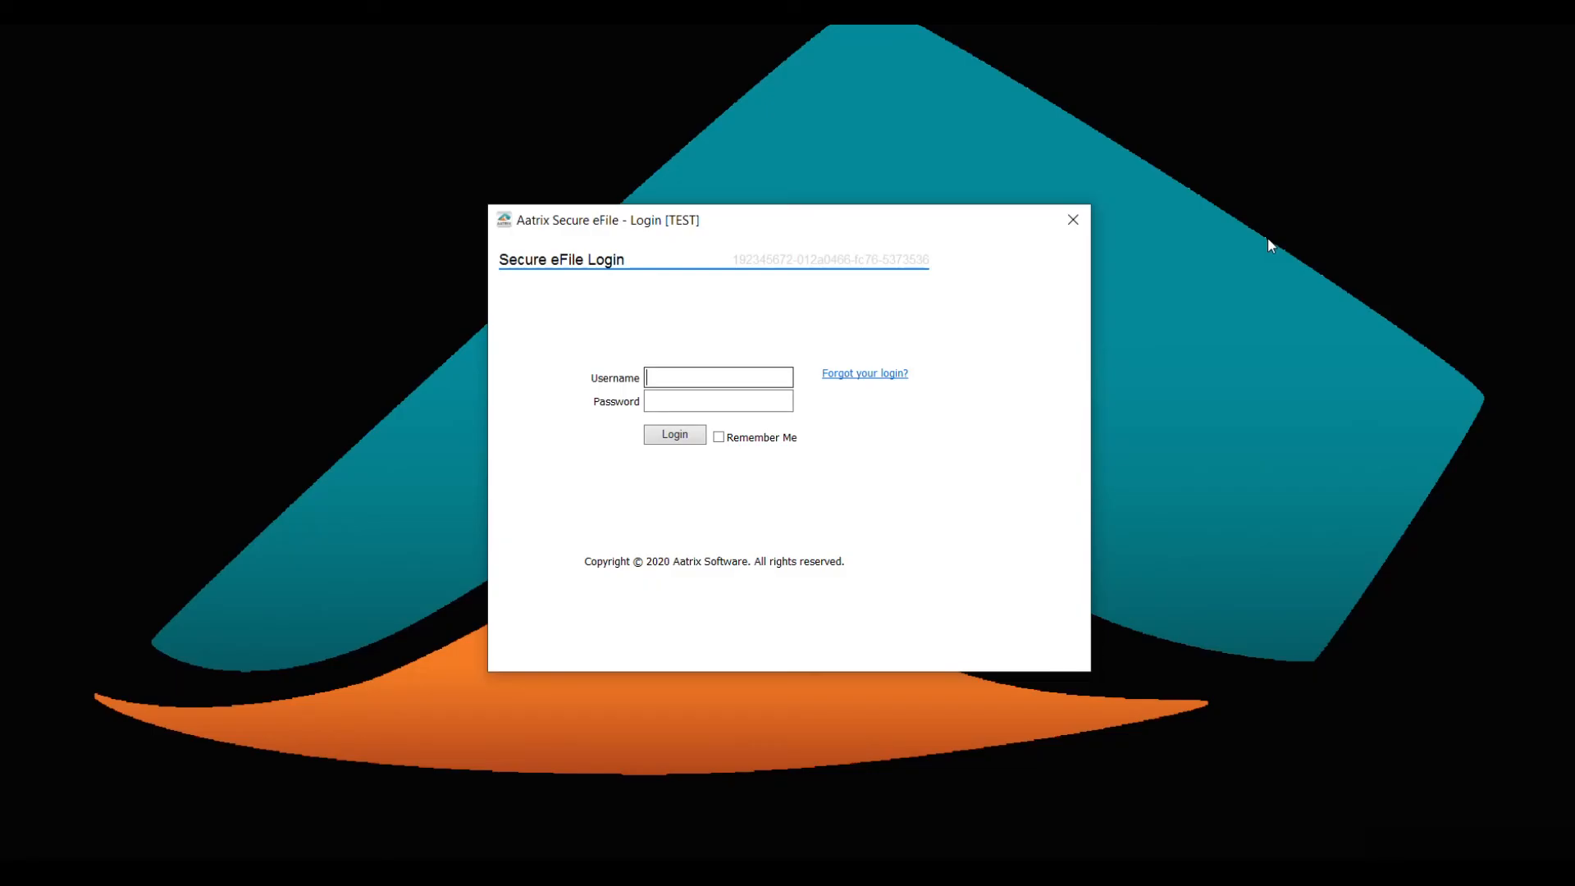
mouse_move(995, 332)
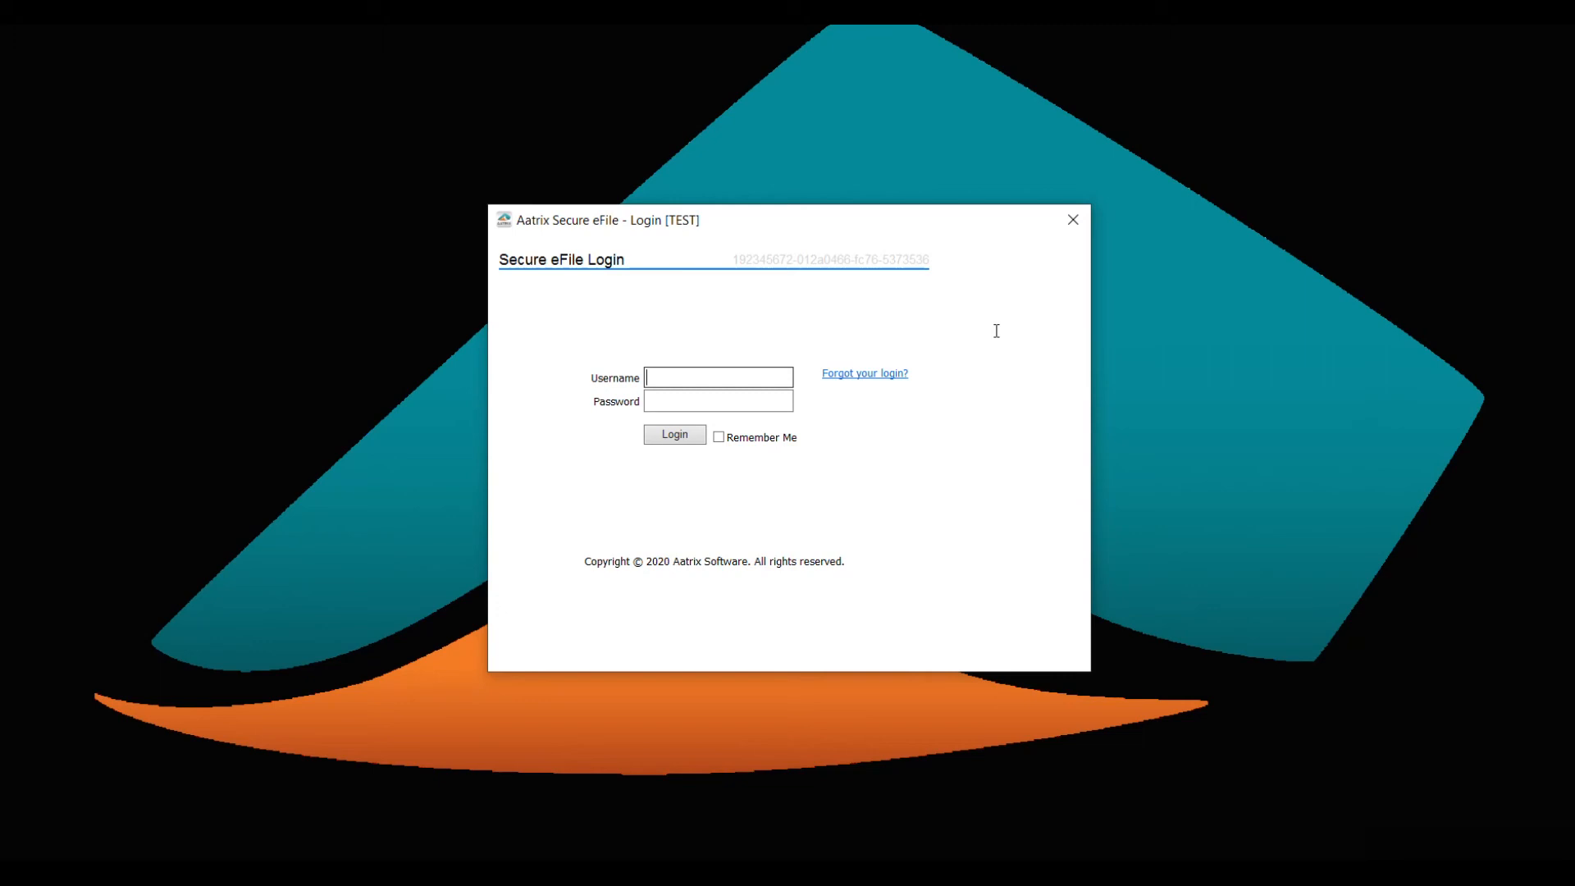
Log in to Secure eFile and accept the preparer and taxpayer enrollment information.
left_click(675, 434)
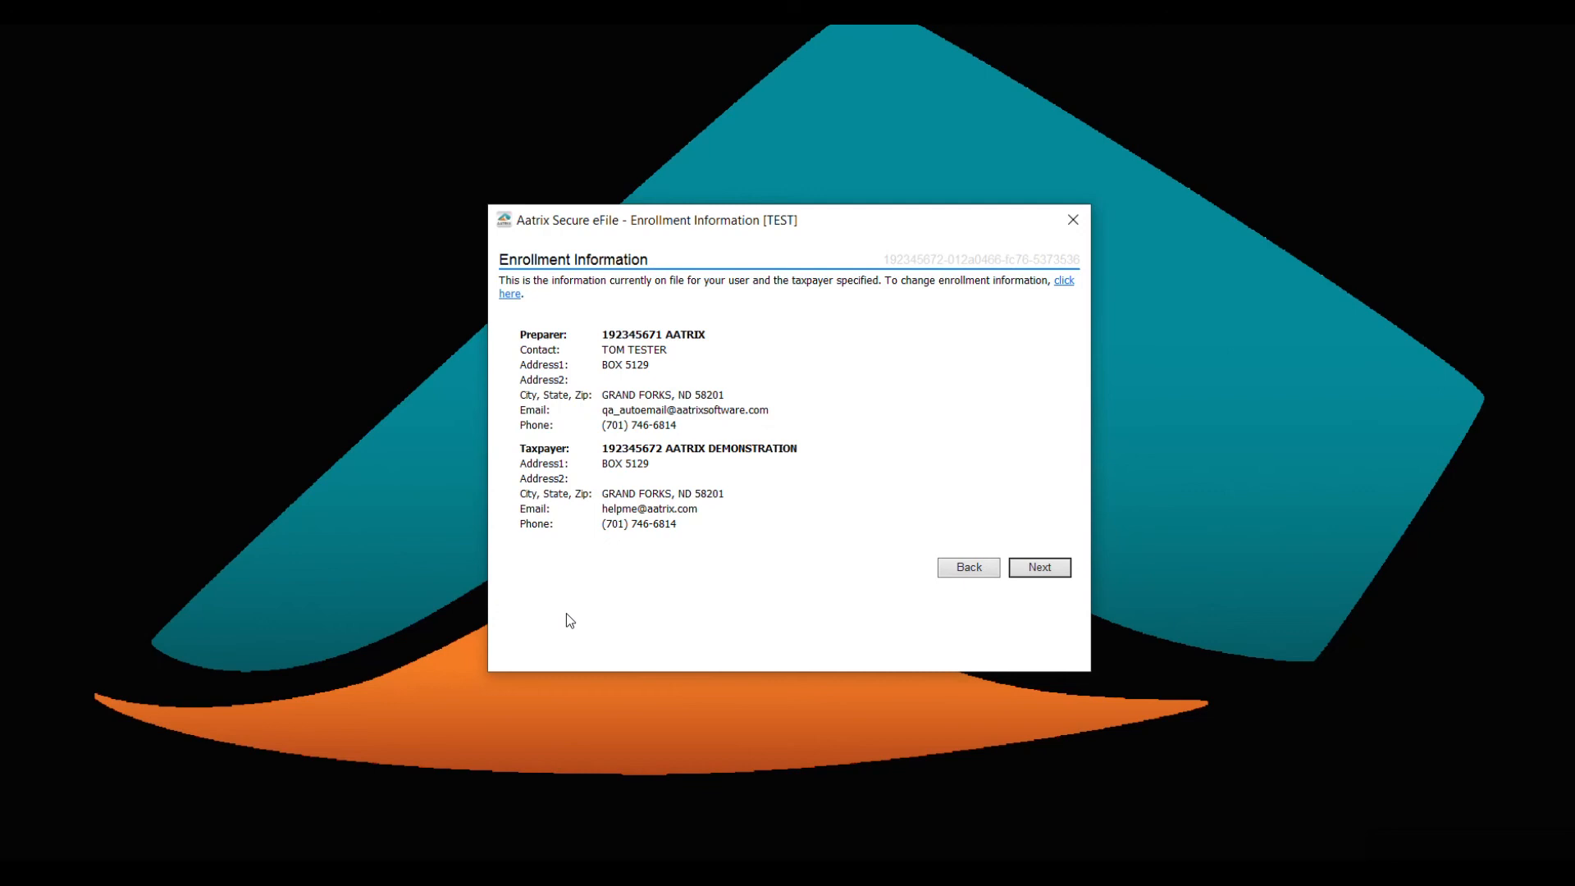
mouse_move(744, 602)
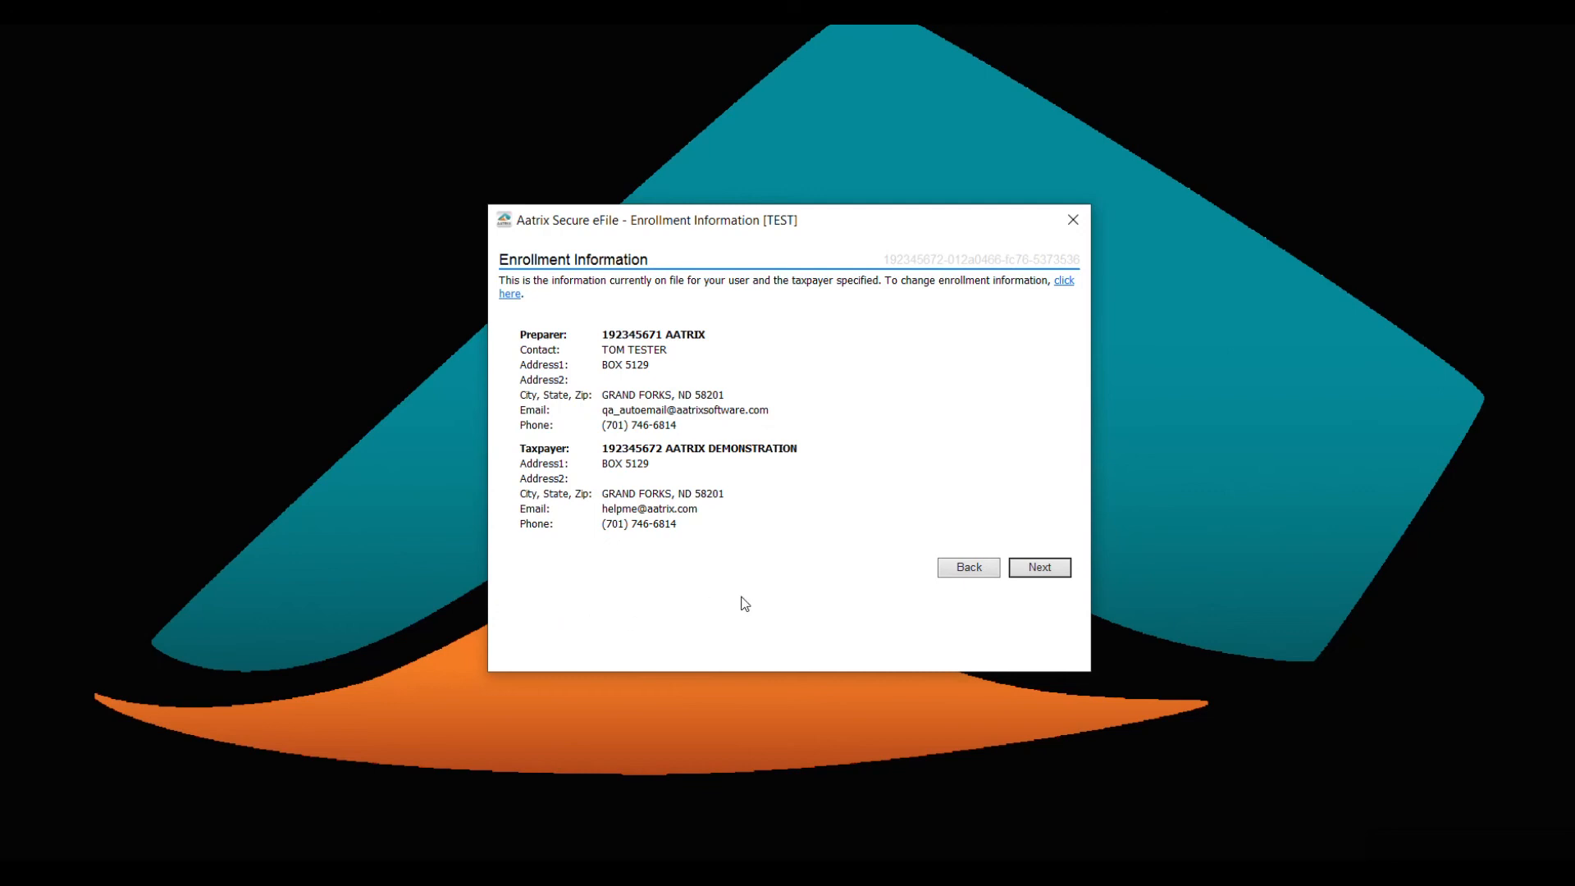
left_click(1038, 567)
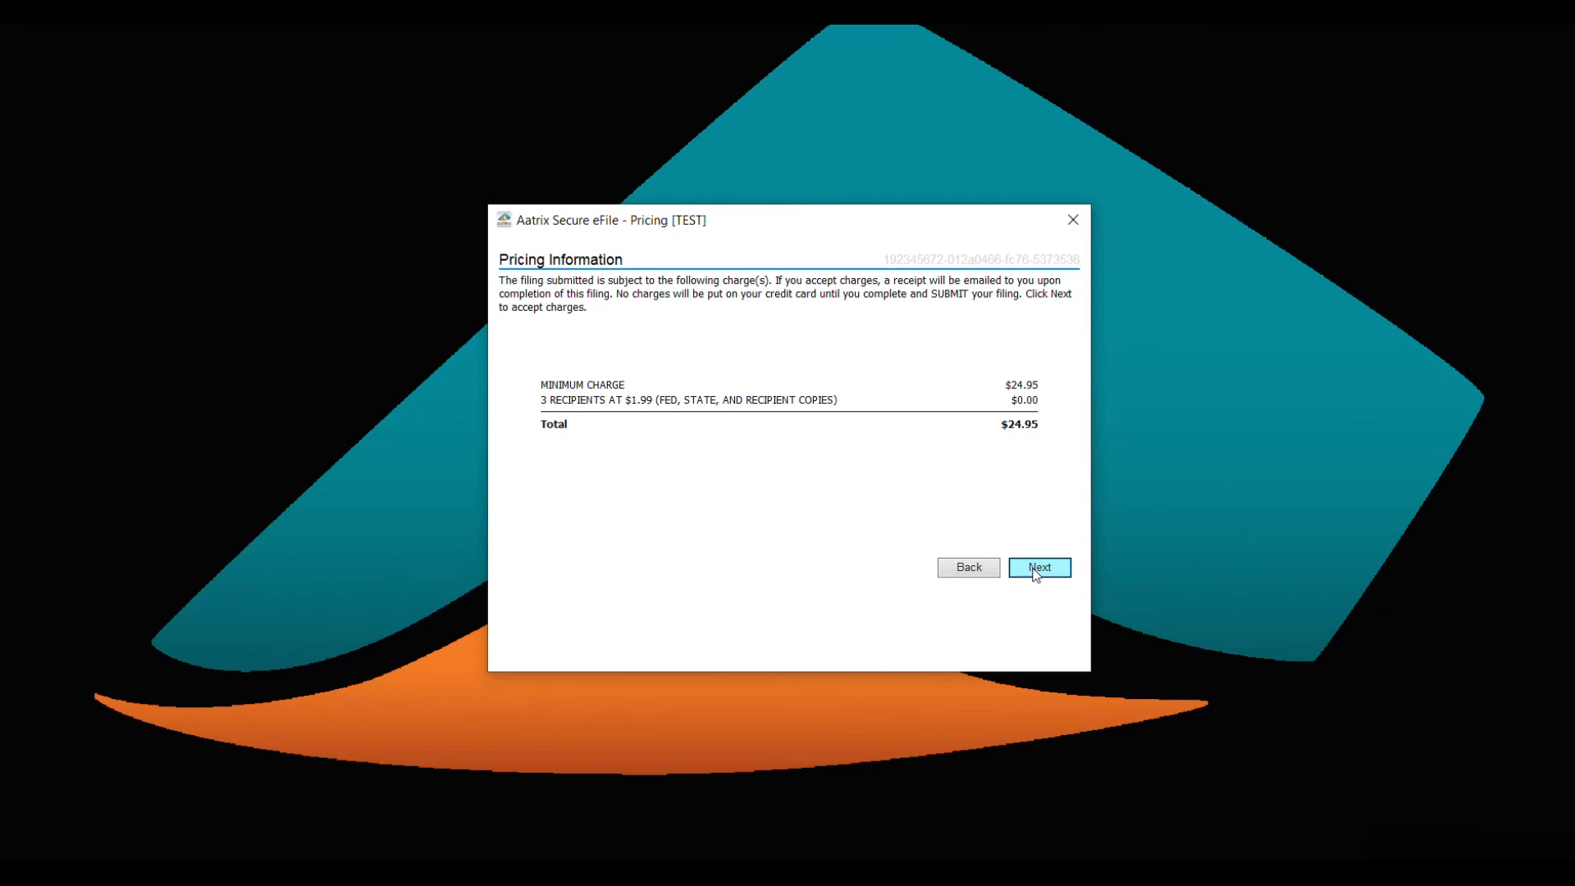
Confirm the $24.95 pricing and proposed 1099 submission dates, then submit the filing.
left_click(1039, 567)
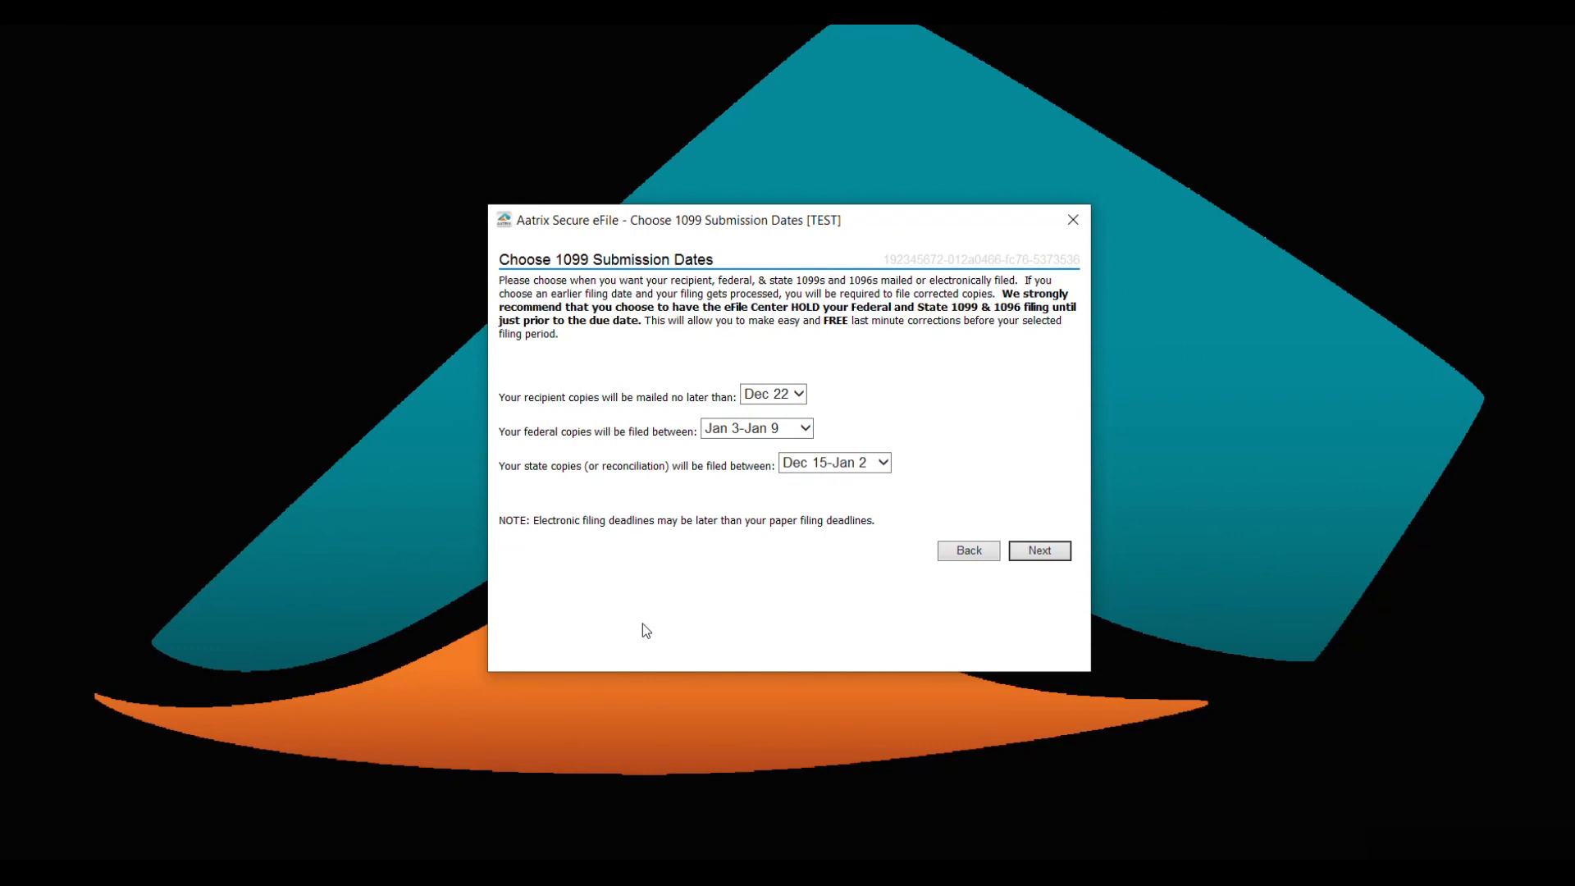
left_click(1039, 550)
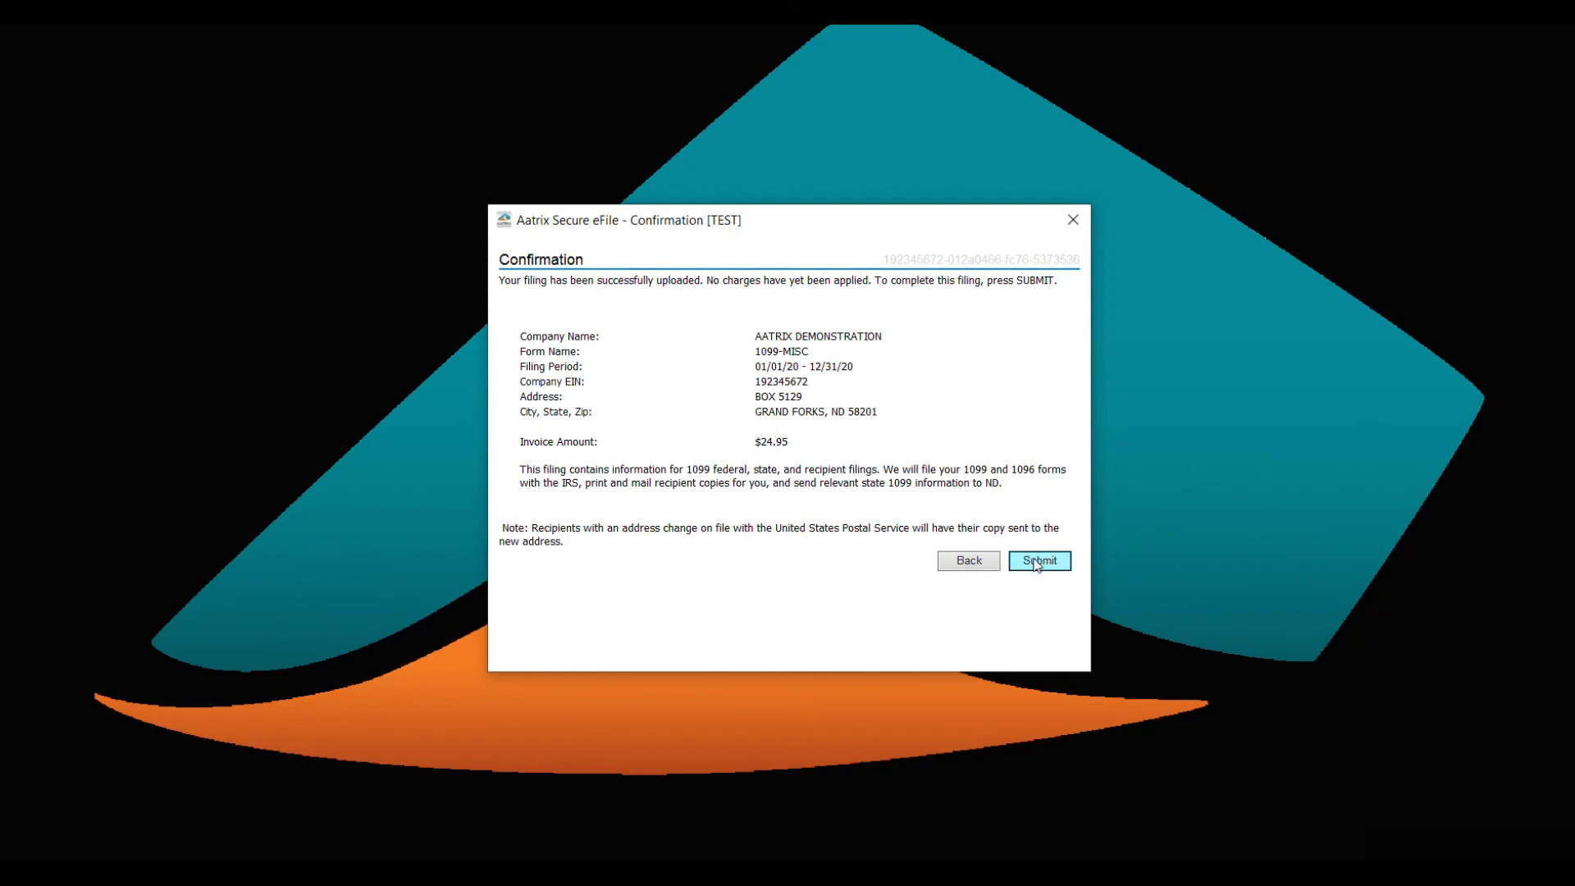
left_click(1038, 560)
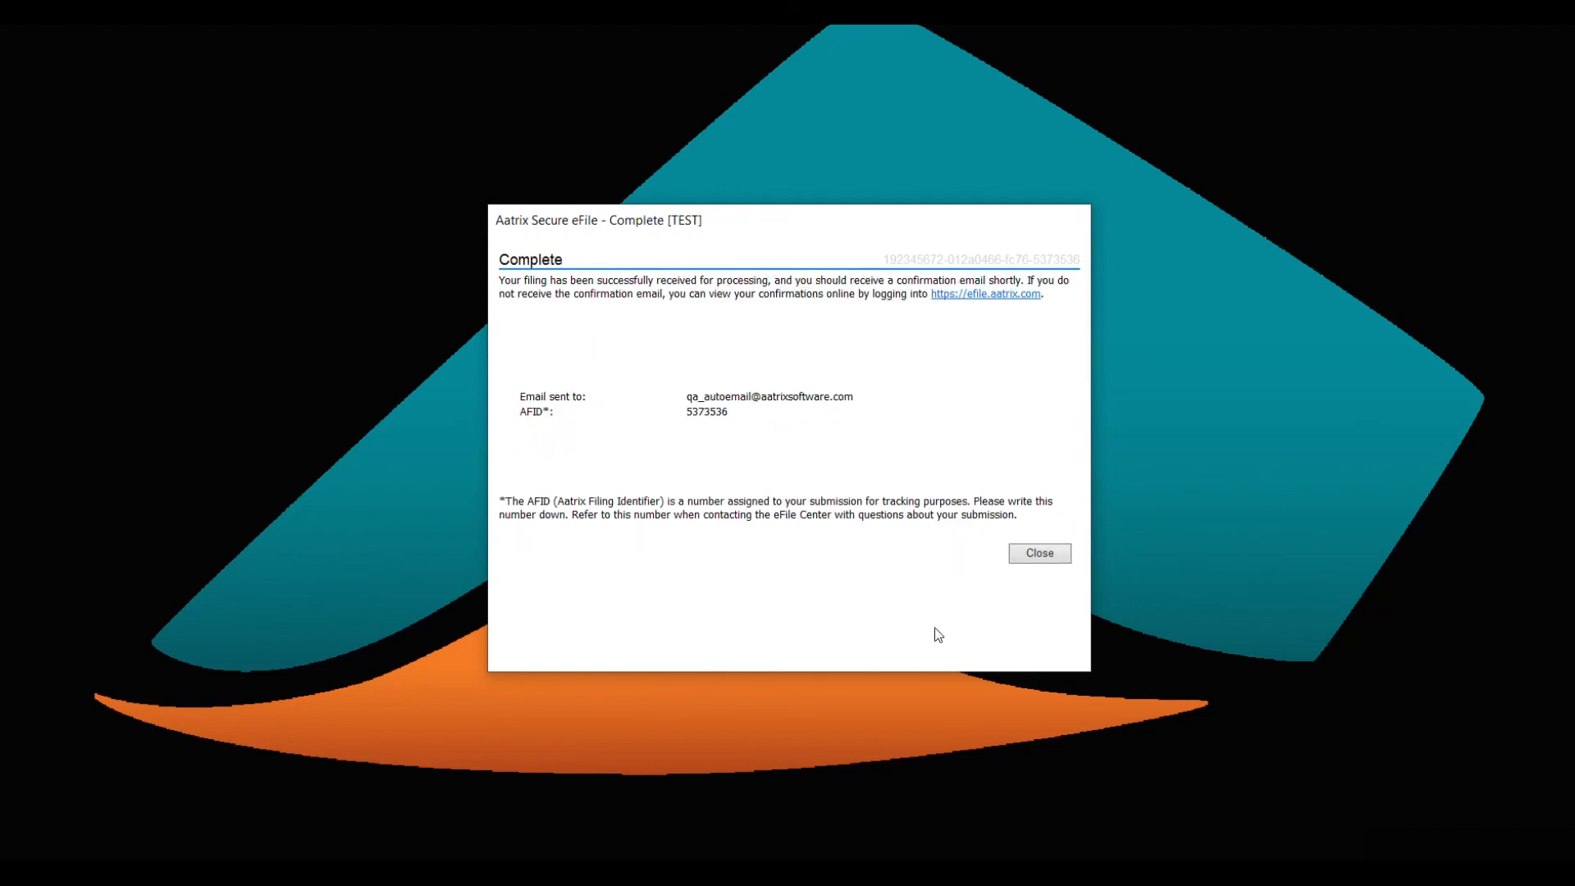
mouse_move(930, 590)
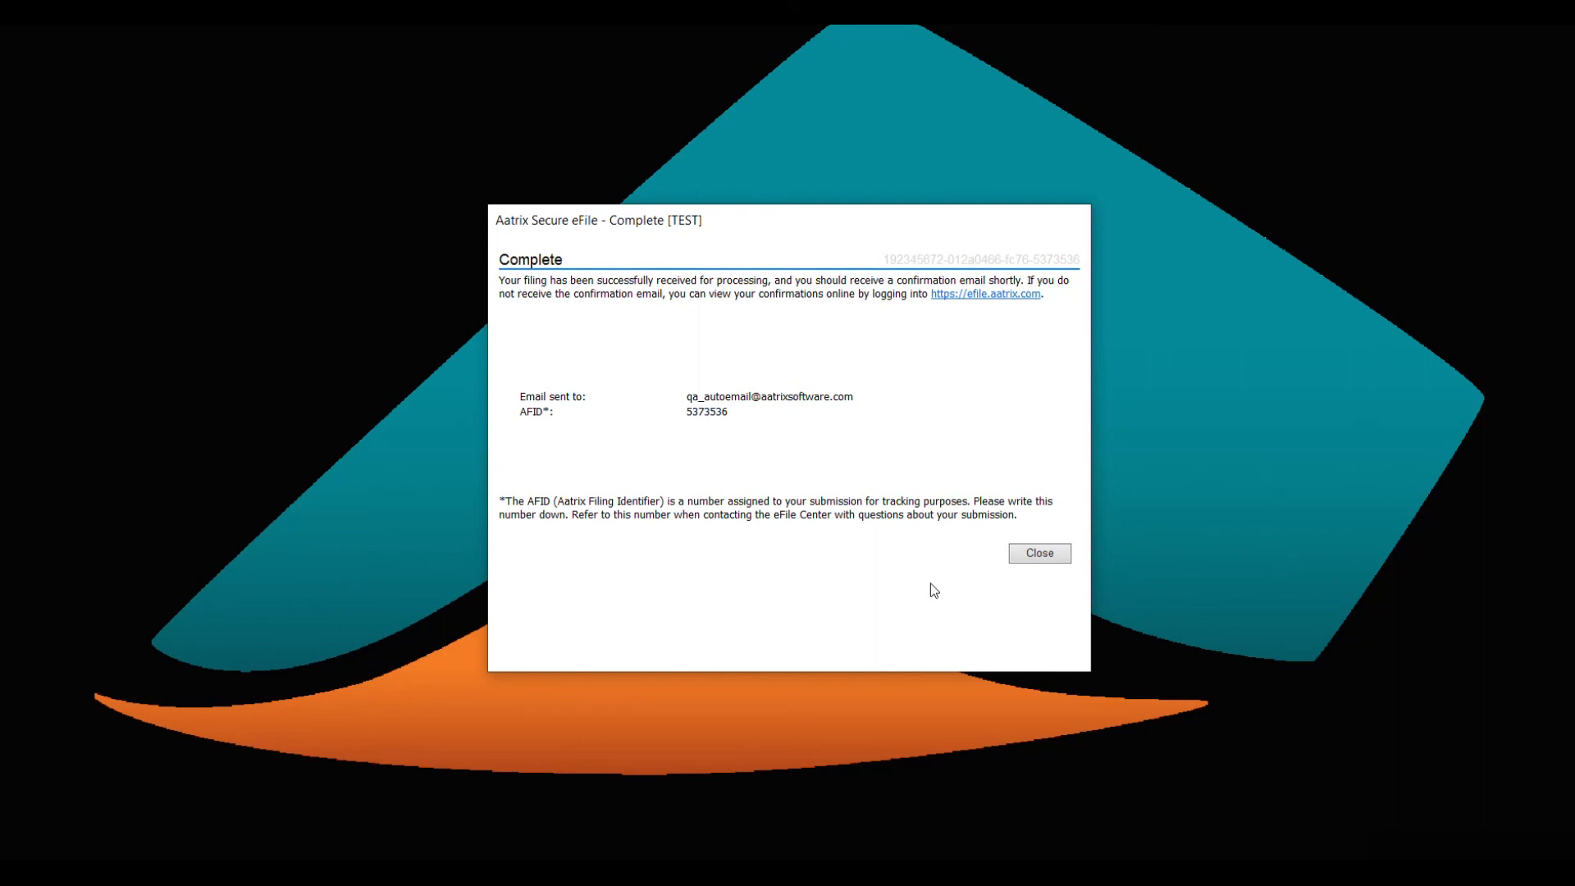
mouse_move(881, 452)
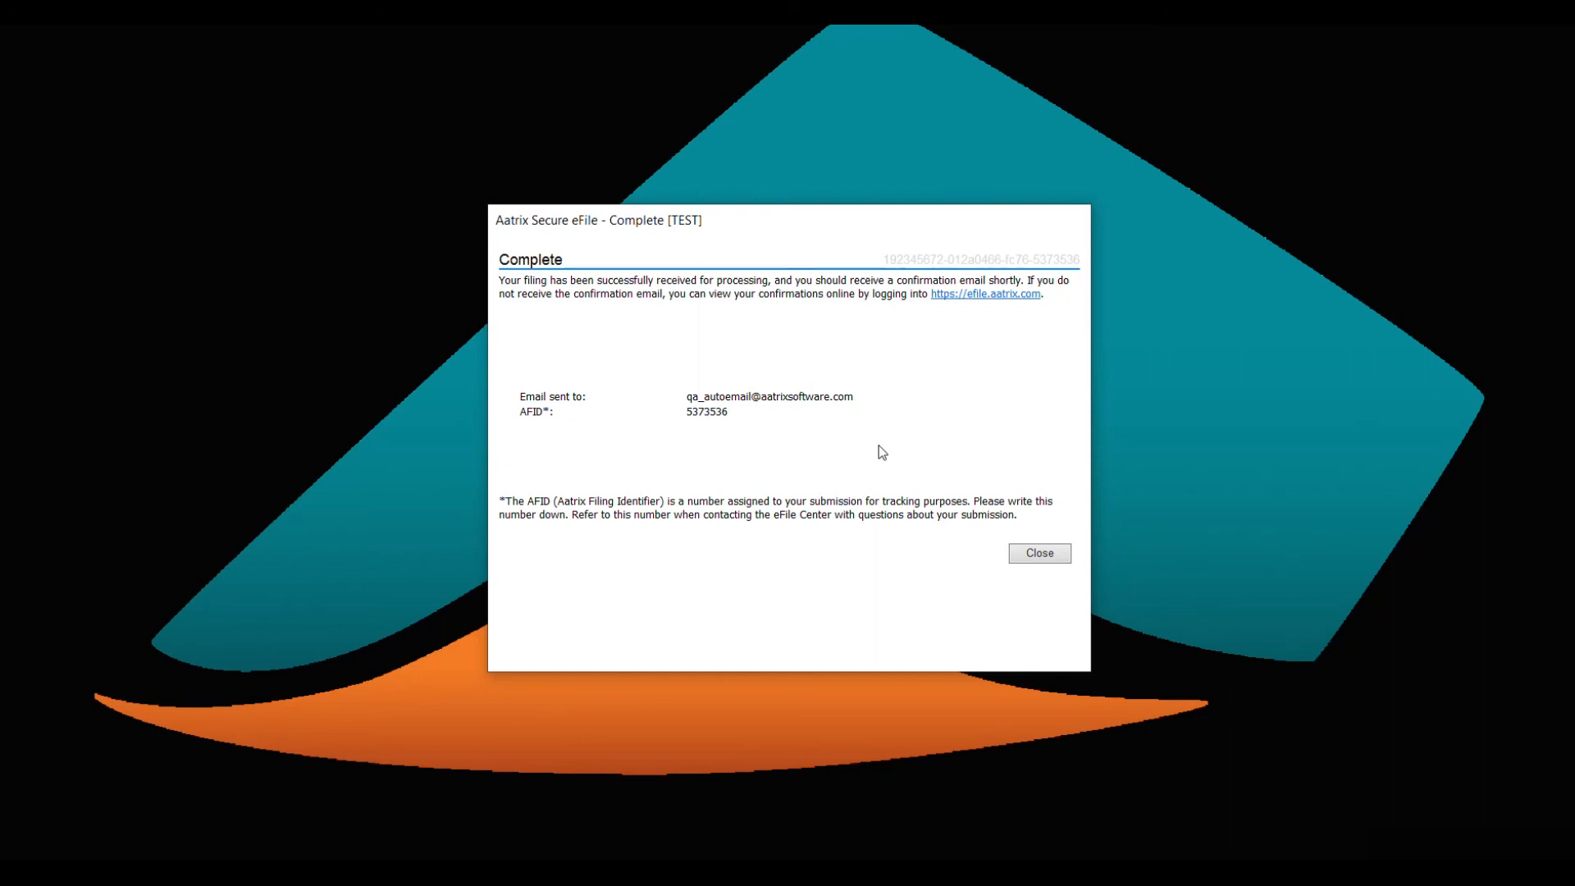
mouse_move(836, 492)
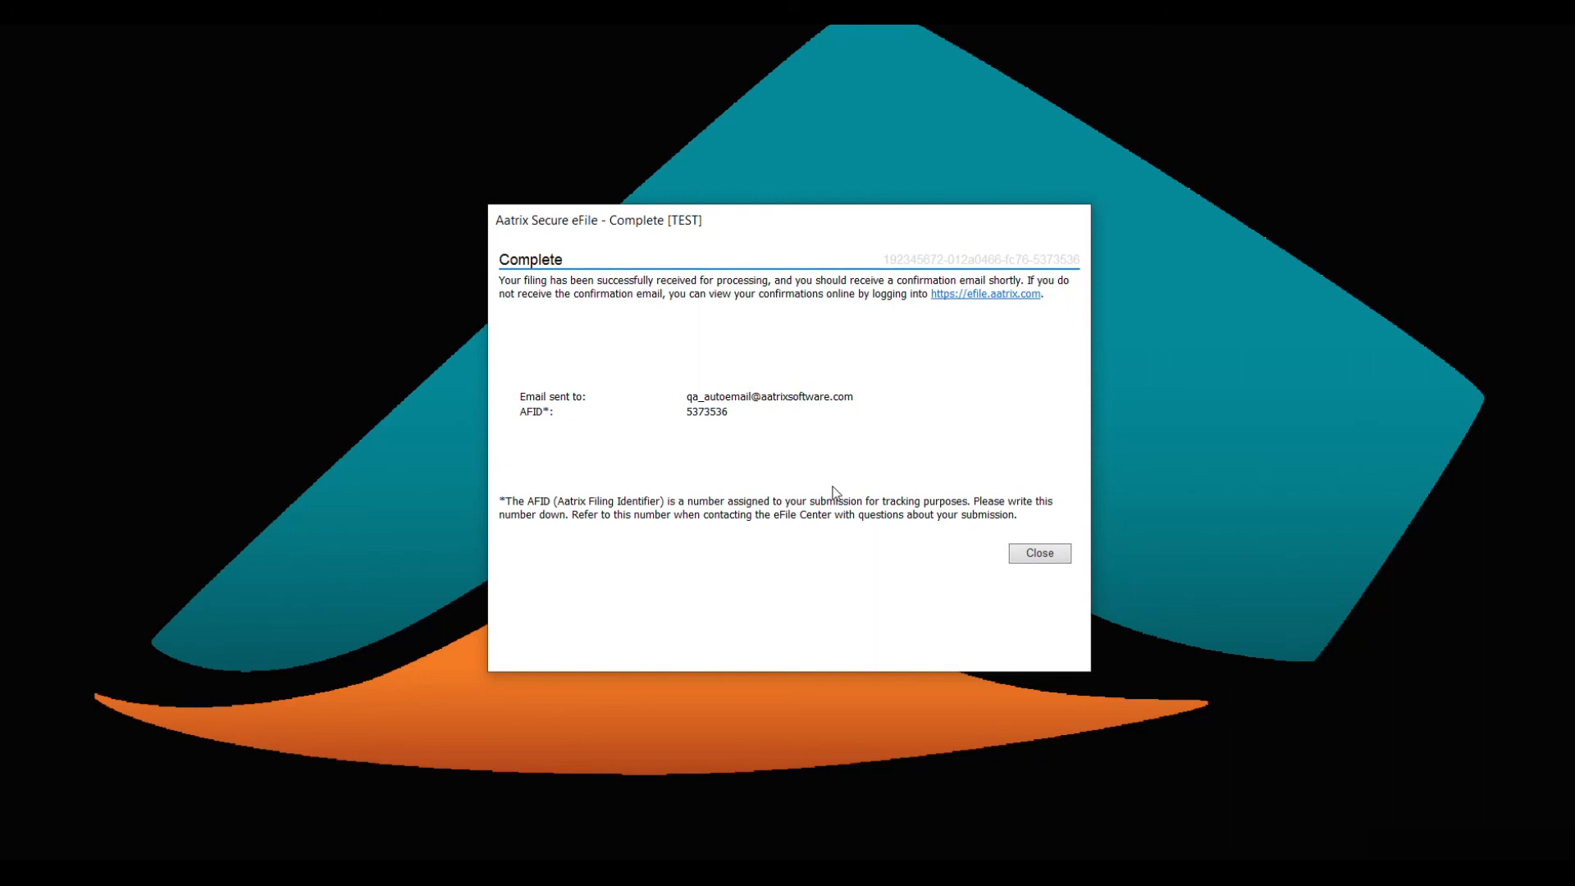
mouse_move(981, 477)
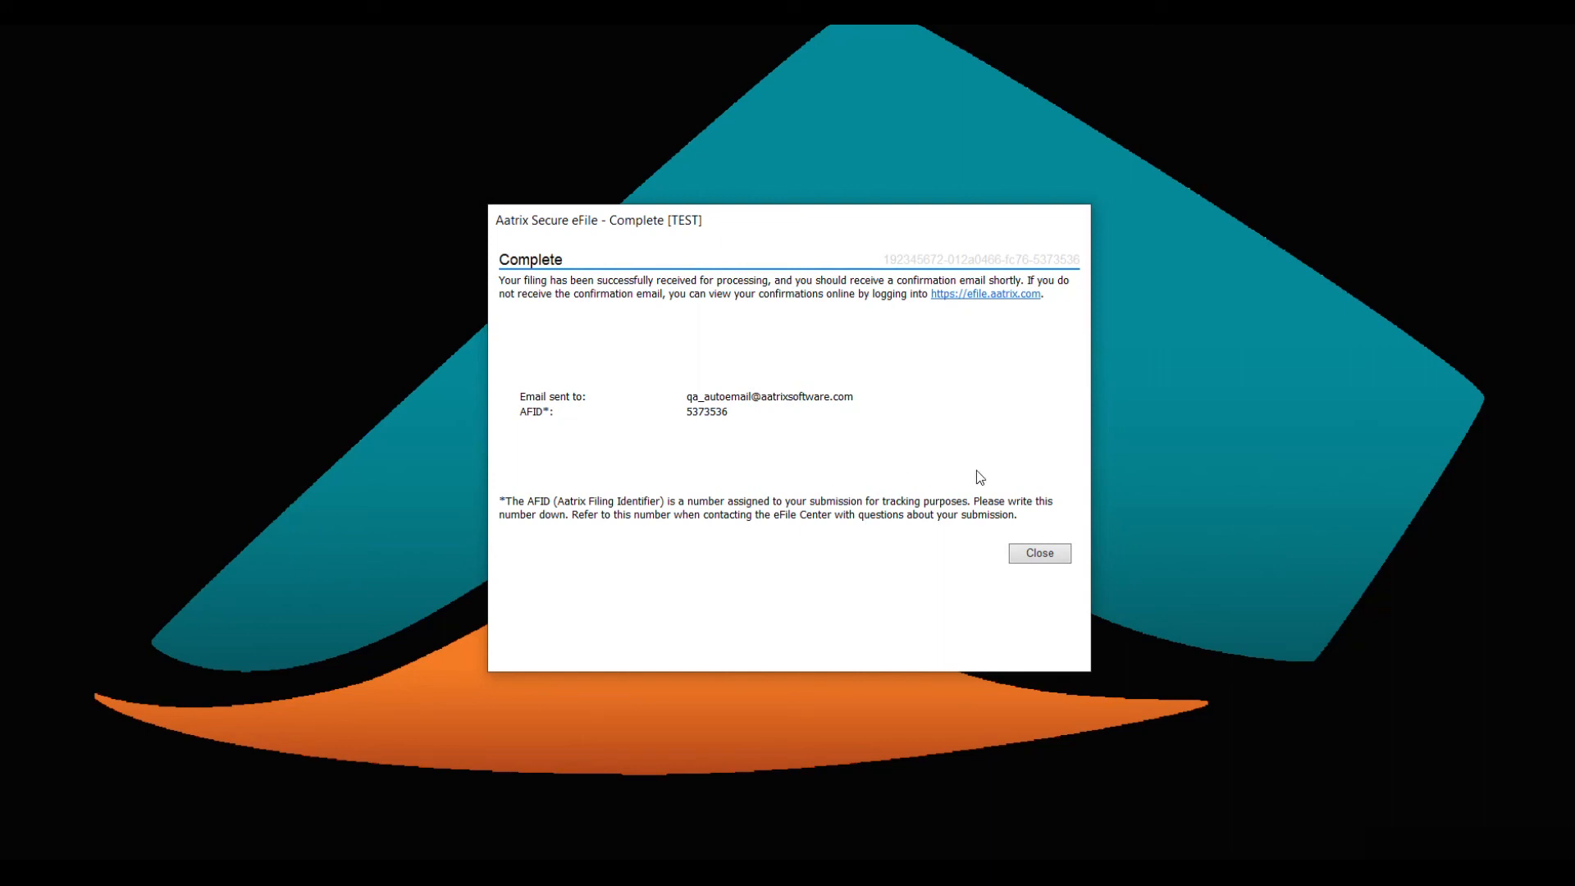
mouse_move(1005, 484)
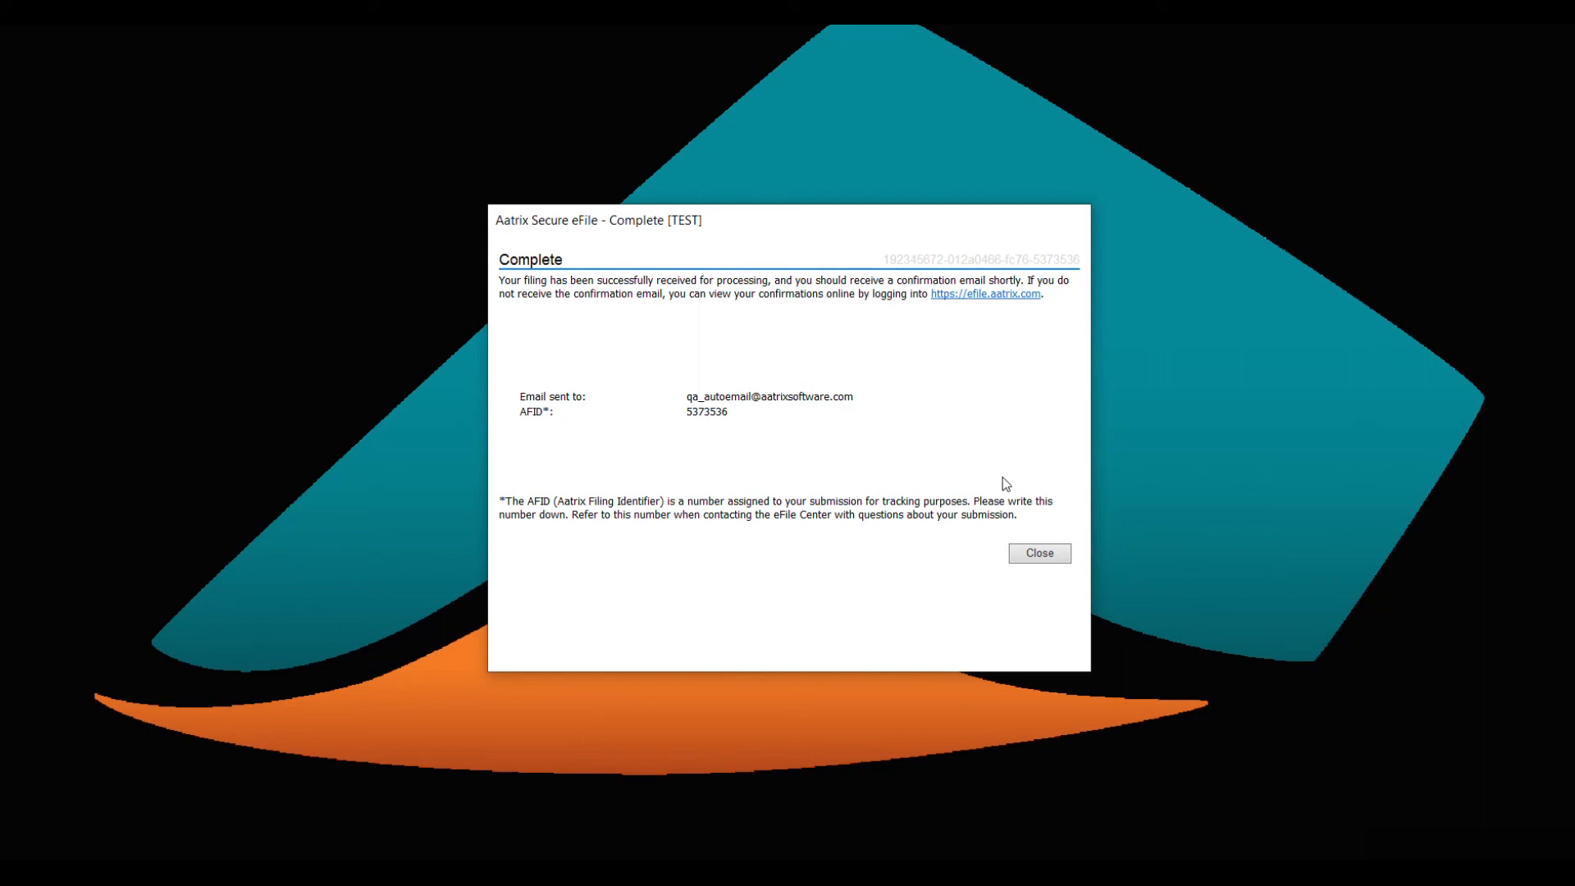